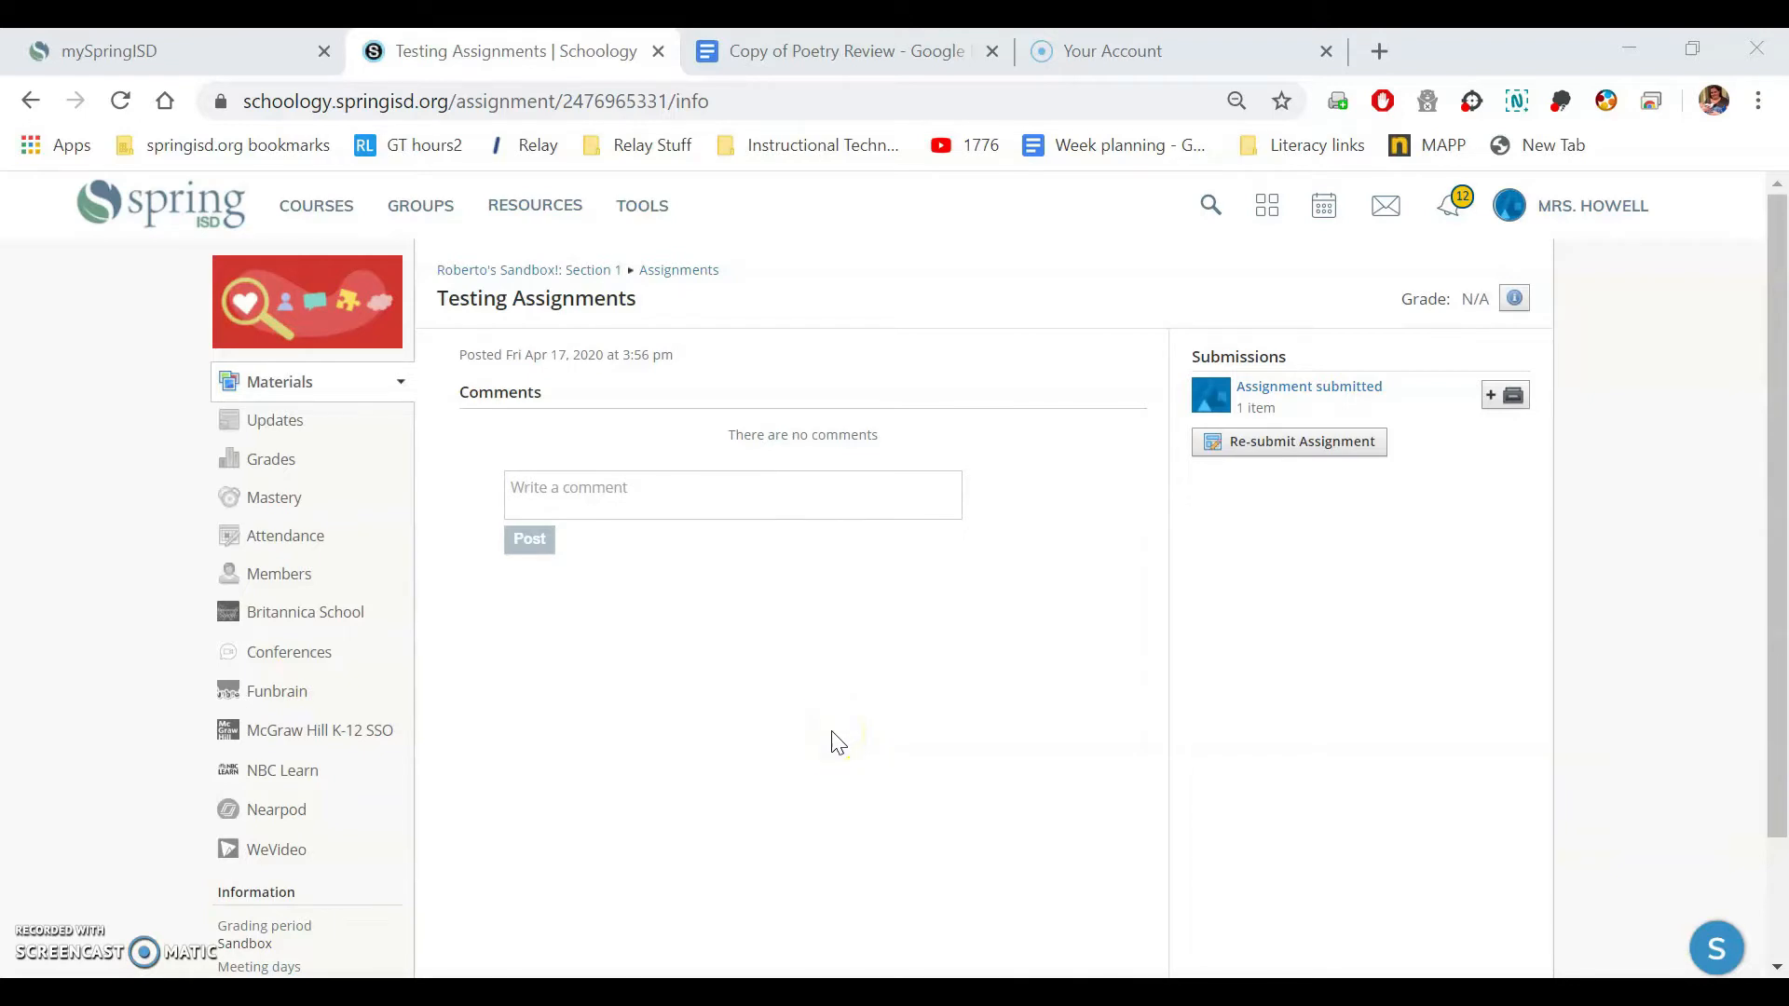
{"action": "mouse_move", "coordinate": [838, 744]}
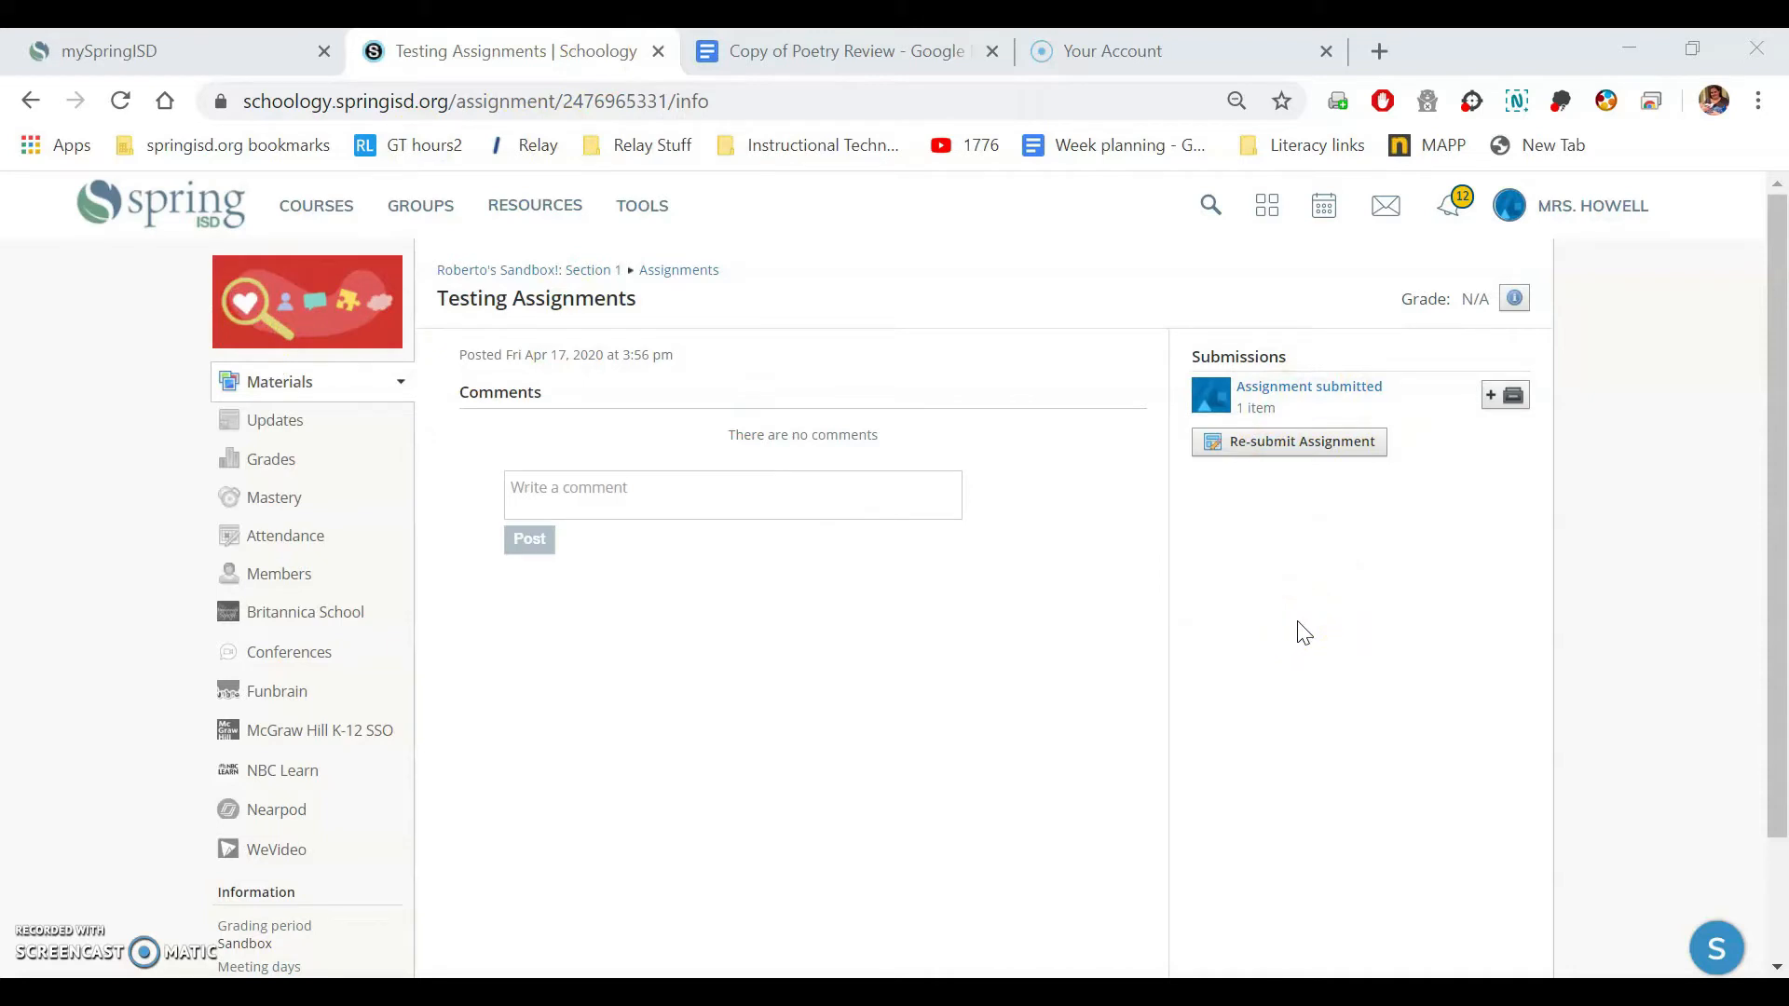
{"action": "mouse_move", "coordinate": [1300, 442]}
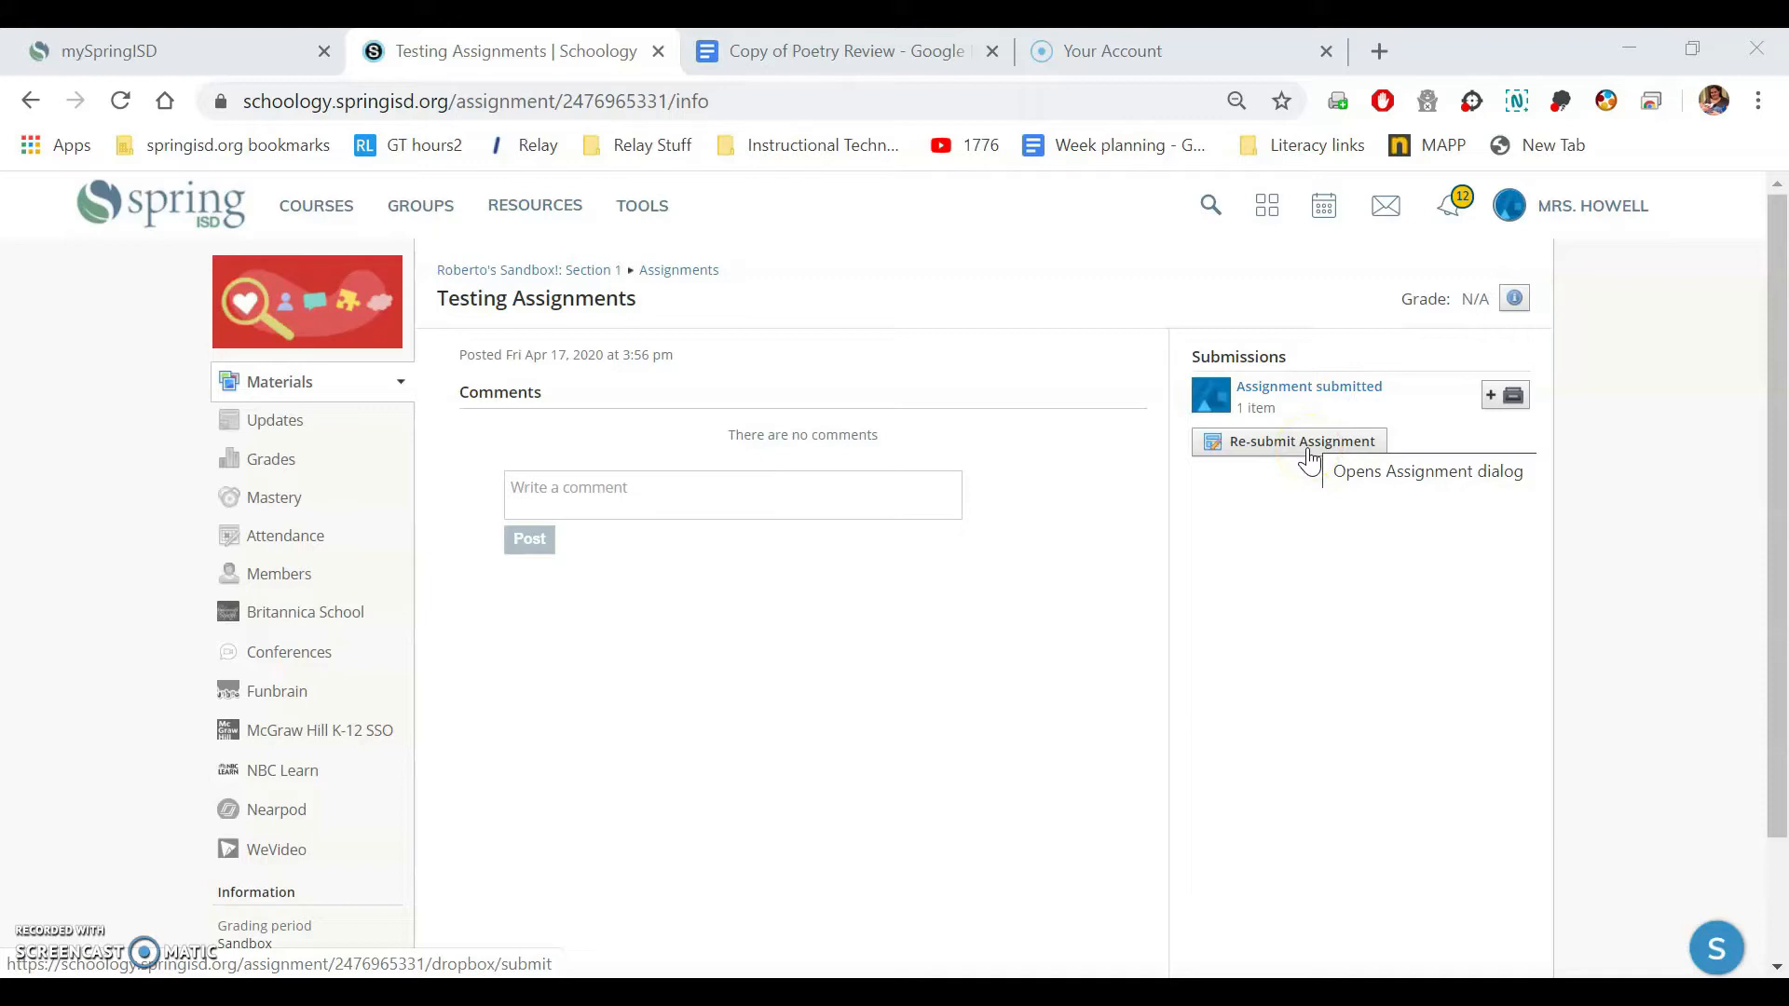
Step: Re-submit the assignment and reach the Google Drive Resource App under Resources > Apps
{"action": "left_click", "coordinate": [1298, 442]}
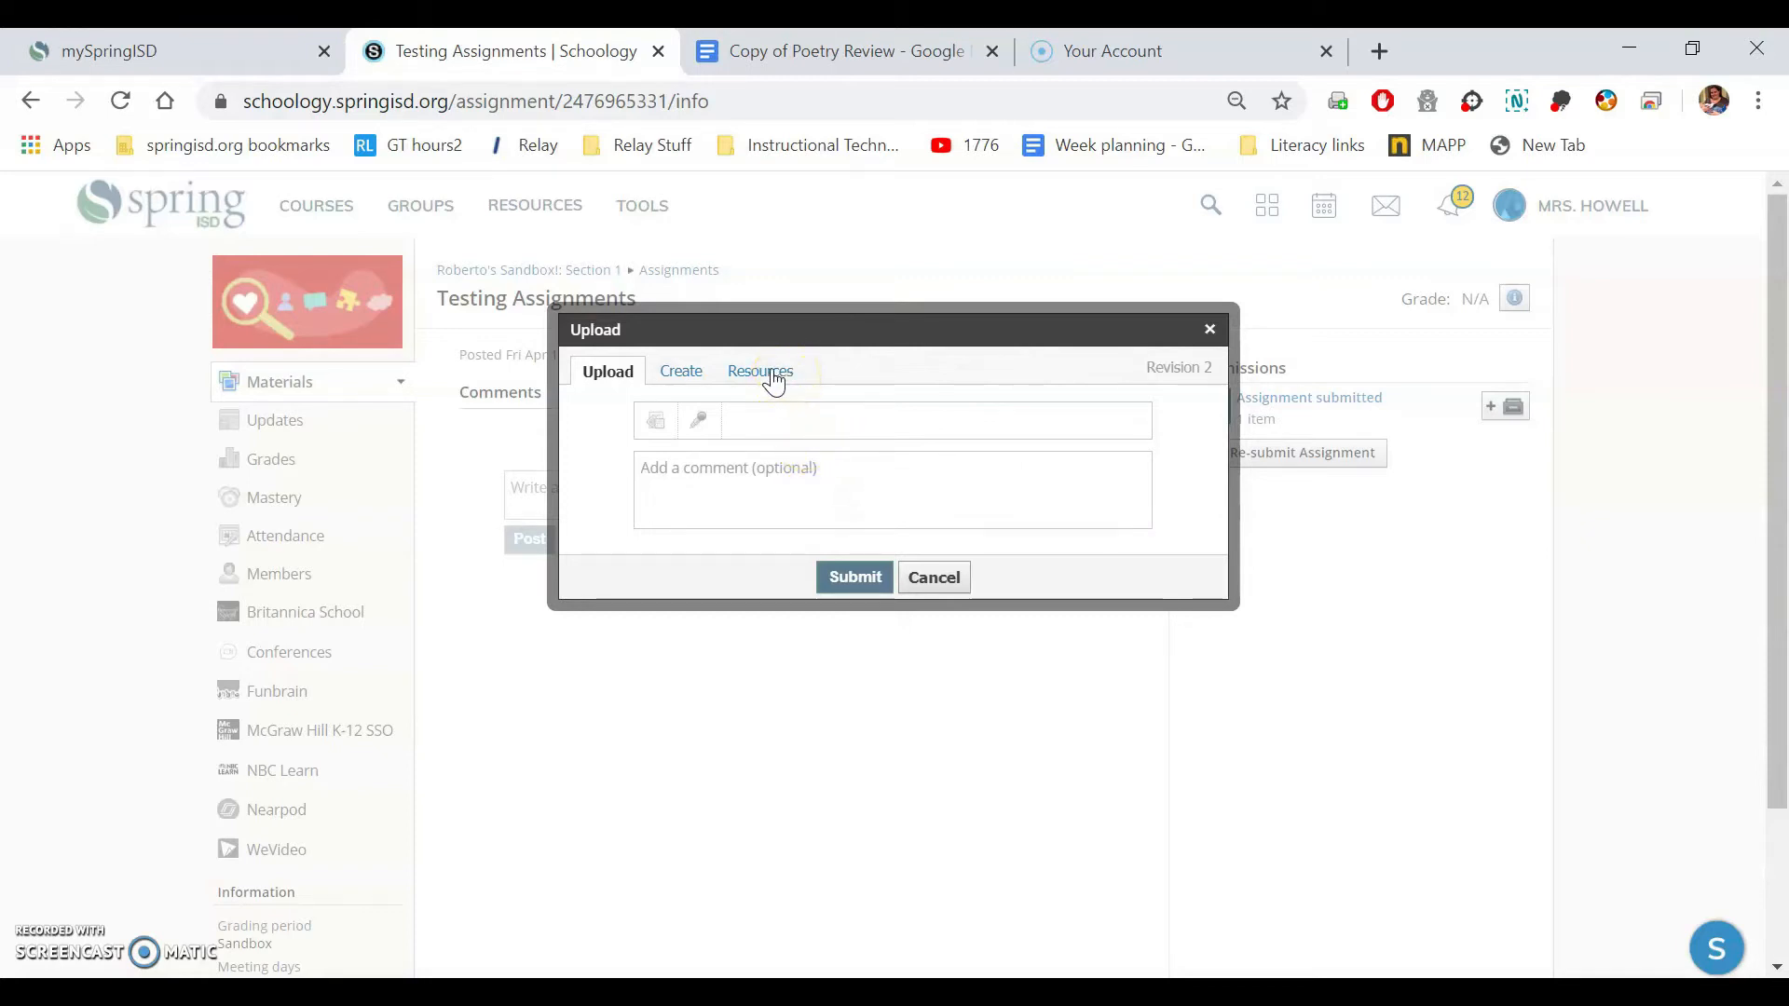
{"action": "left_click", "coordinate": [761, 371]}
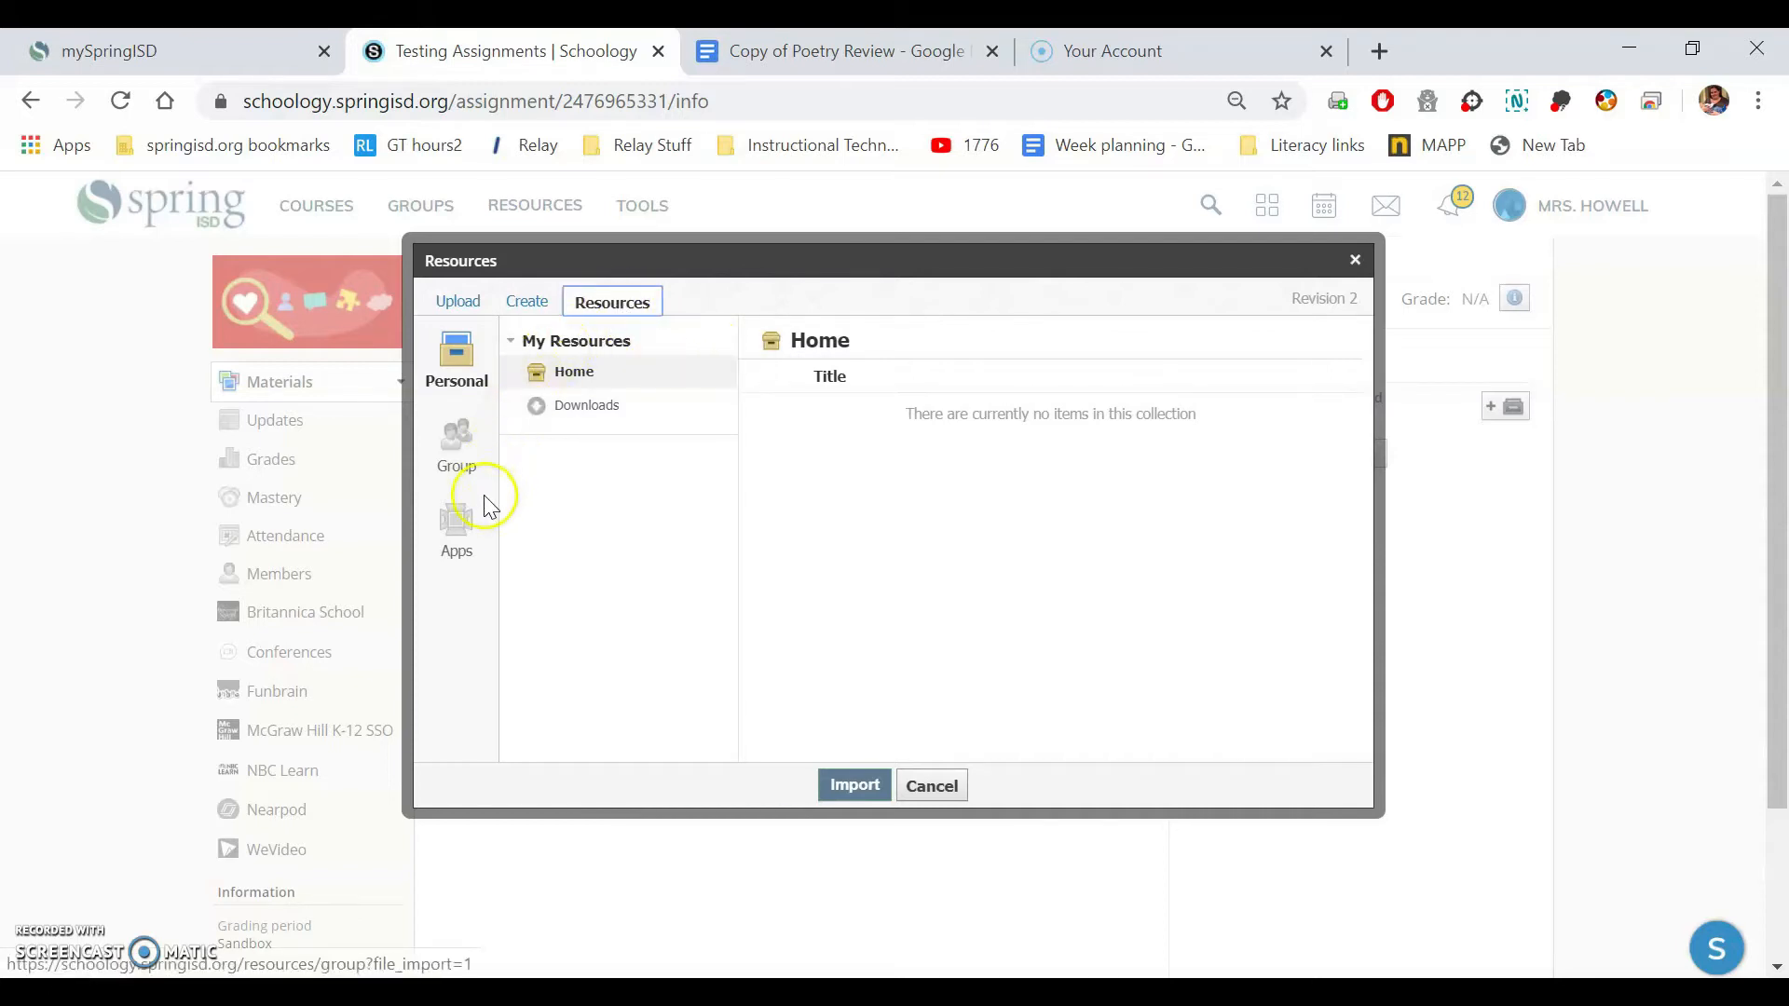
{"action": "left_click", "coordinate": [455, 531]}
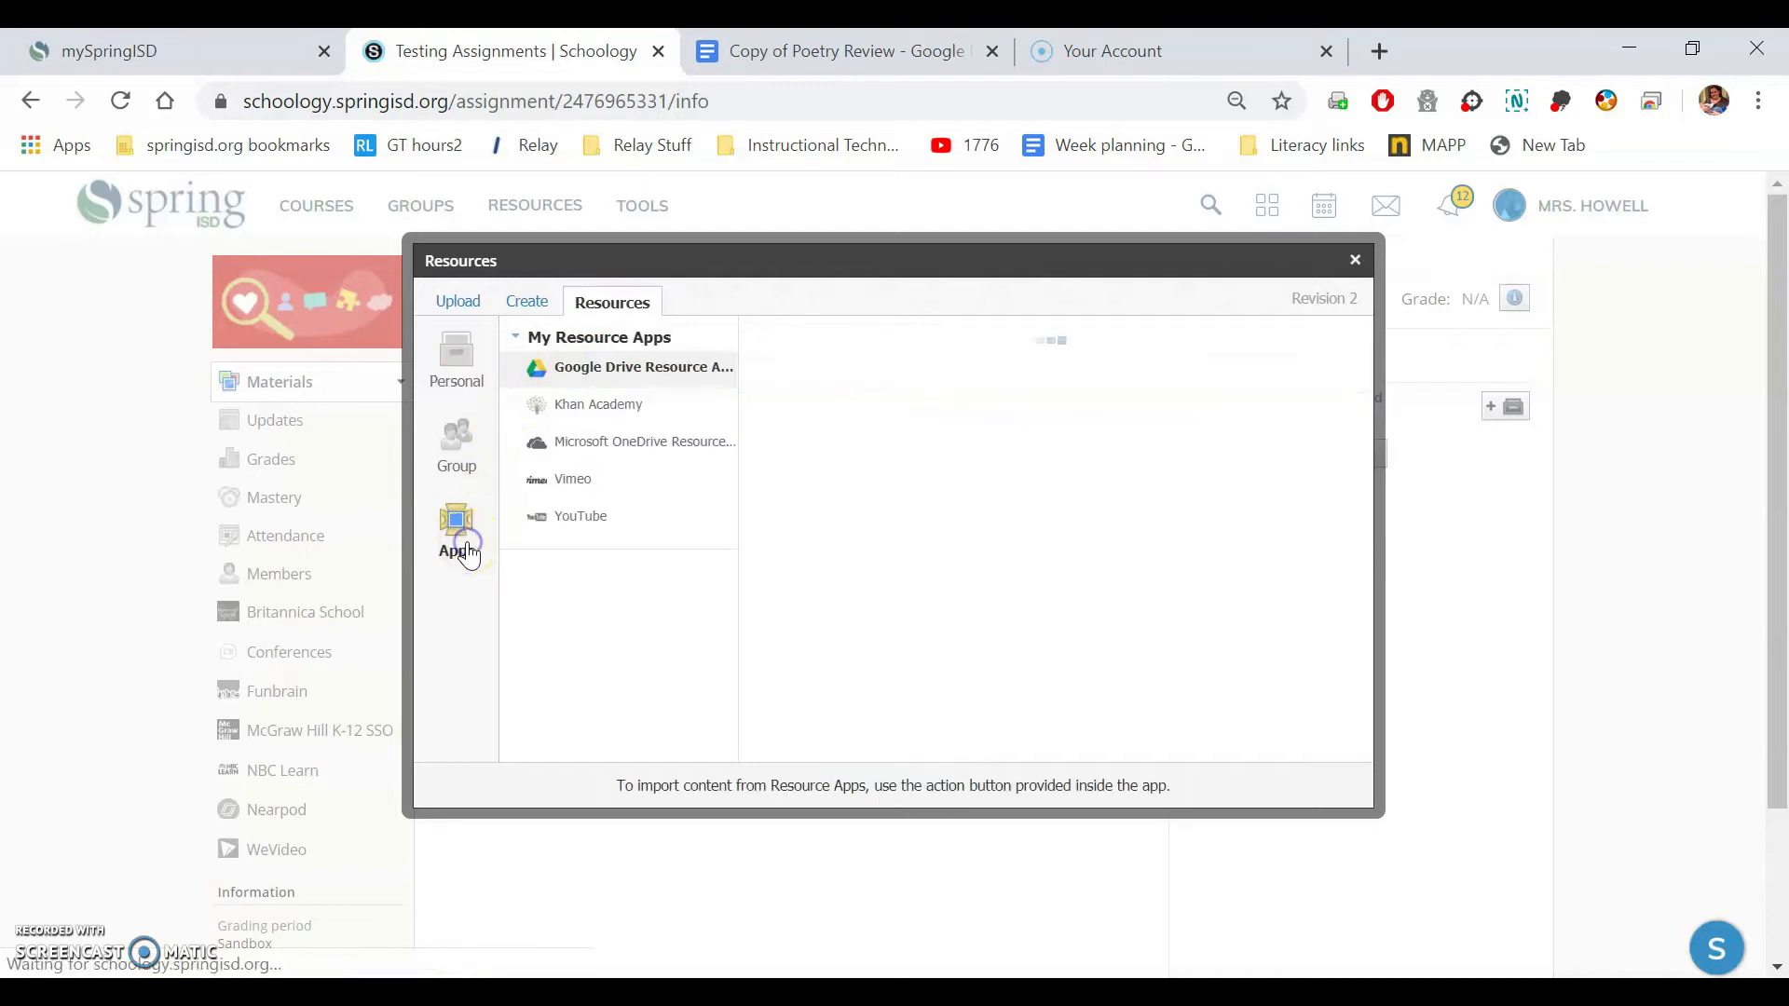
{"action": "left_click", "coordinate": [643, 367]}
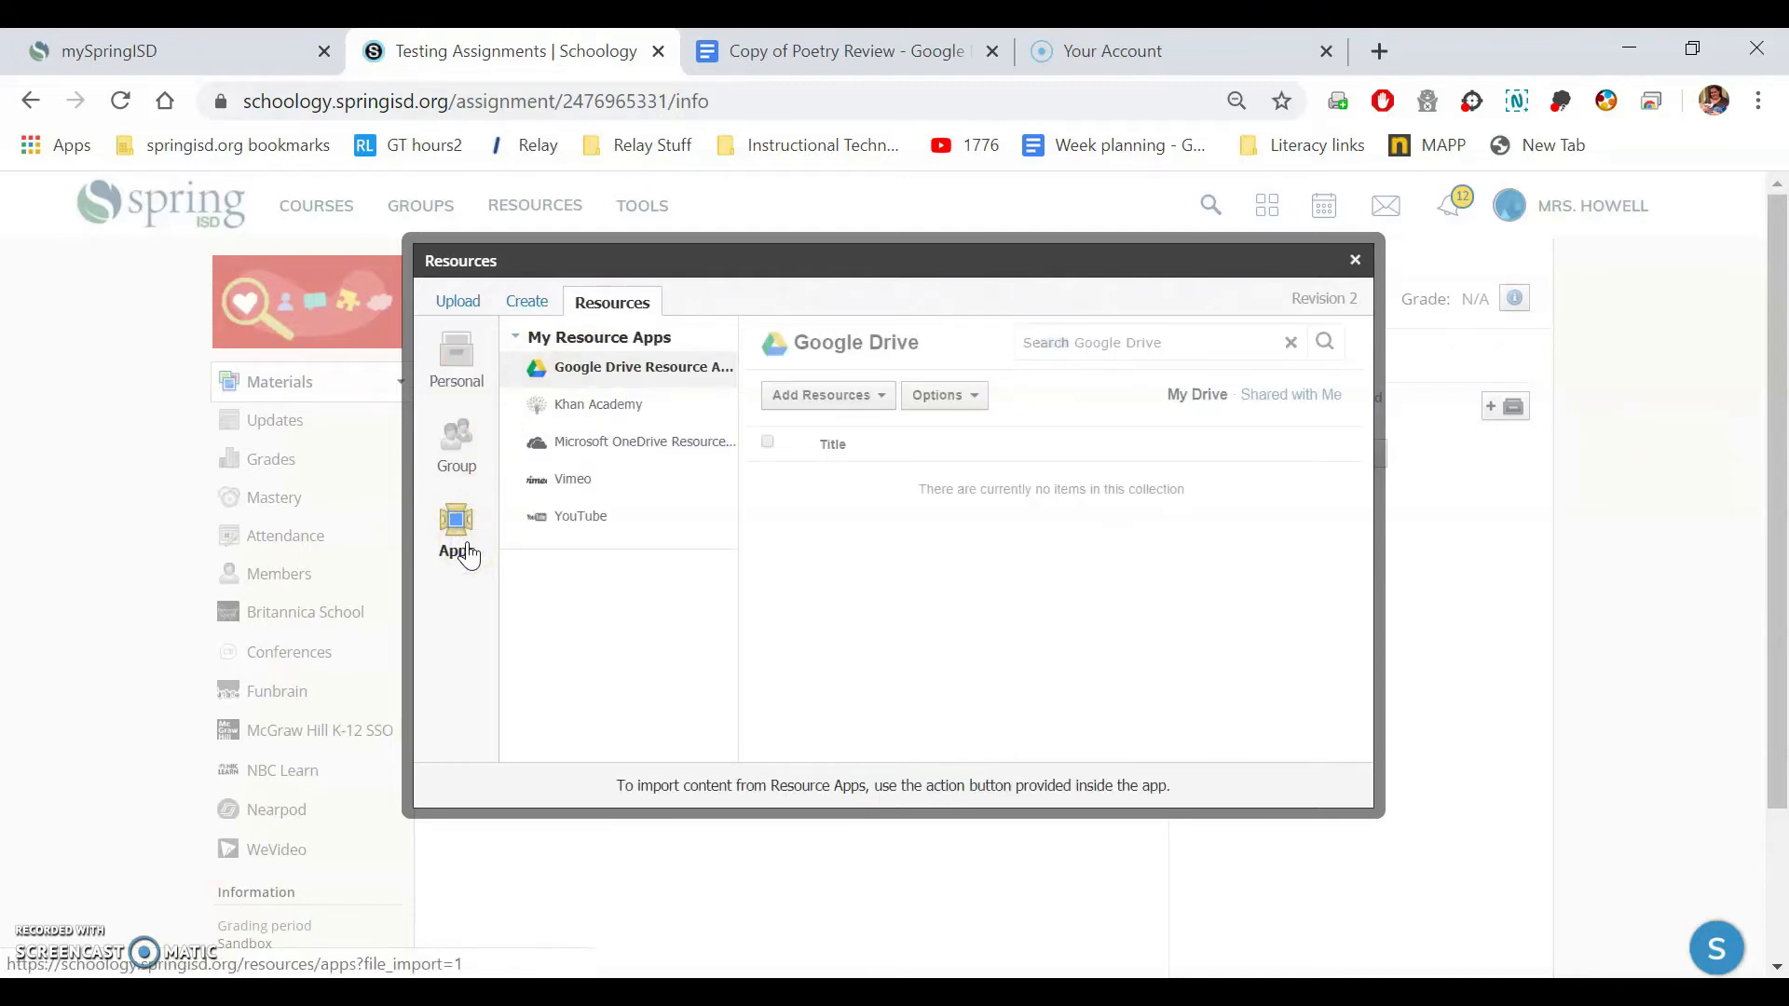
{"action": "left_click", "coordinate": [643, 367]}
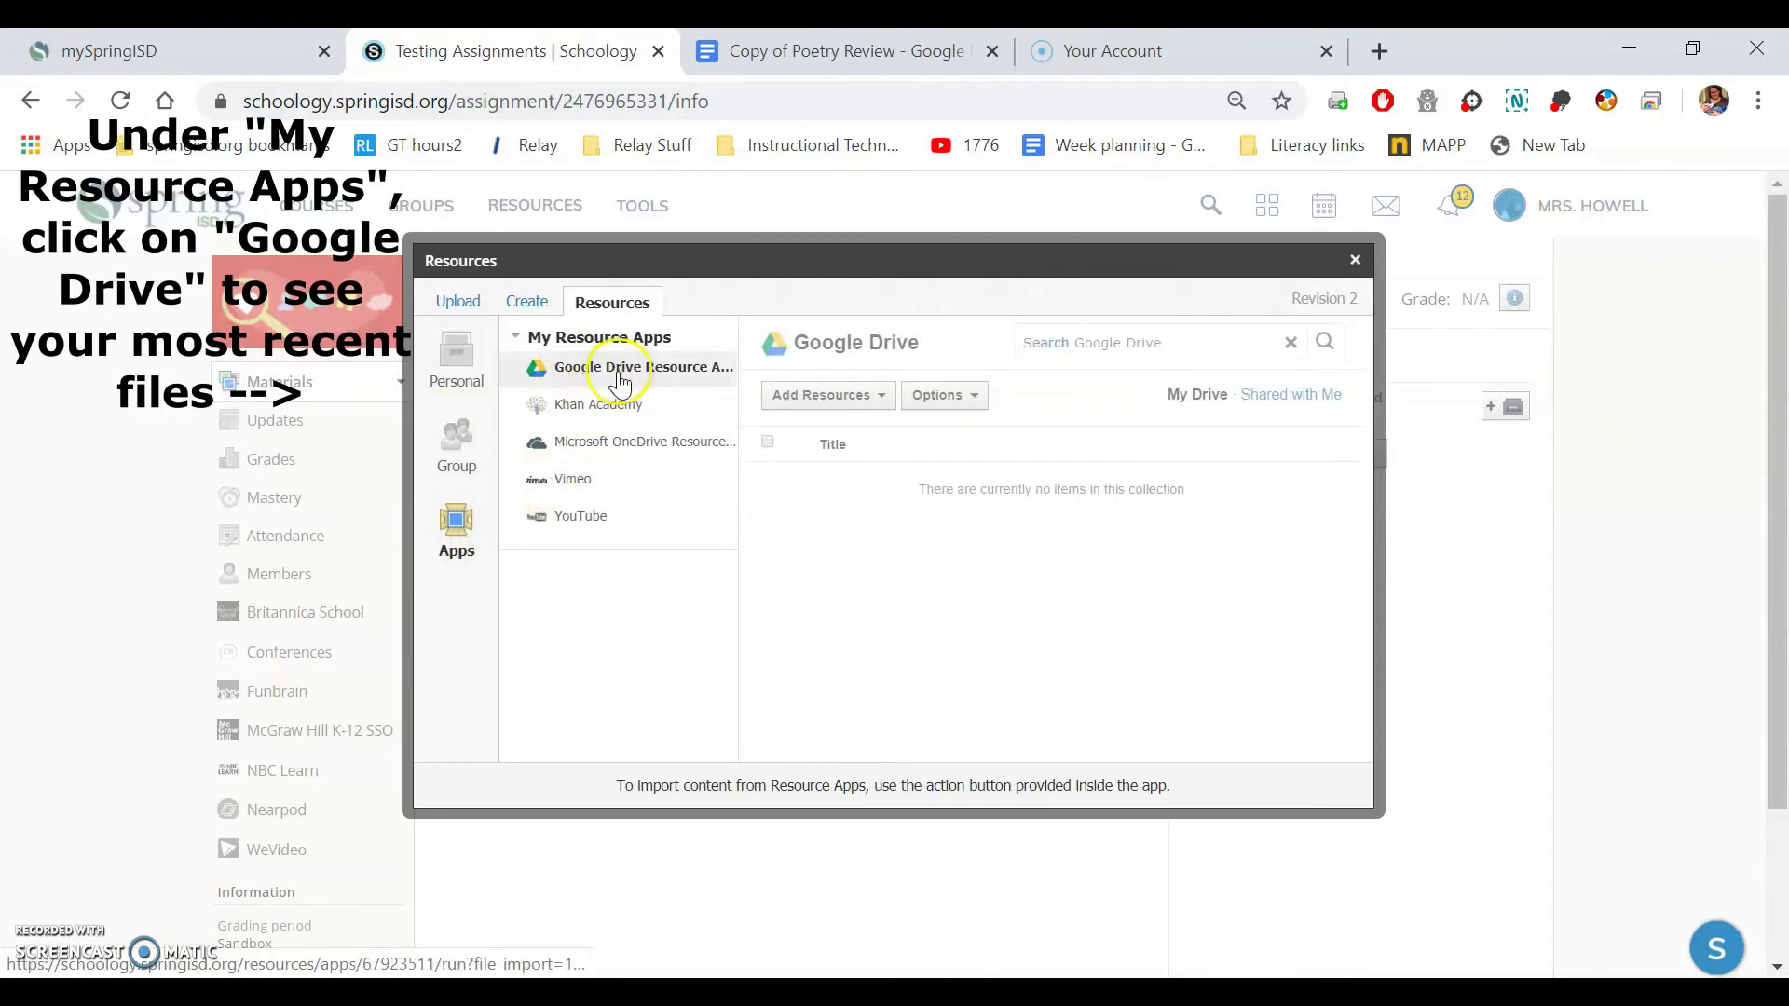
Step: Import Copy of Poetry Review from Google Drive as the Revision 2 submission
{"action": "left_click", "coordinate": [623, 367]}
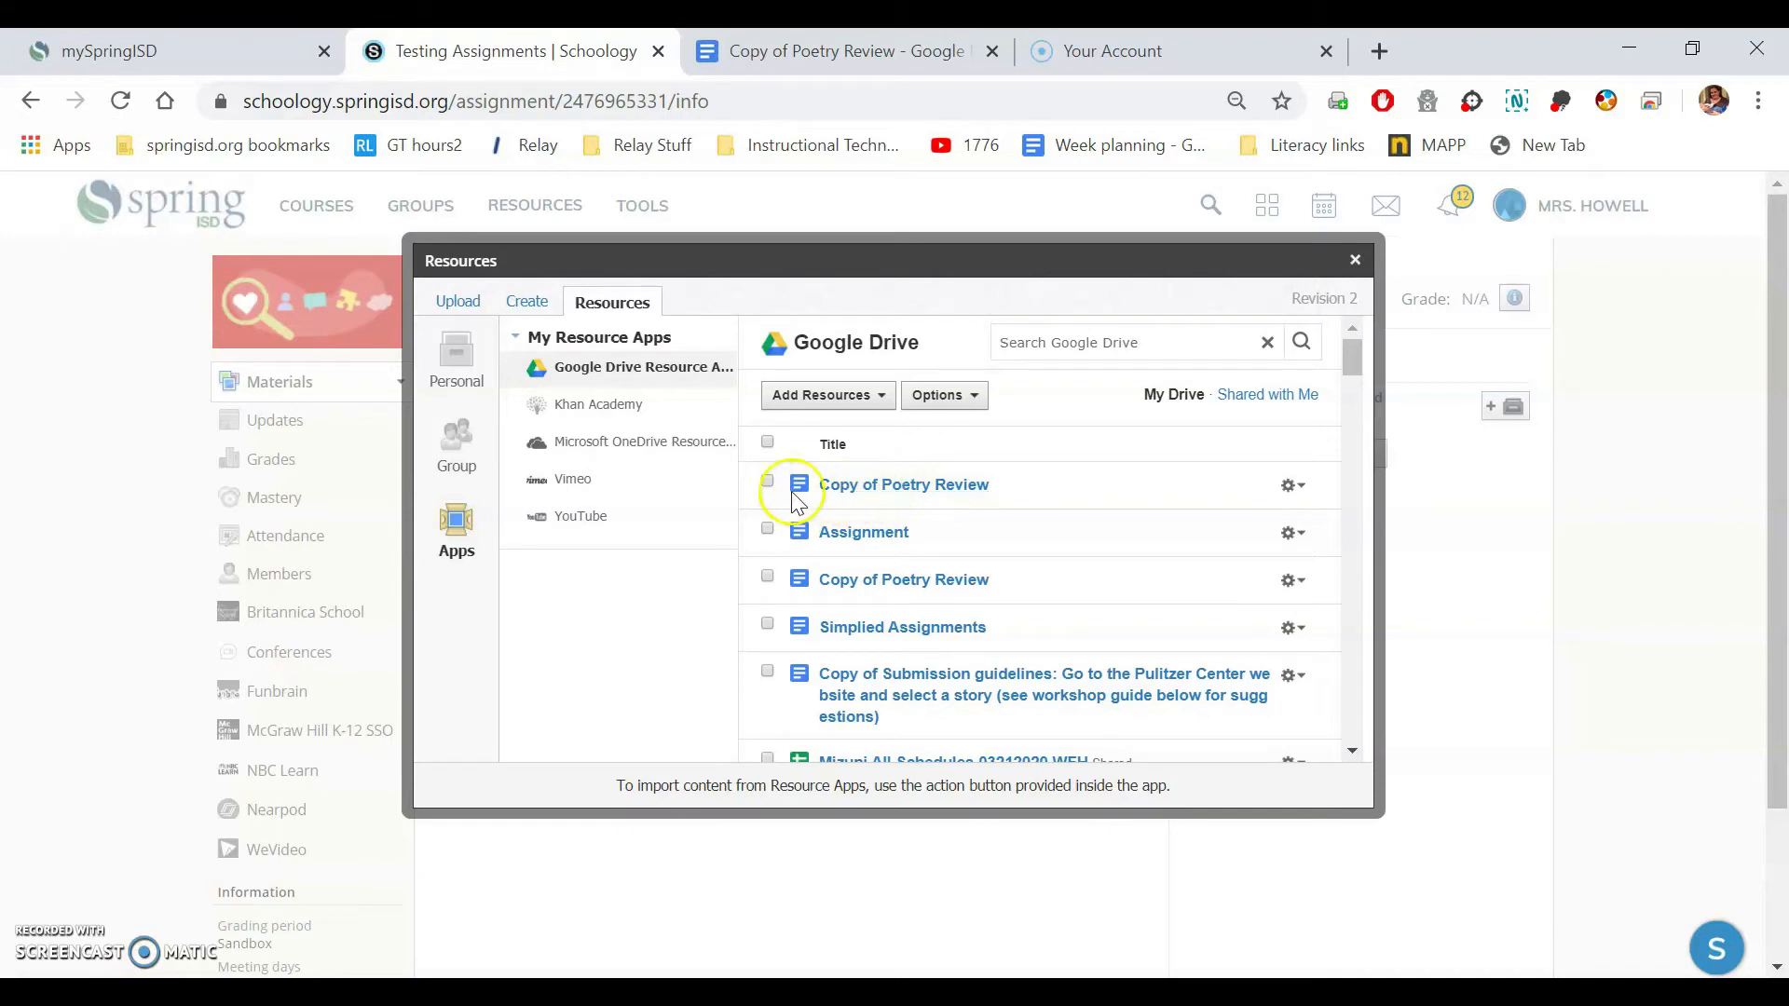
{"action": "mouse_move", "coordinate": [943, 492]}
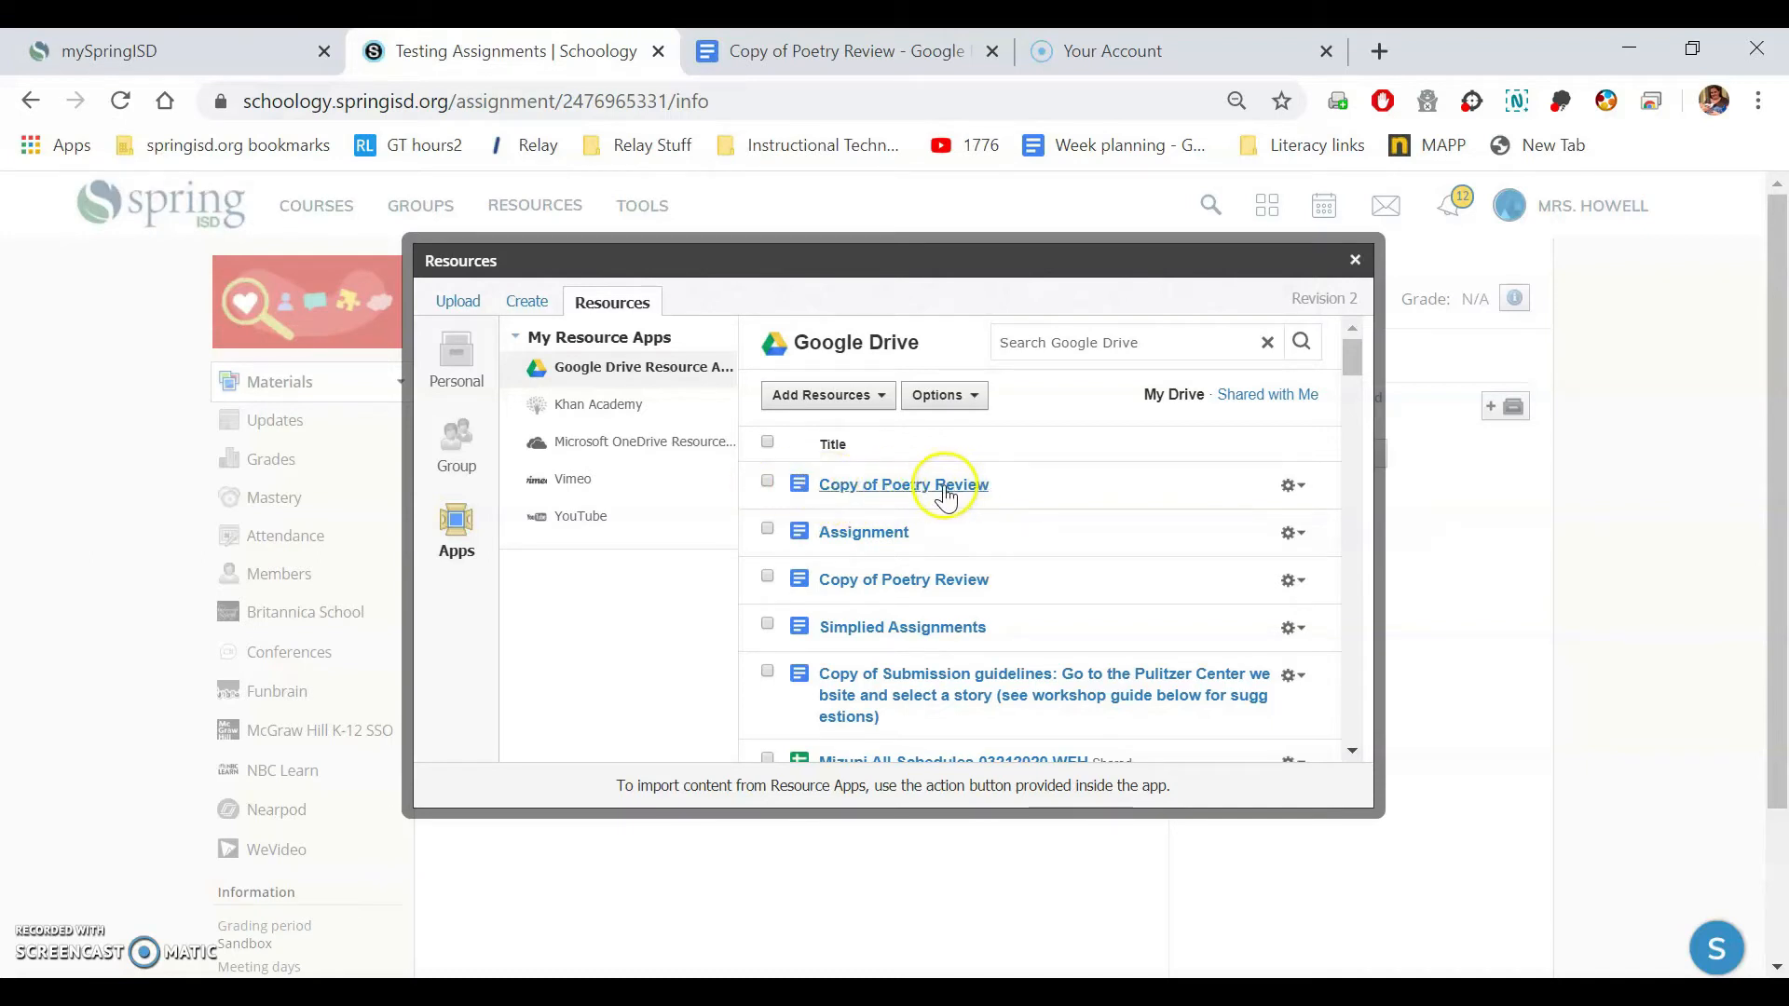
{"action": "left_click", "coordinate": [766, 484]}
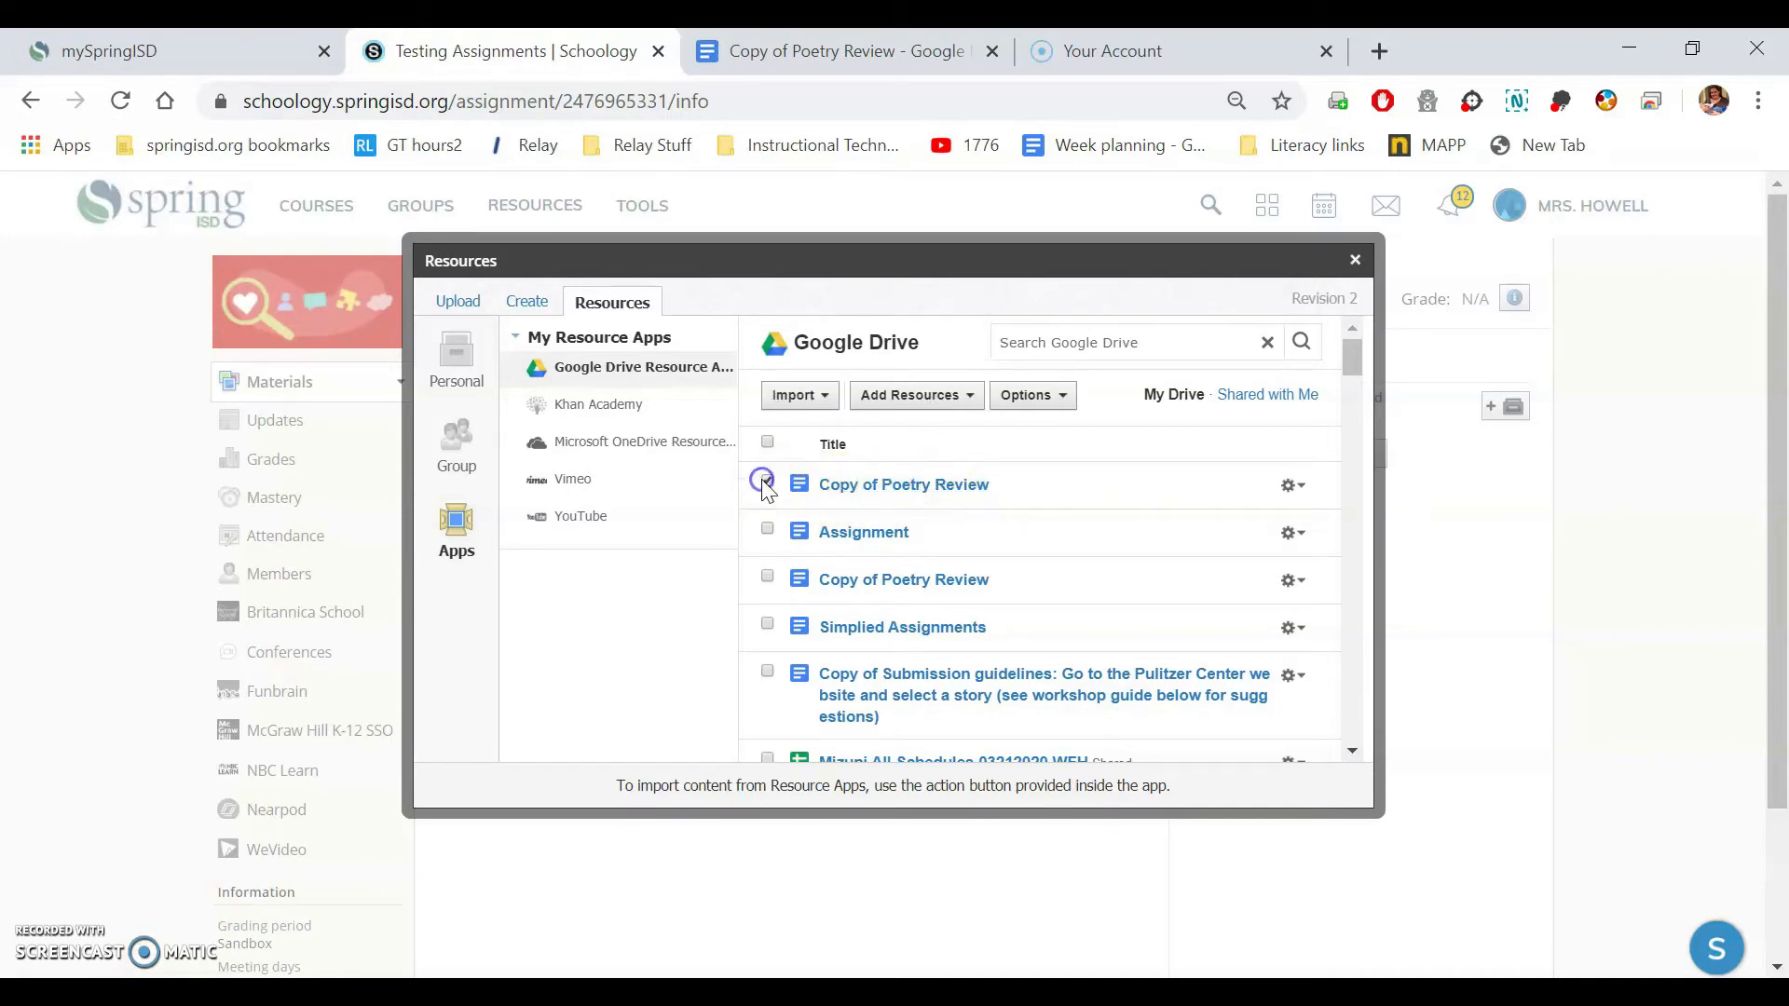
{"action": "left_click", "coordinate": [766, 480]}
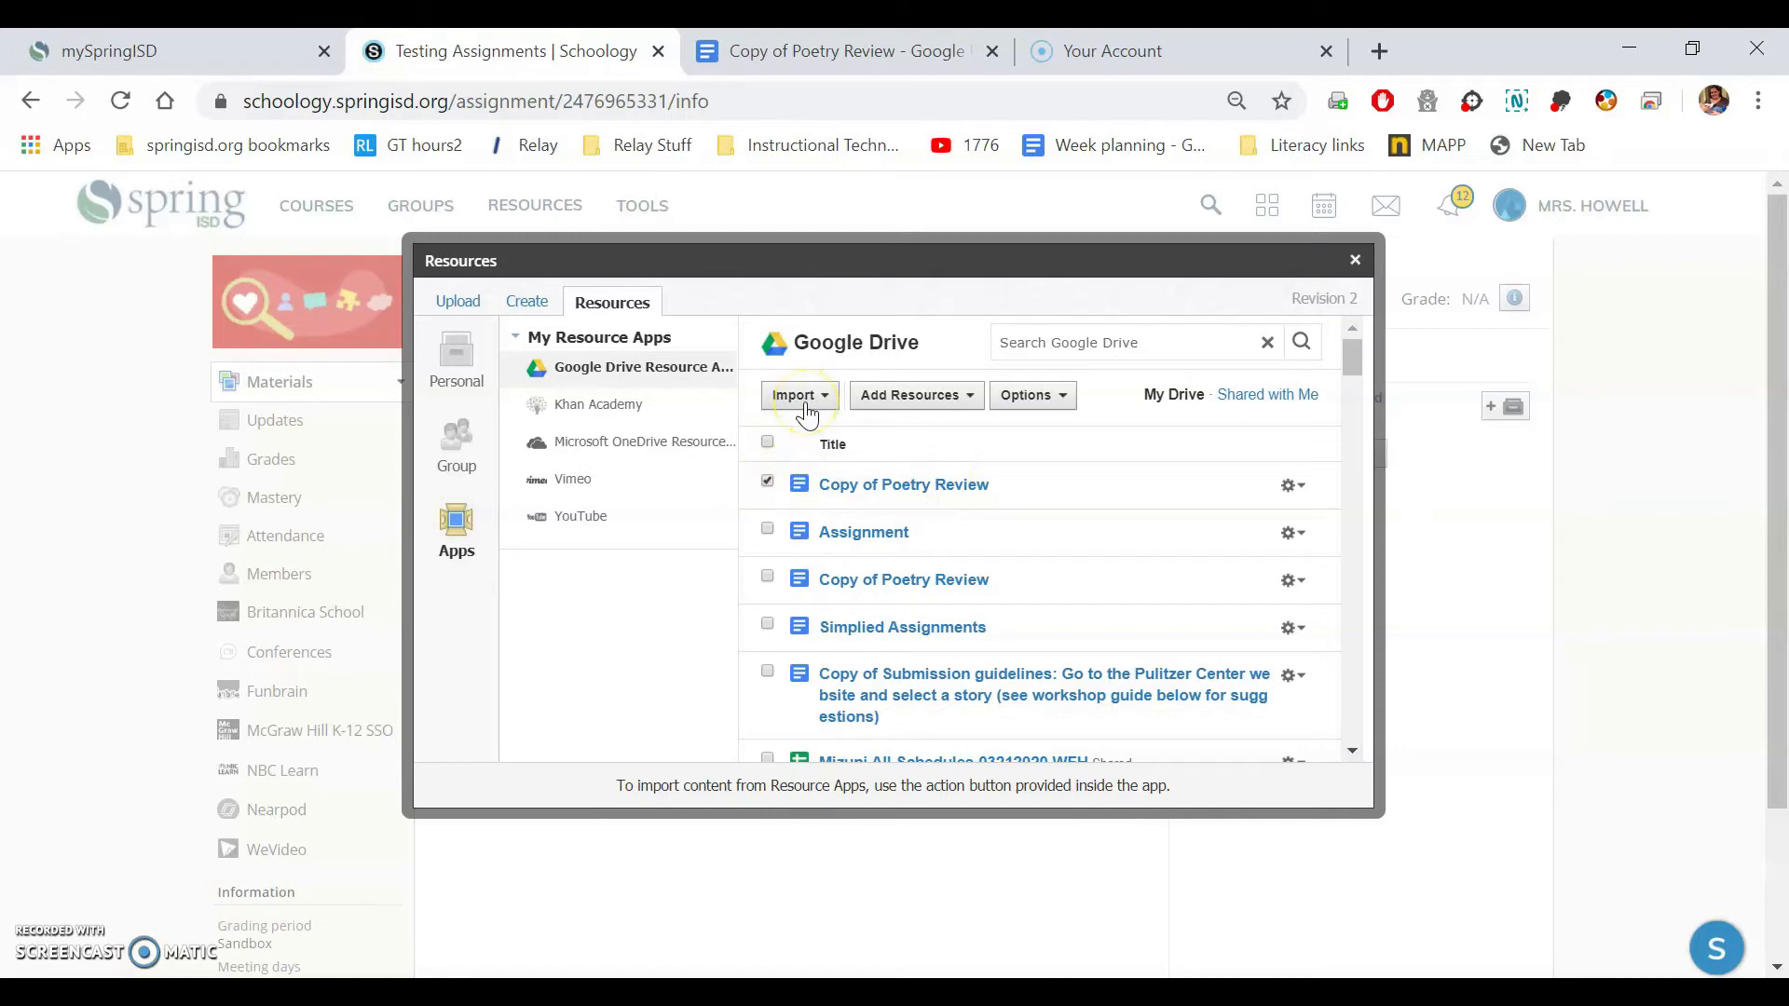
{"action": "left_click", "coordinate": [796, 395]}
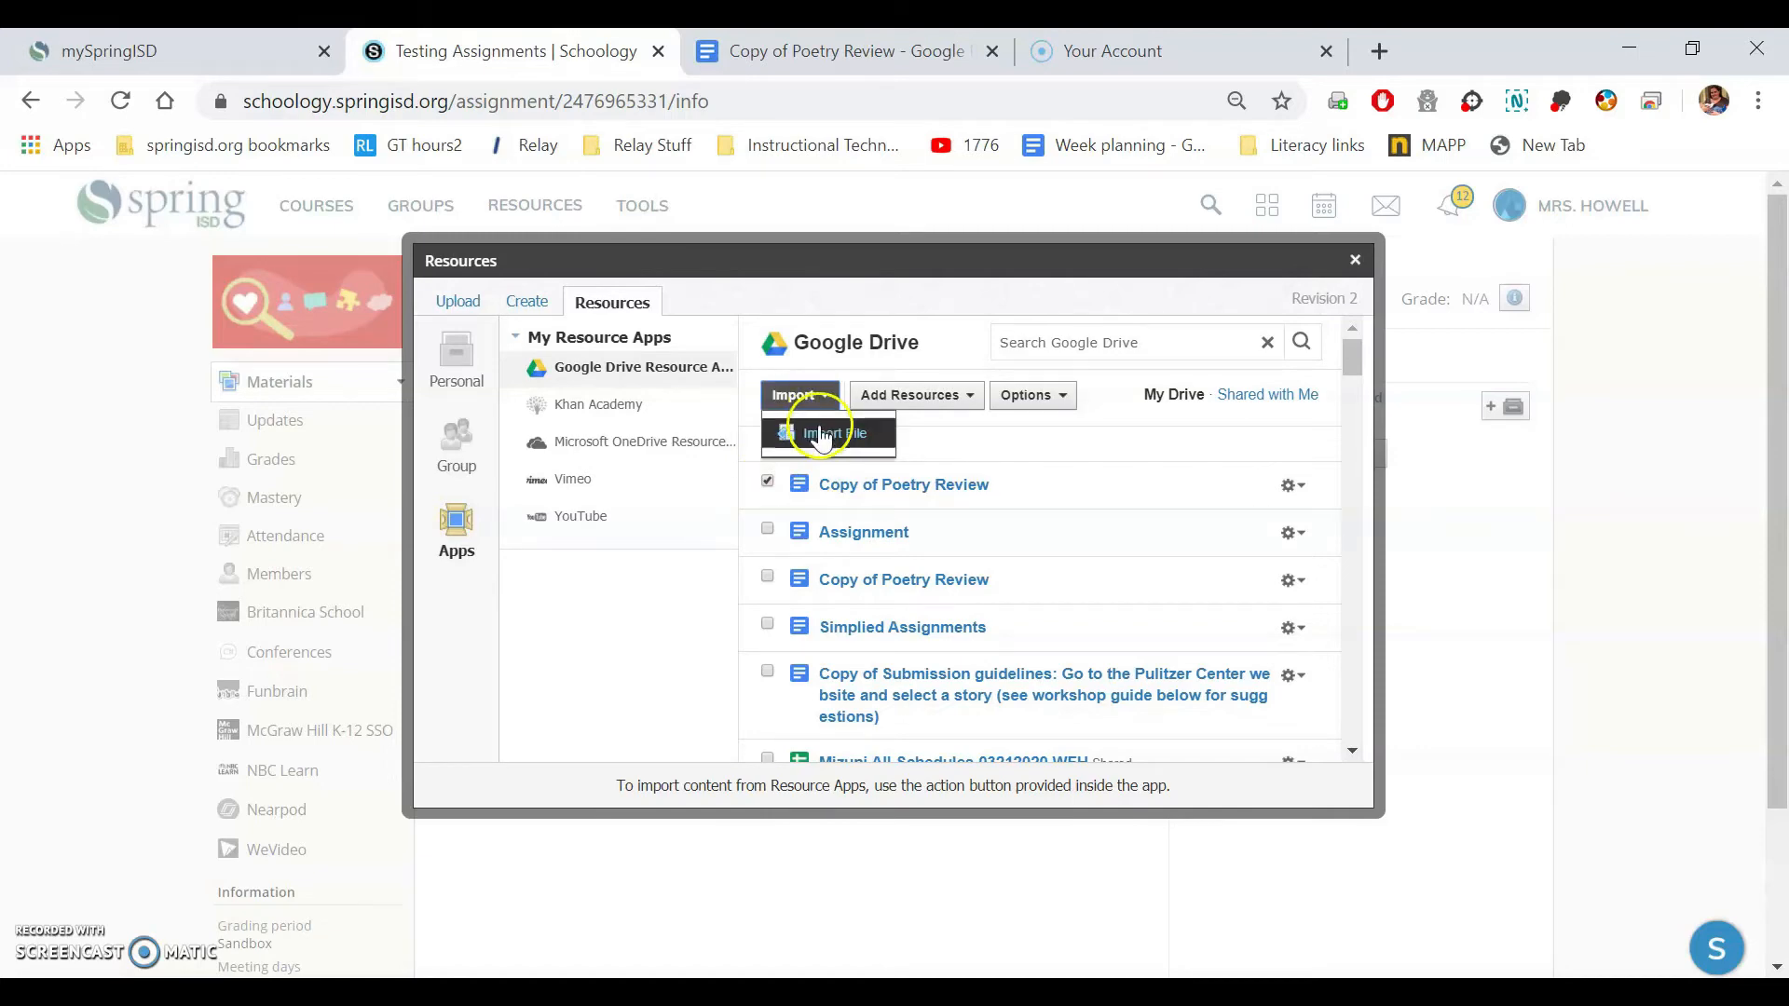
{"action": "left_click", "coordinate": [824, 434]}
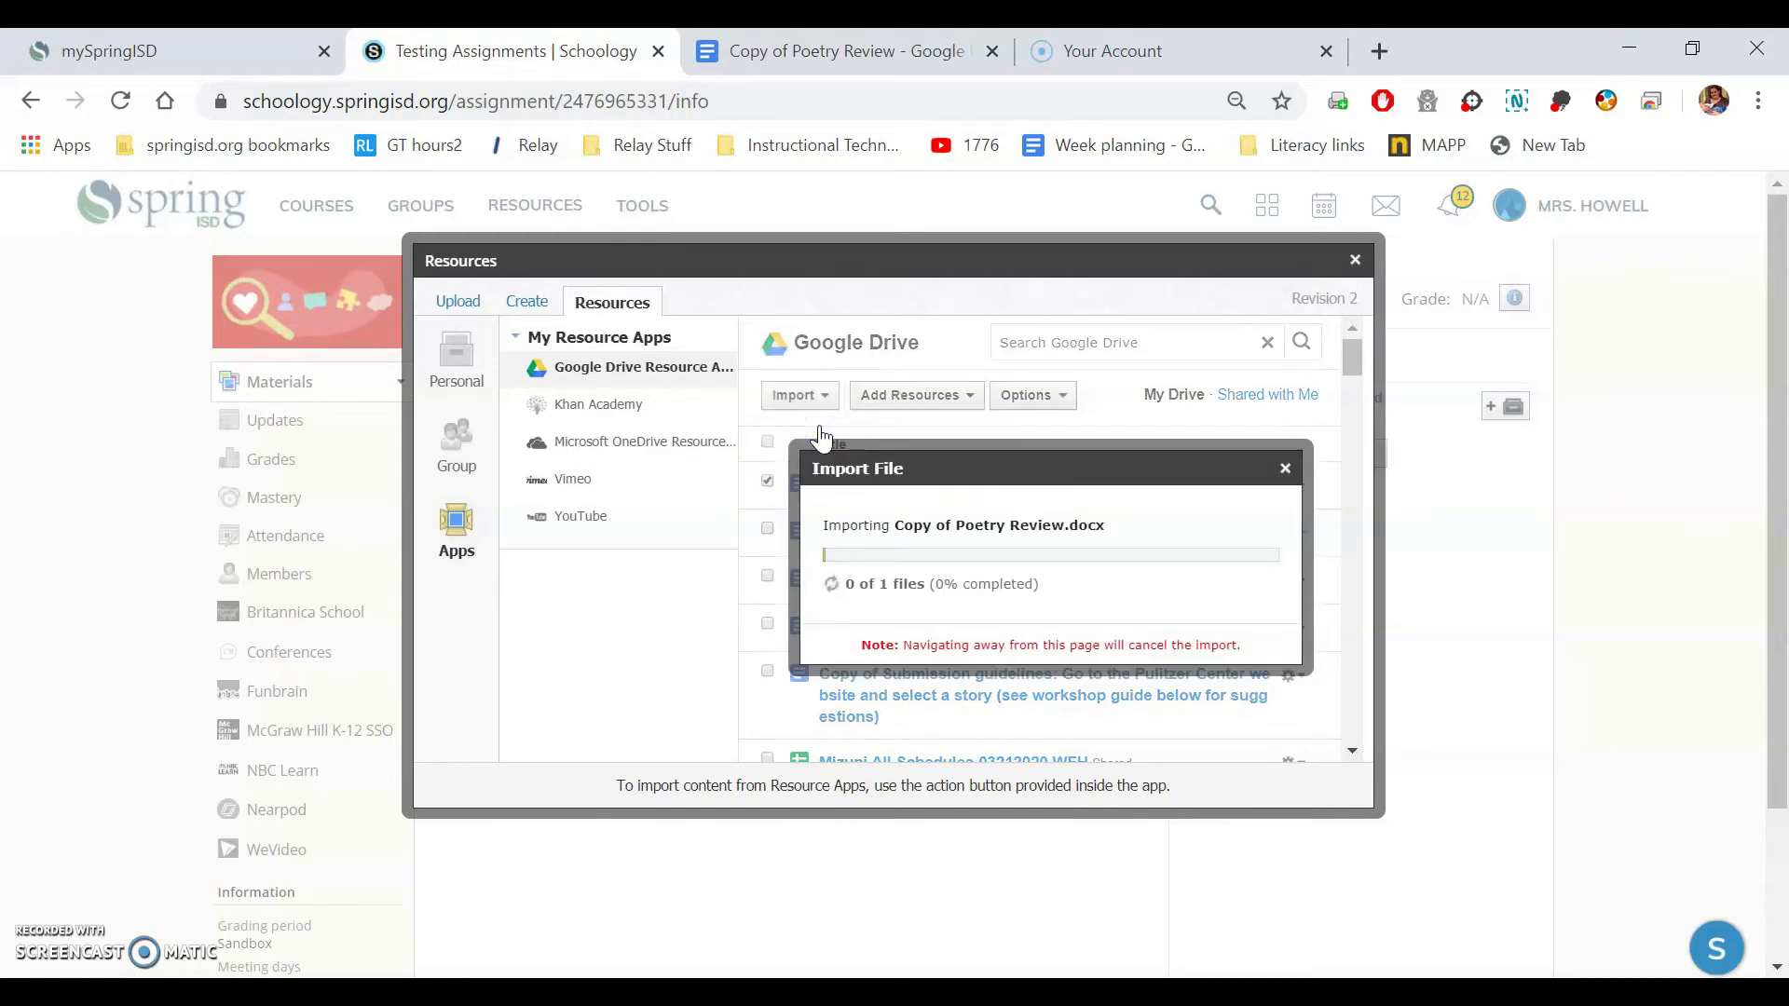
{"action": "left_click", "coordinate": [1355, 259]}
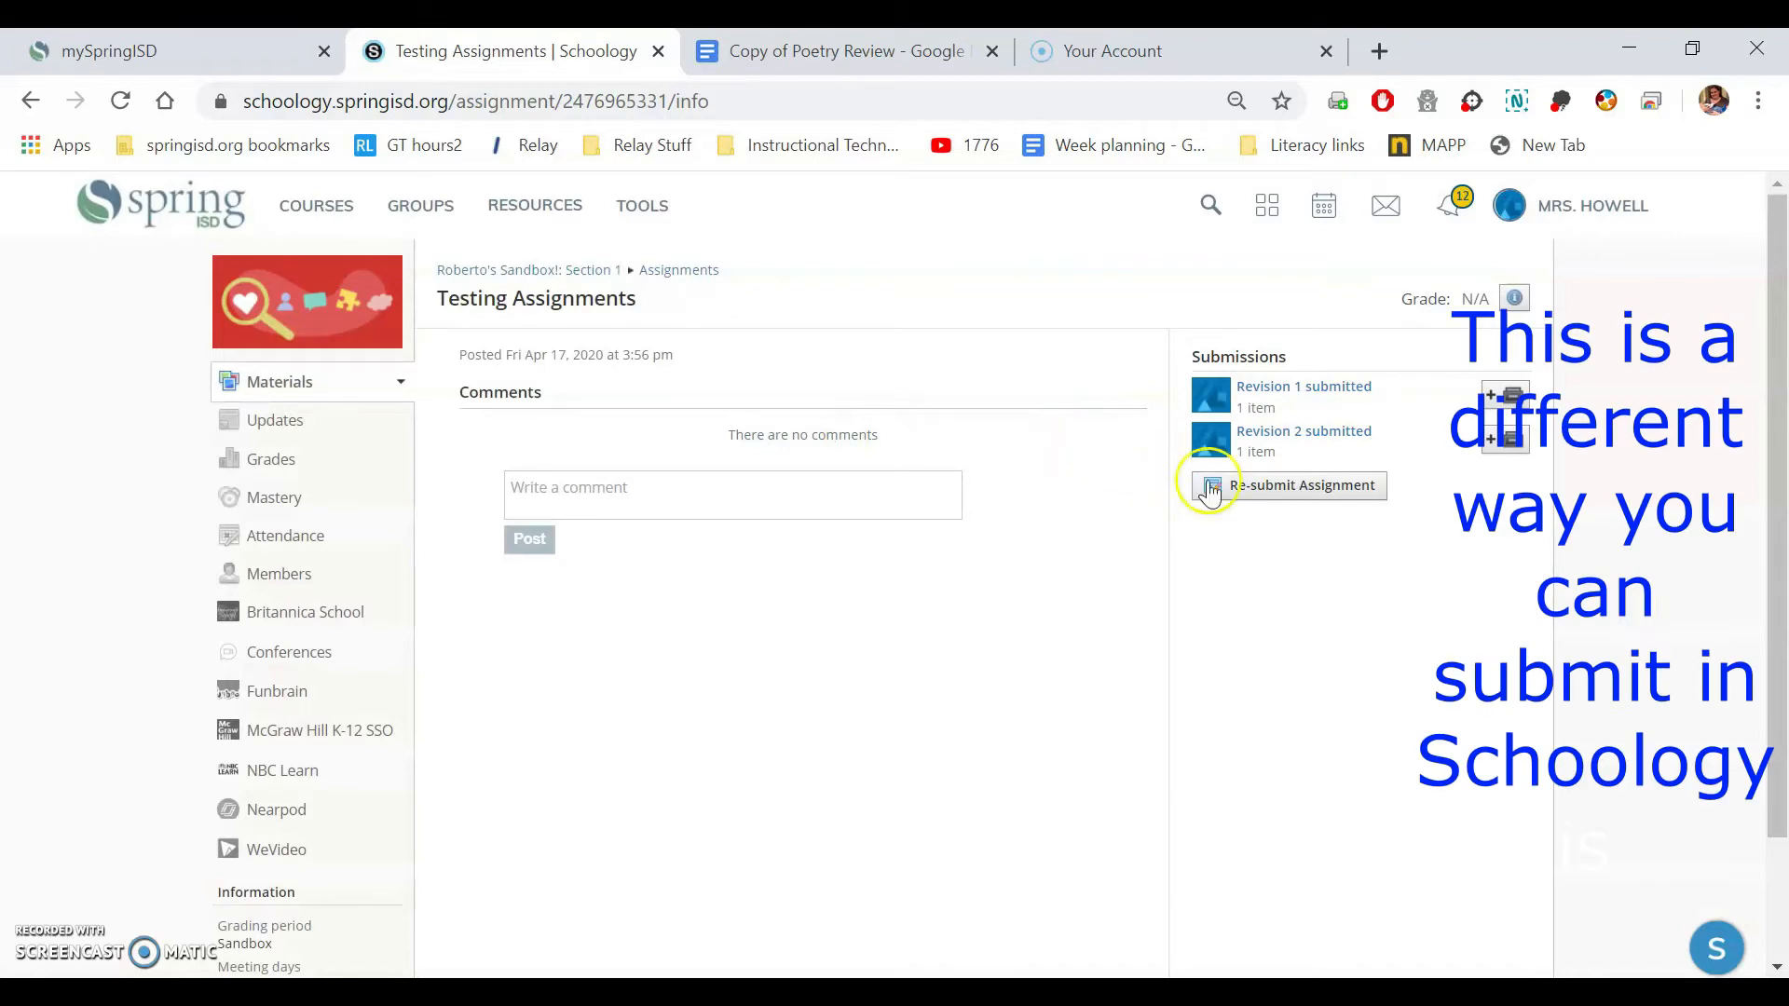
Step: Re-submit the assignment a third time using the Create text editor for the response
{"action": "left_click", "coordinate": [1301, 485]}
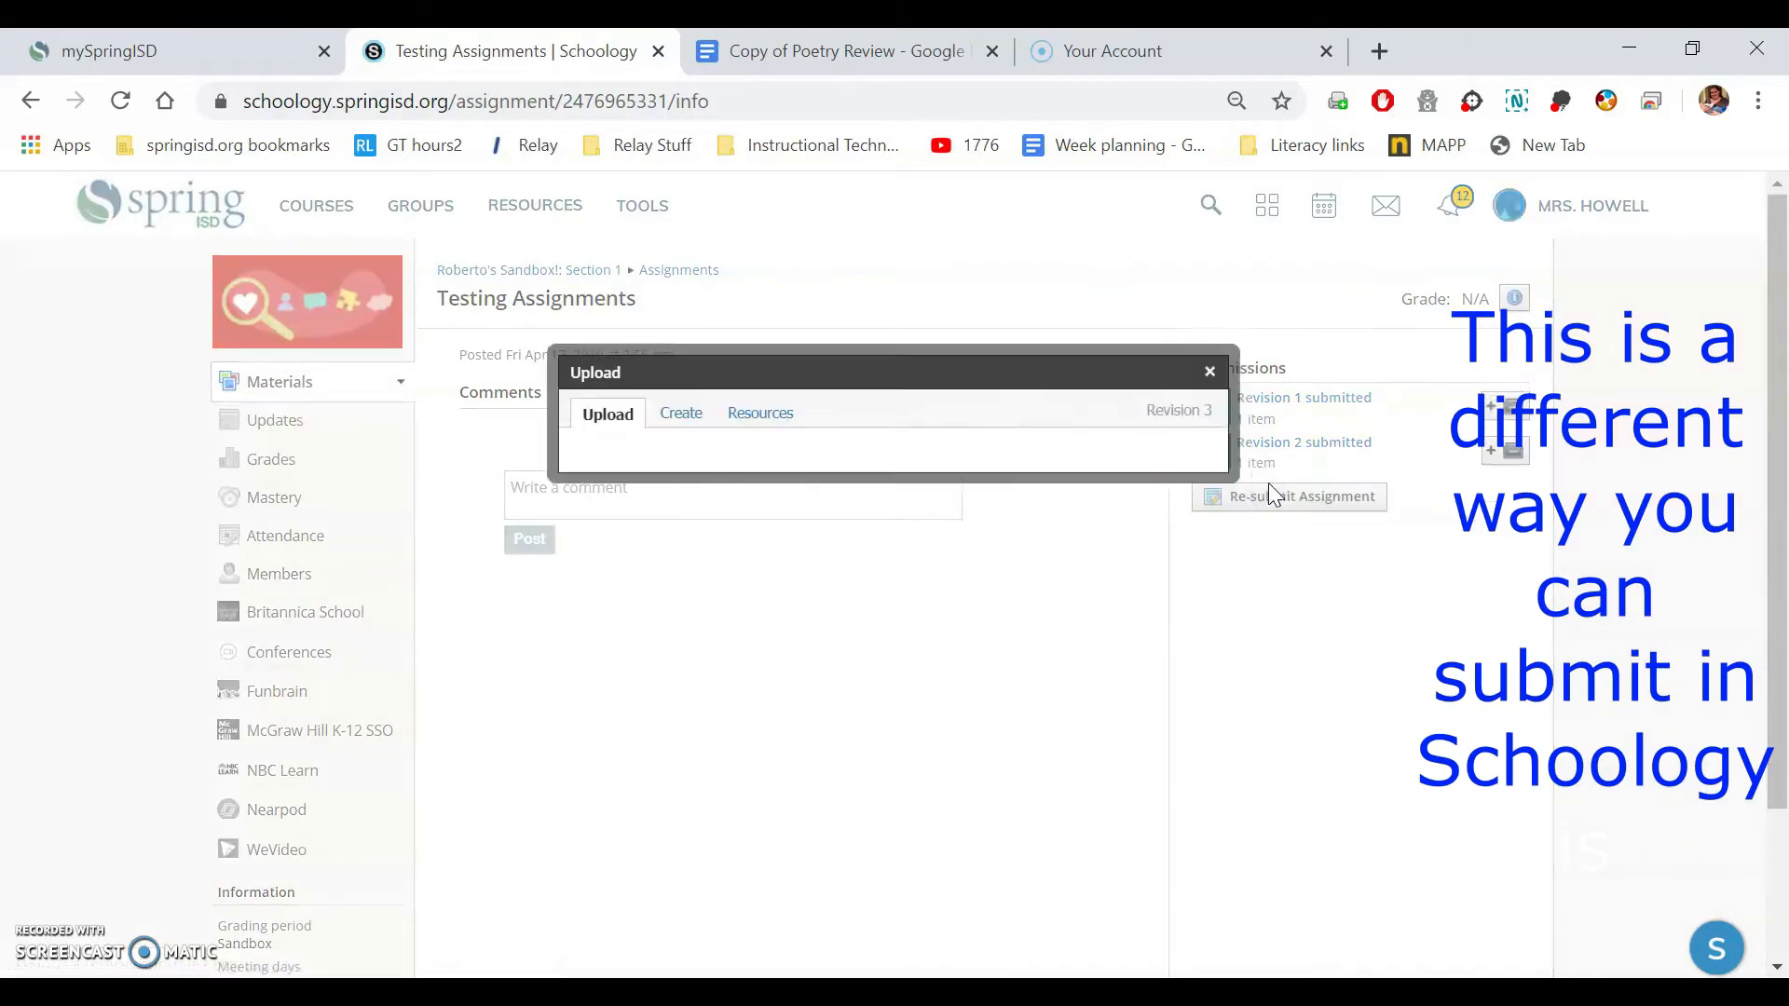
{"action": "left_click", "coordinate": [608, 414]}
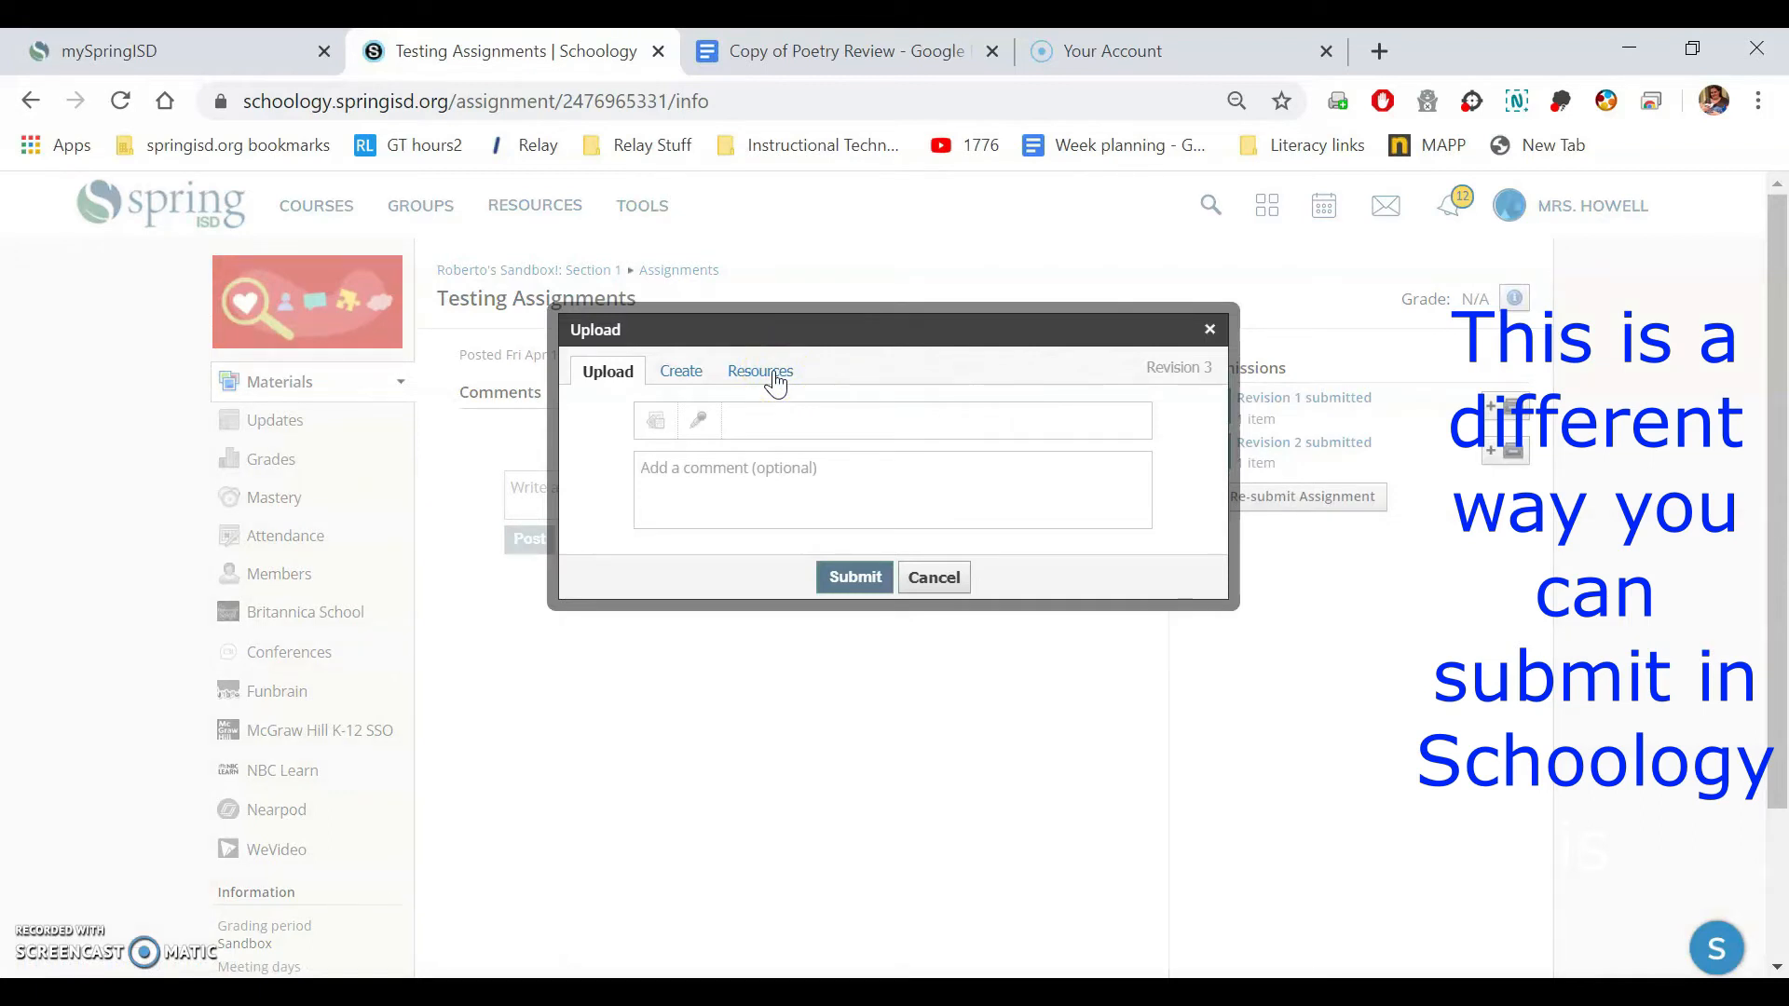
{"action": "left_click", "coordinate": [680, 371]}
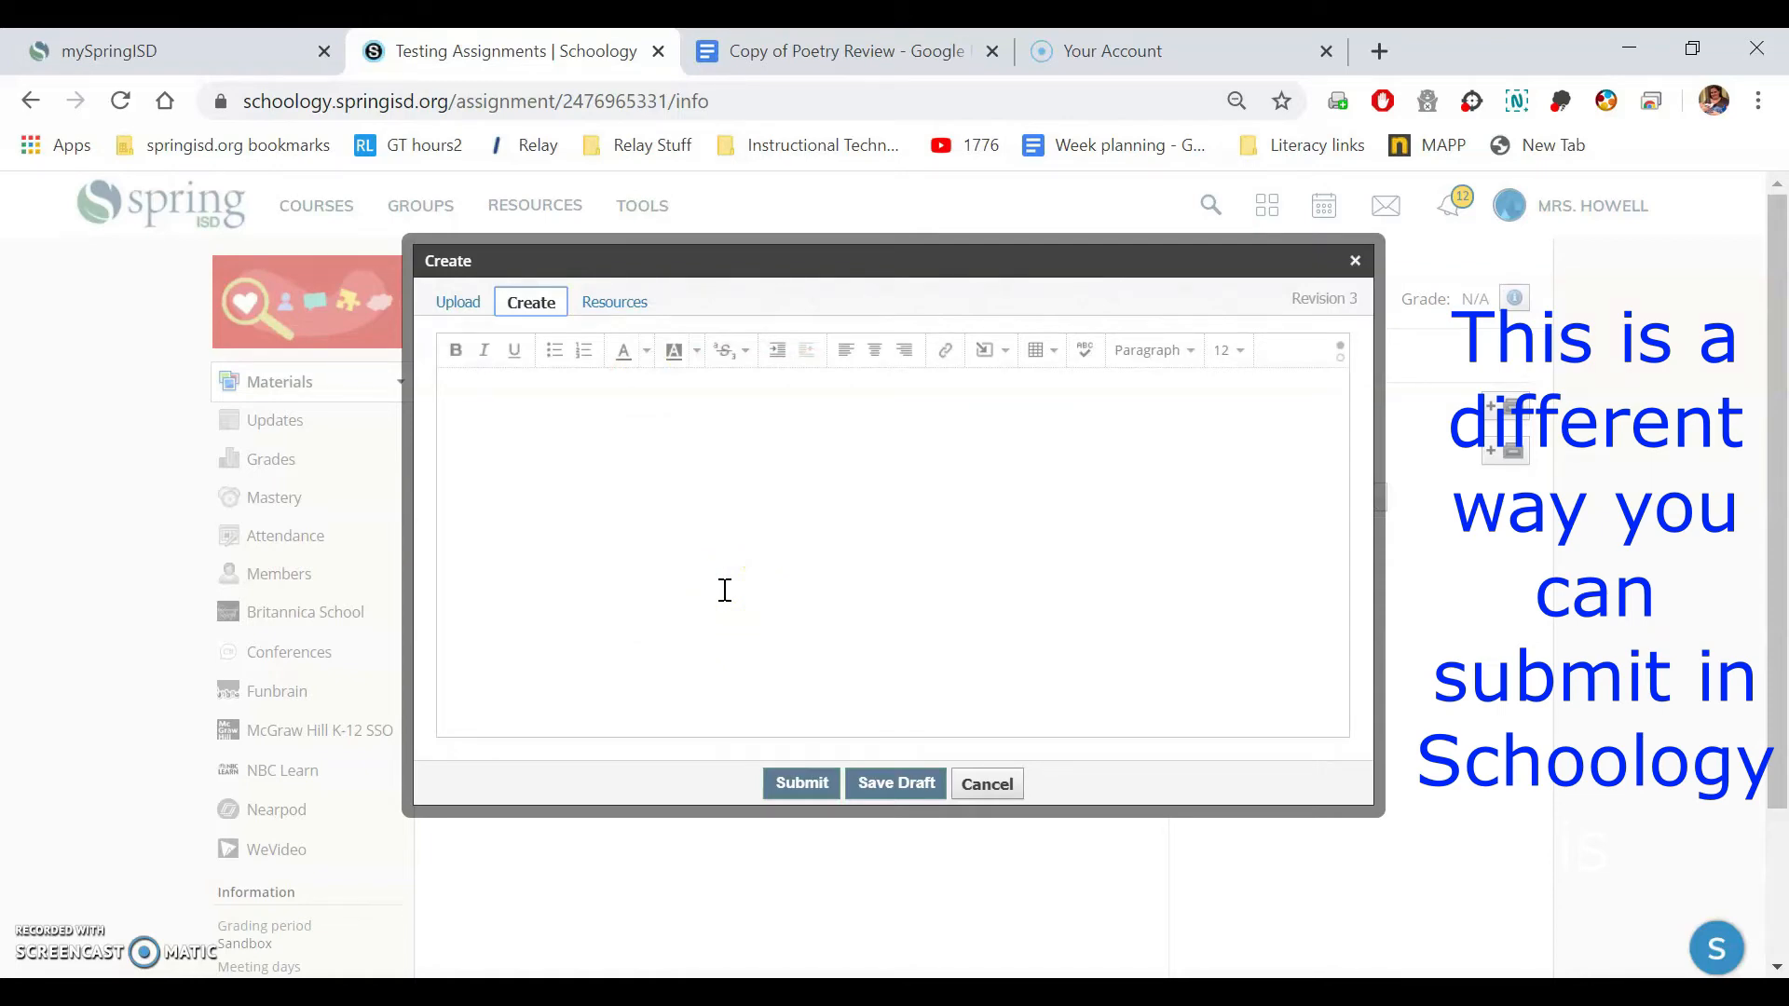
{"action": "left_click", "coordinate": [850, 50]}
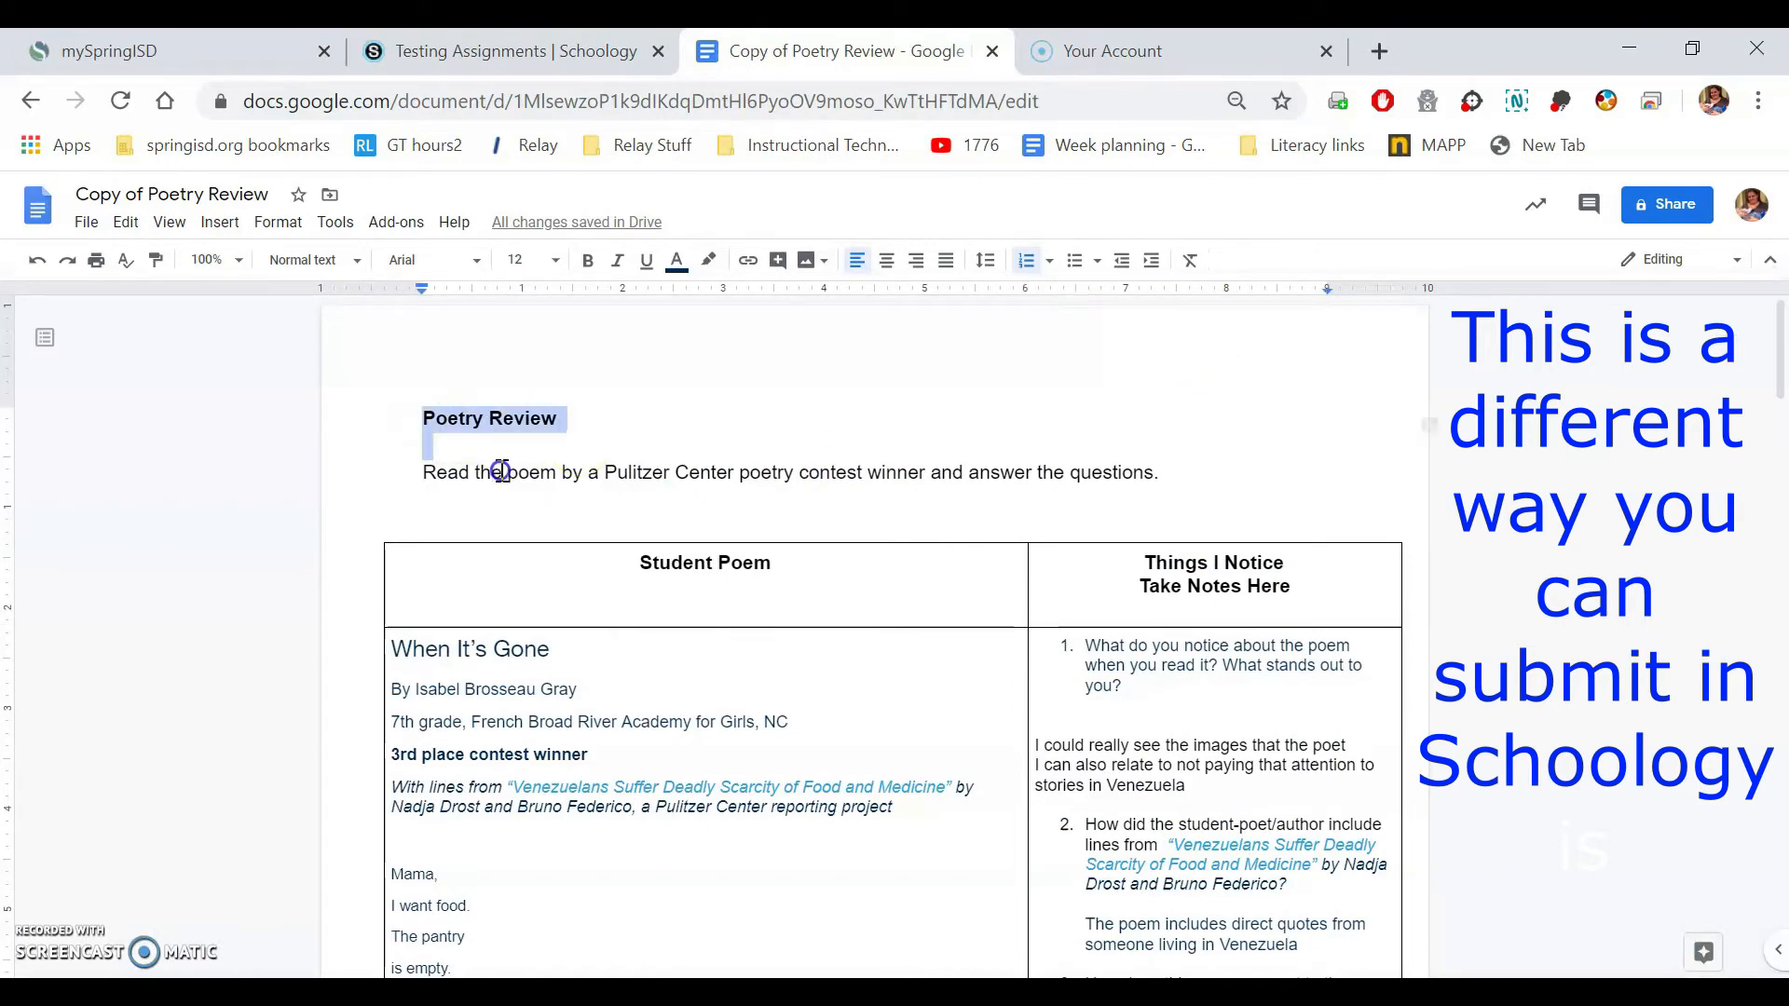
Step: Copy the selected Poetry Review text in Google Docs and return to the Schoology tab
{"action": "scroll", "scroll_direction": "down", "scroll_amount": 3}
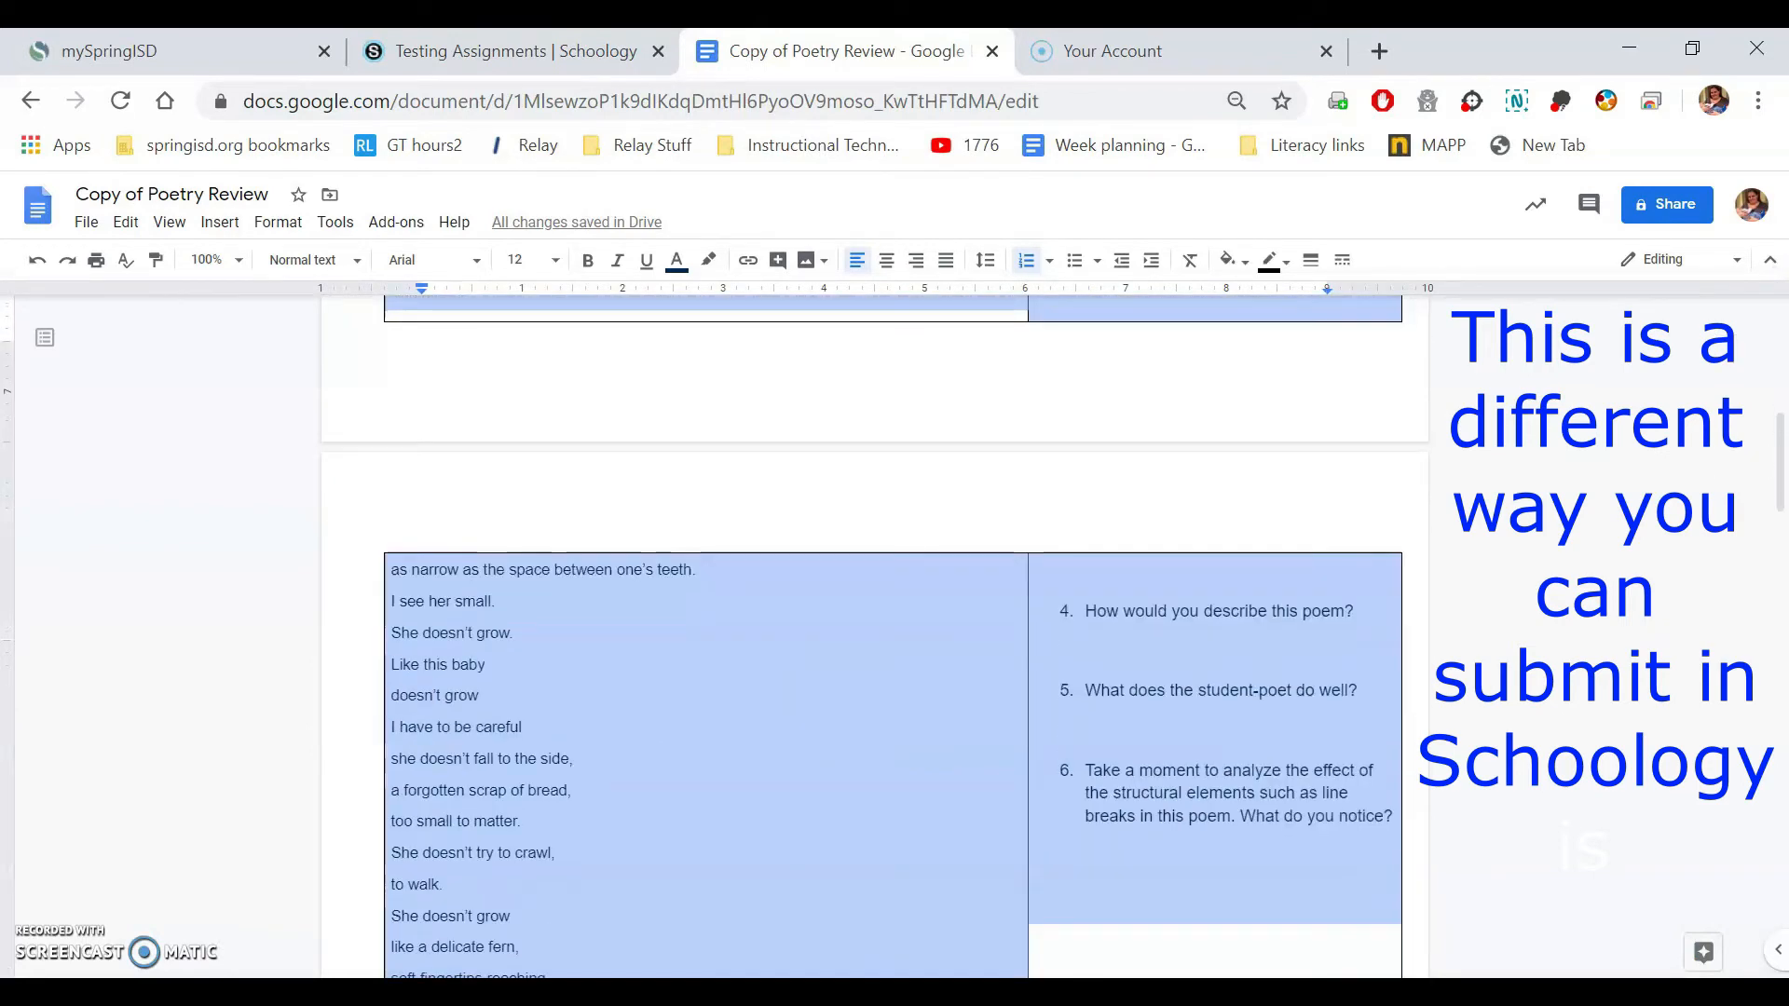
{"action": "right_click", "coordinate": [844, 799]}
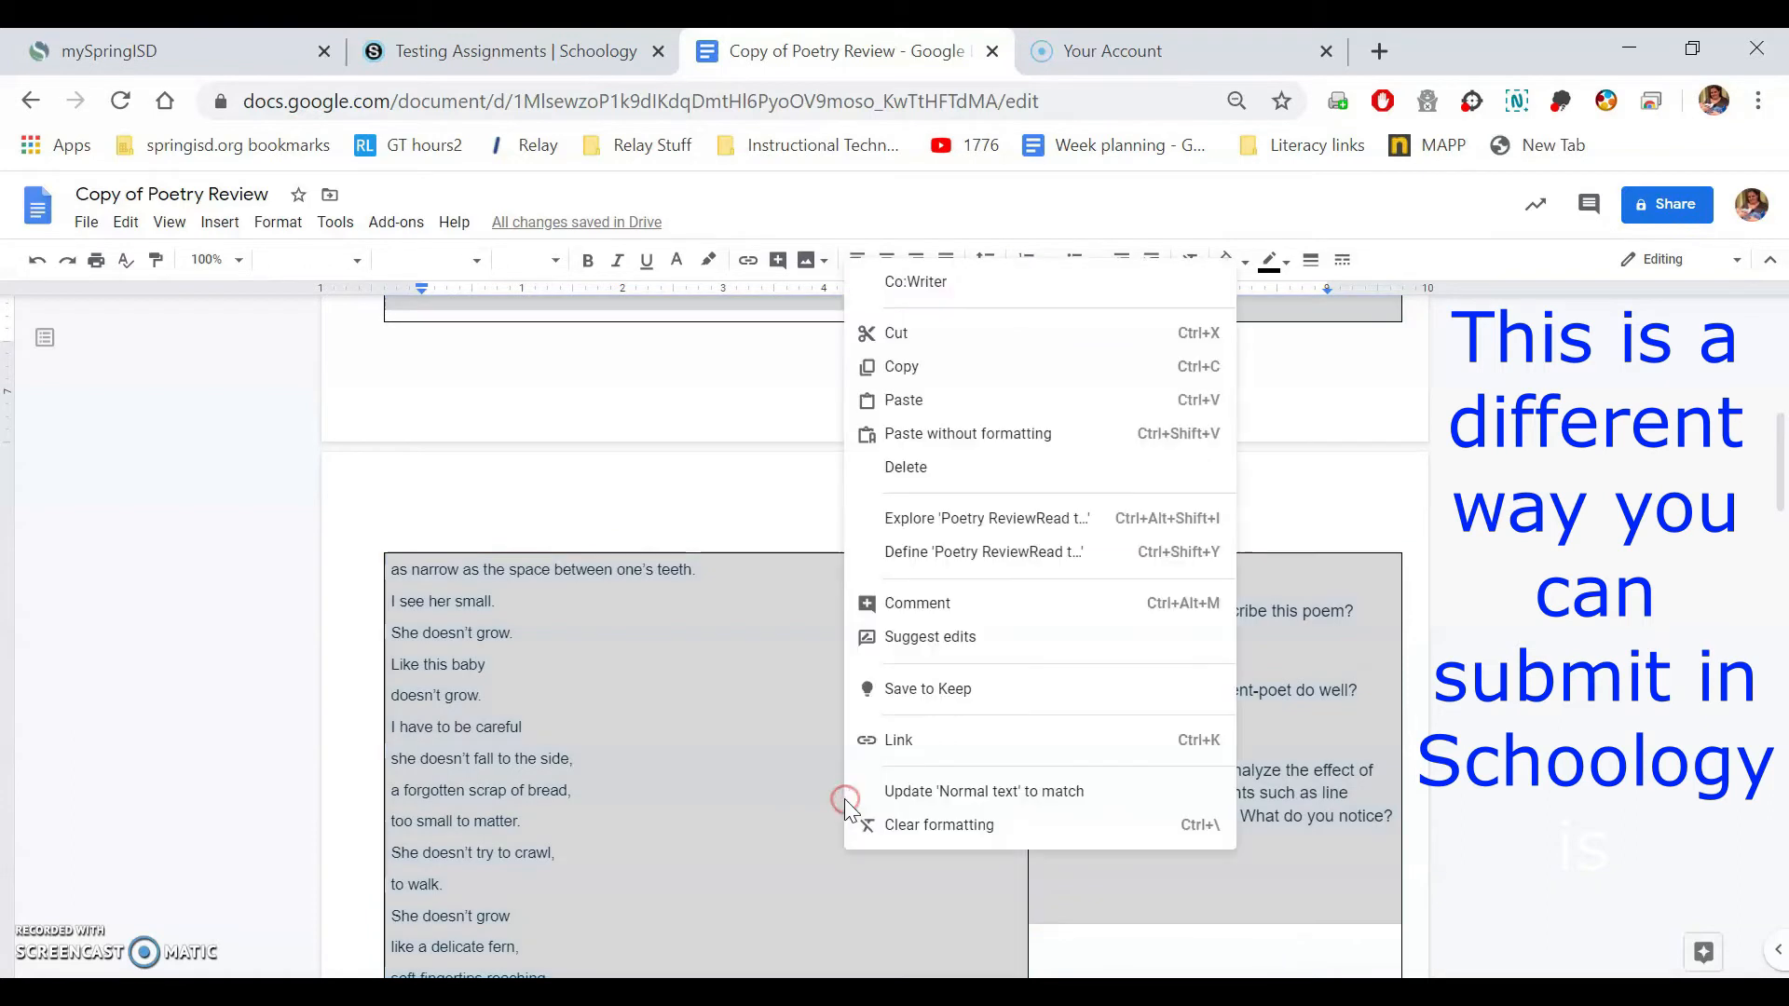
{"action": "mouse_move", "coordinate": [958, 377]}
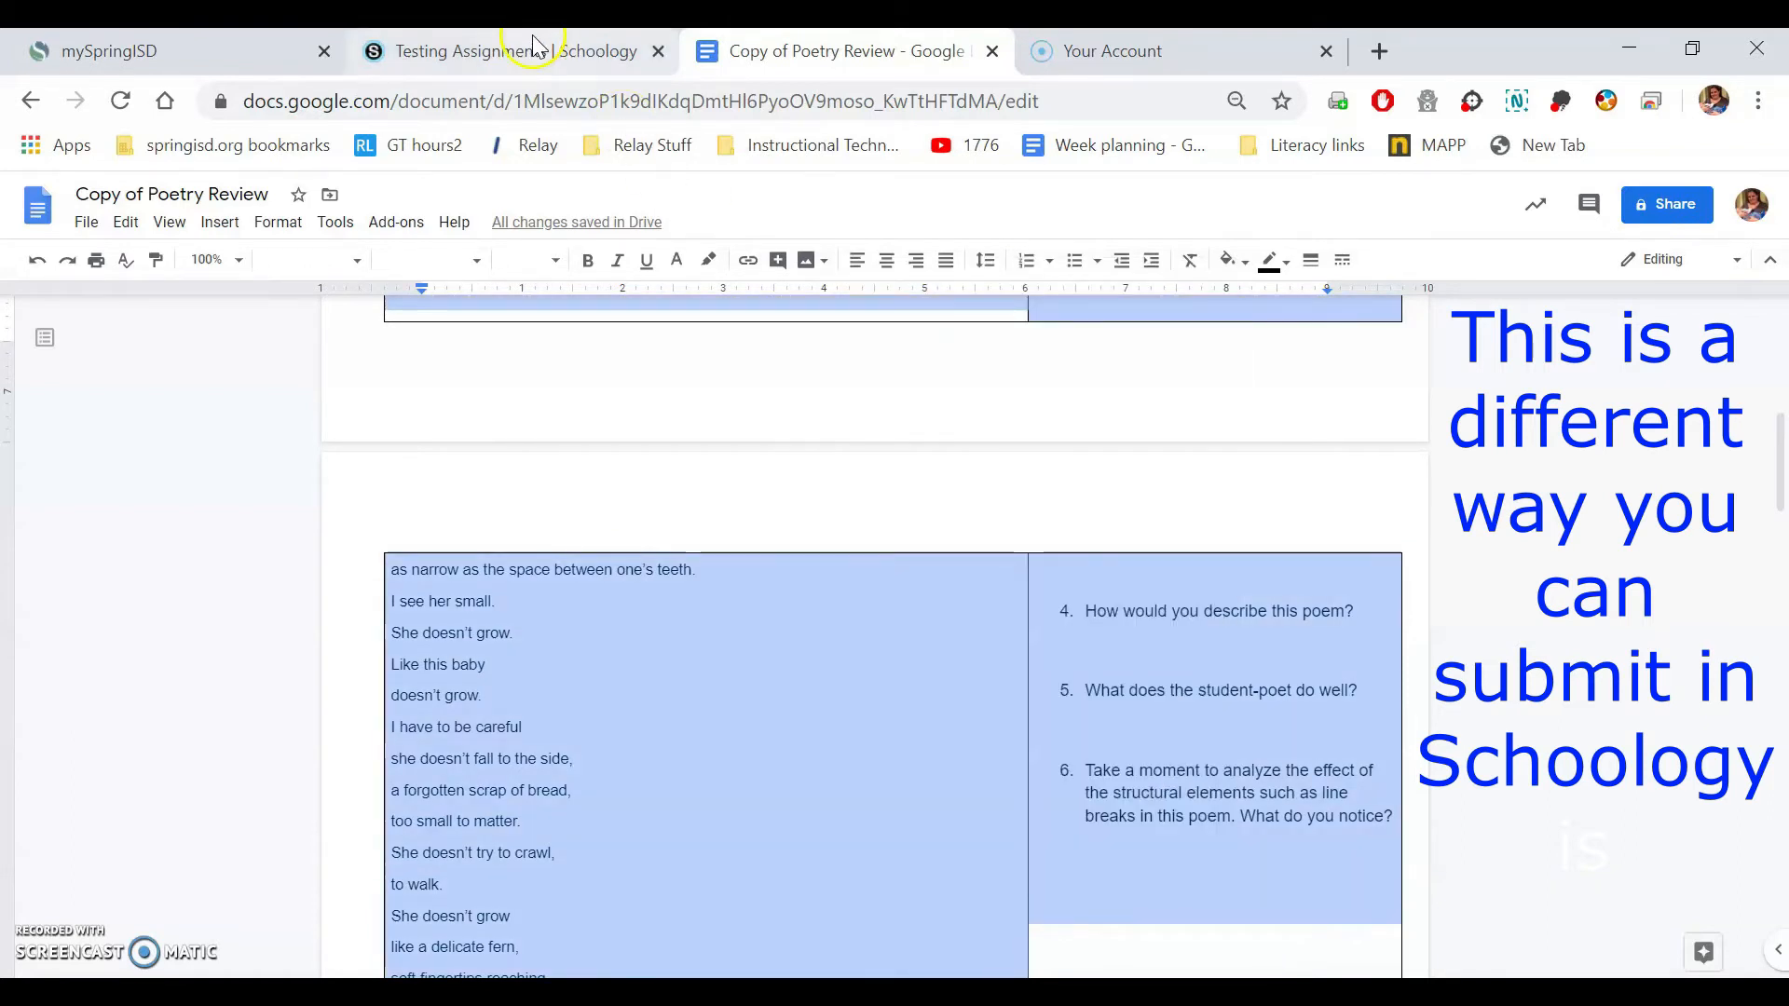
{"action": "left_click", "coordinate": [507, 50]}
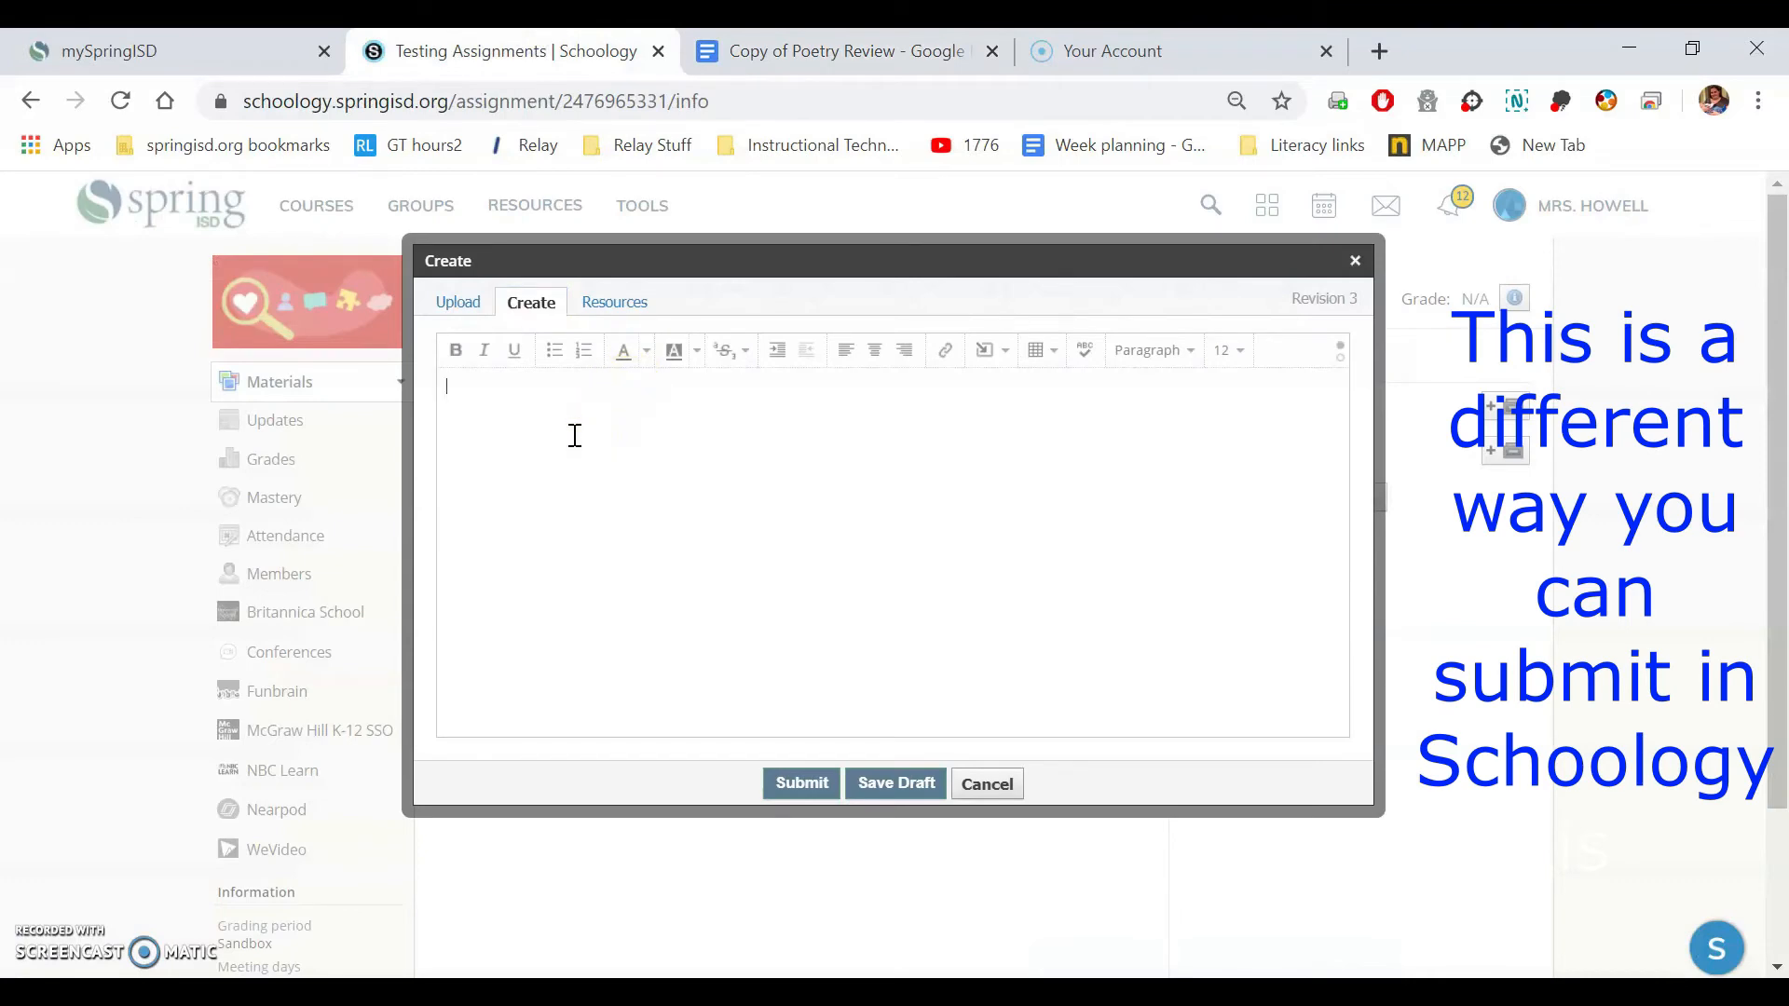
{"action": "mouse_move", "coordinate": [551, 440]}
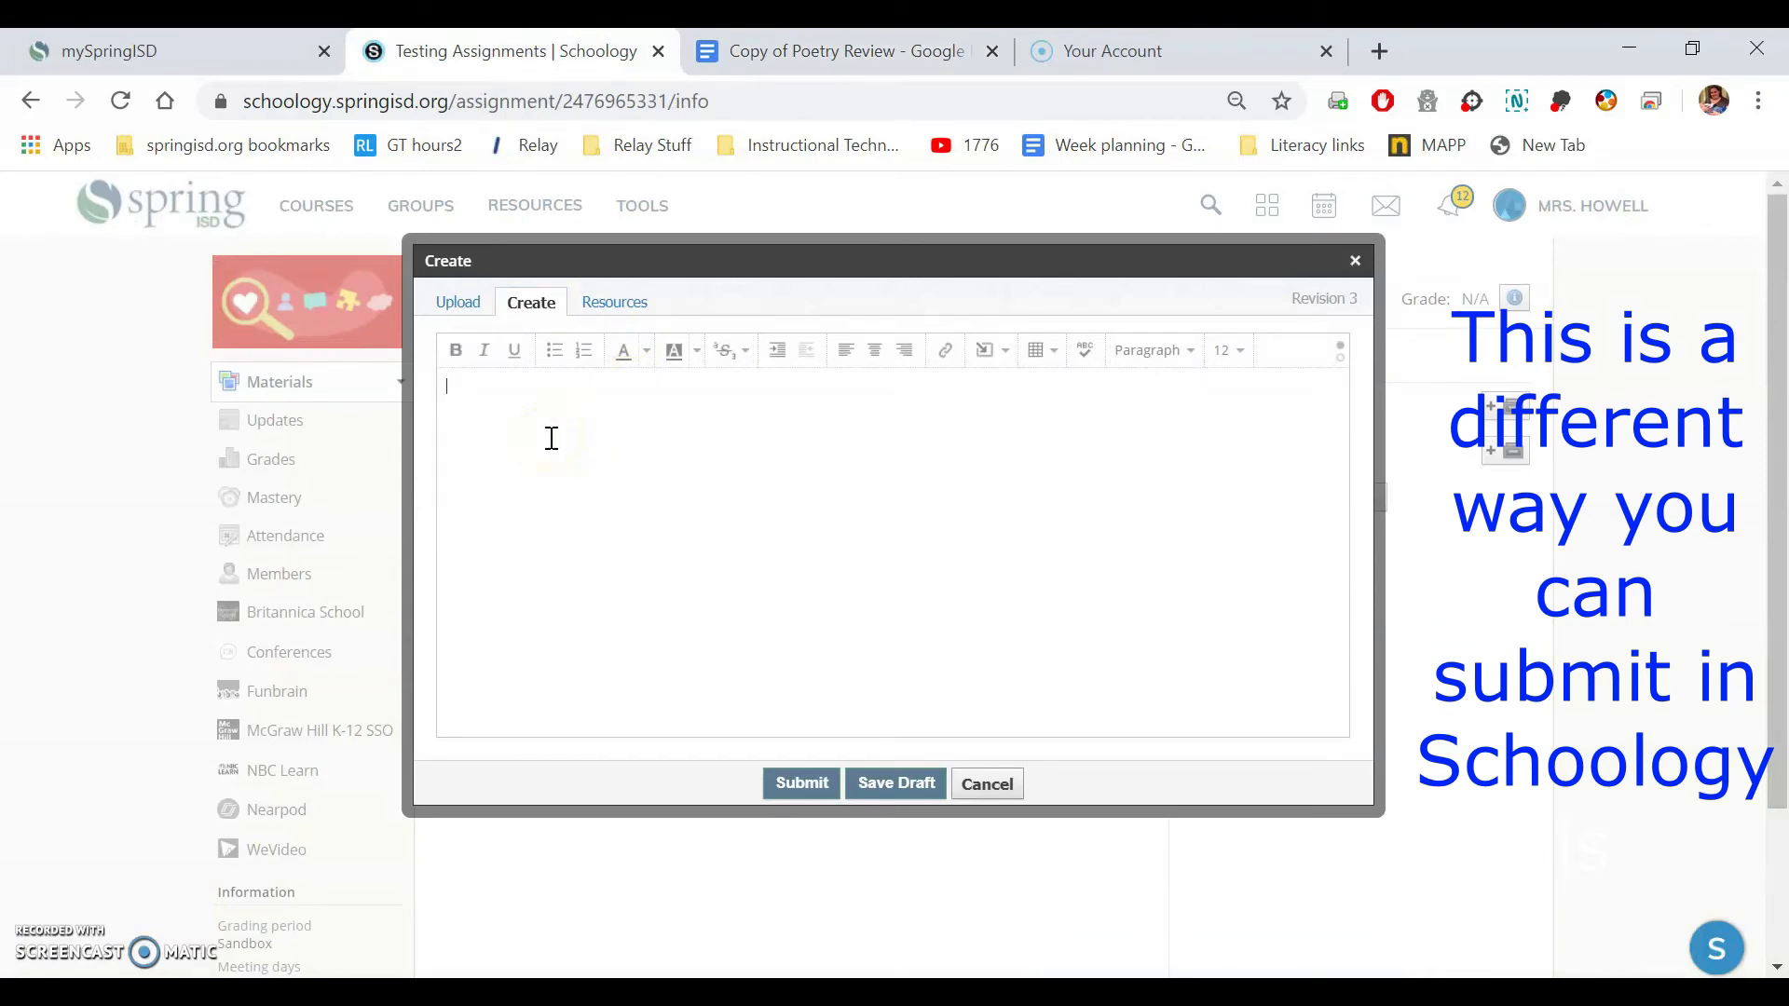
Step: Paste the Poetry Review text into the Create box and submit it as Revision 3
{"action": "right_click", "coordinate": [550, 436]}
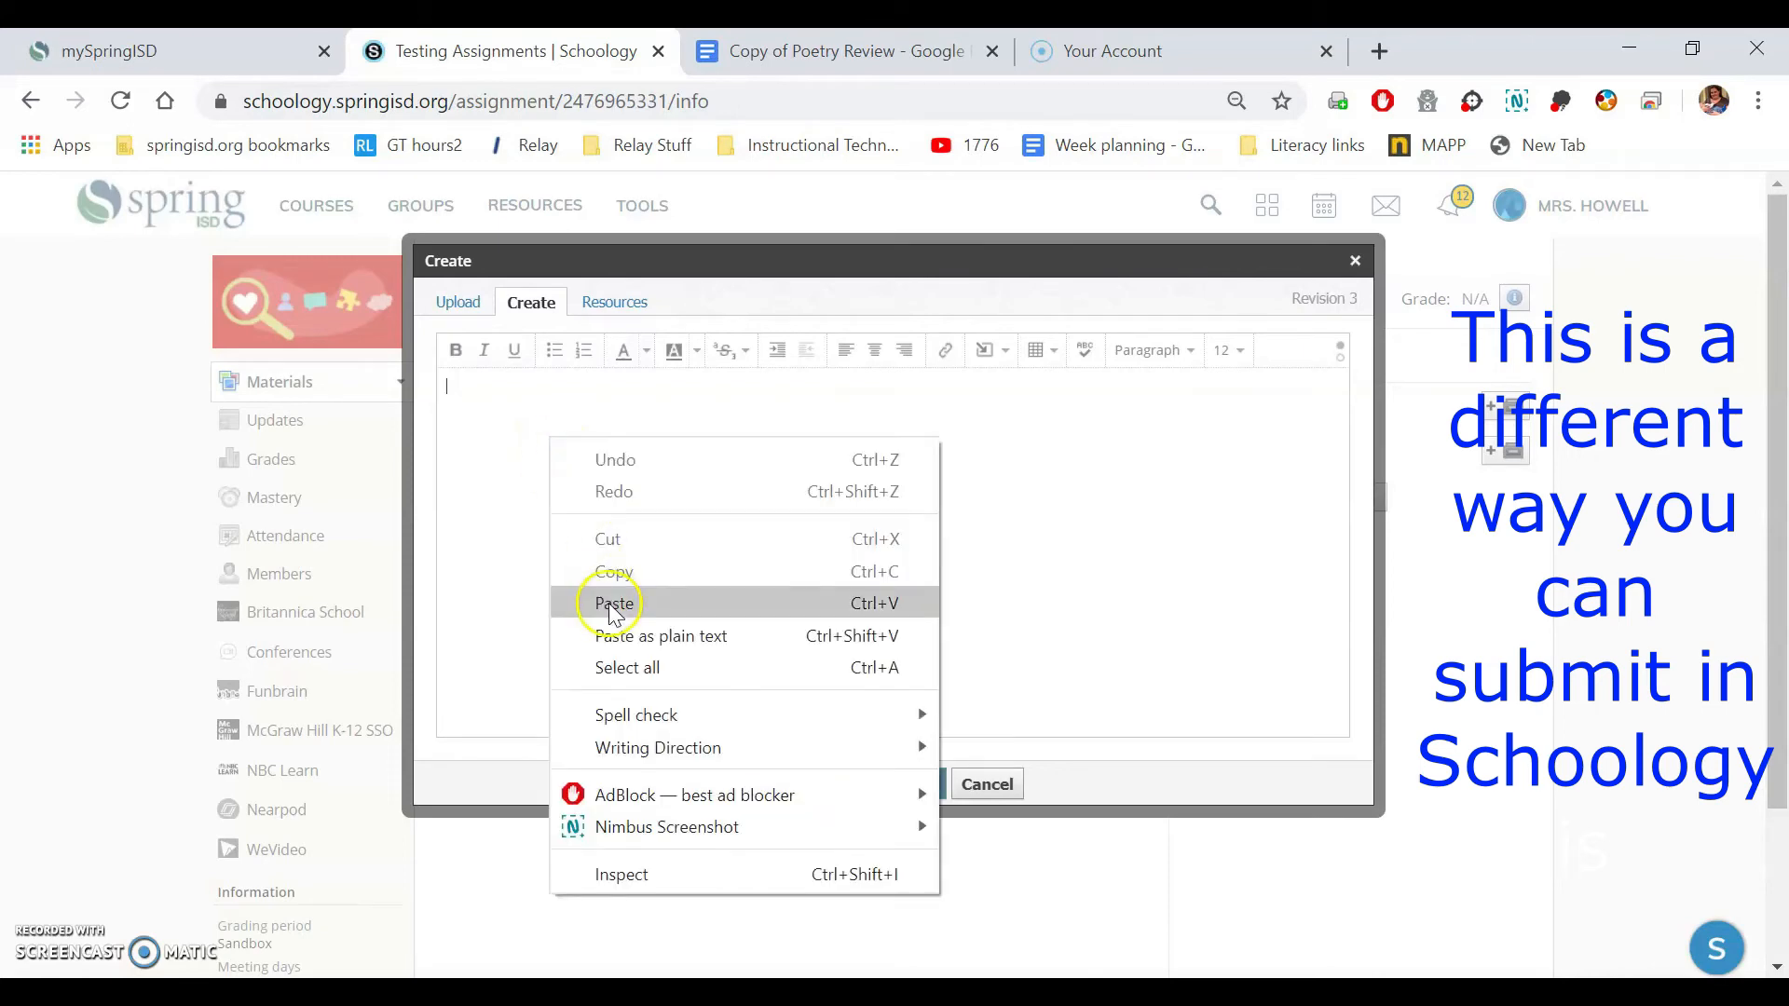
{"action": "mouse_move", "coordinate": [648, 602]}
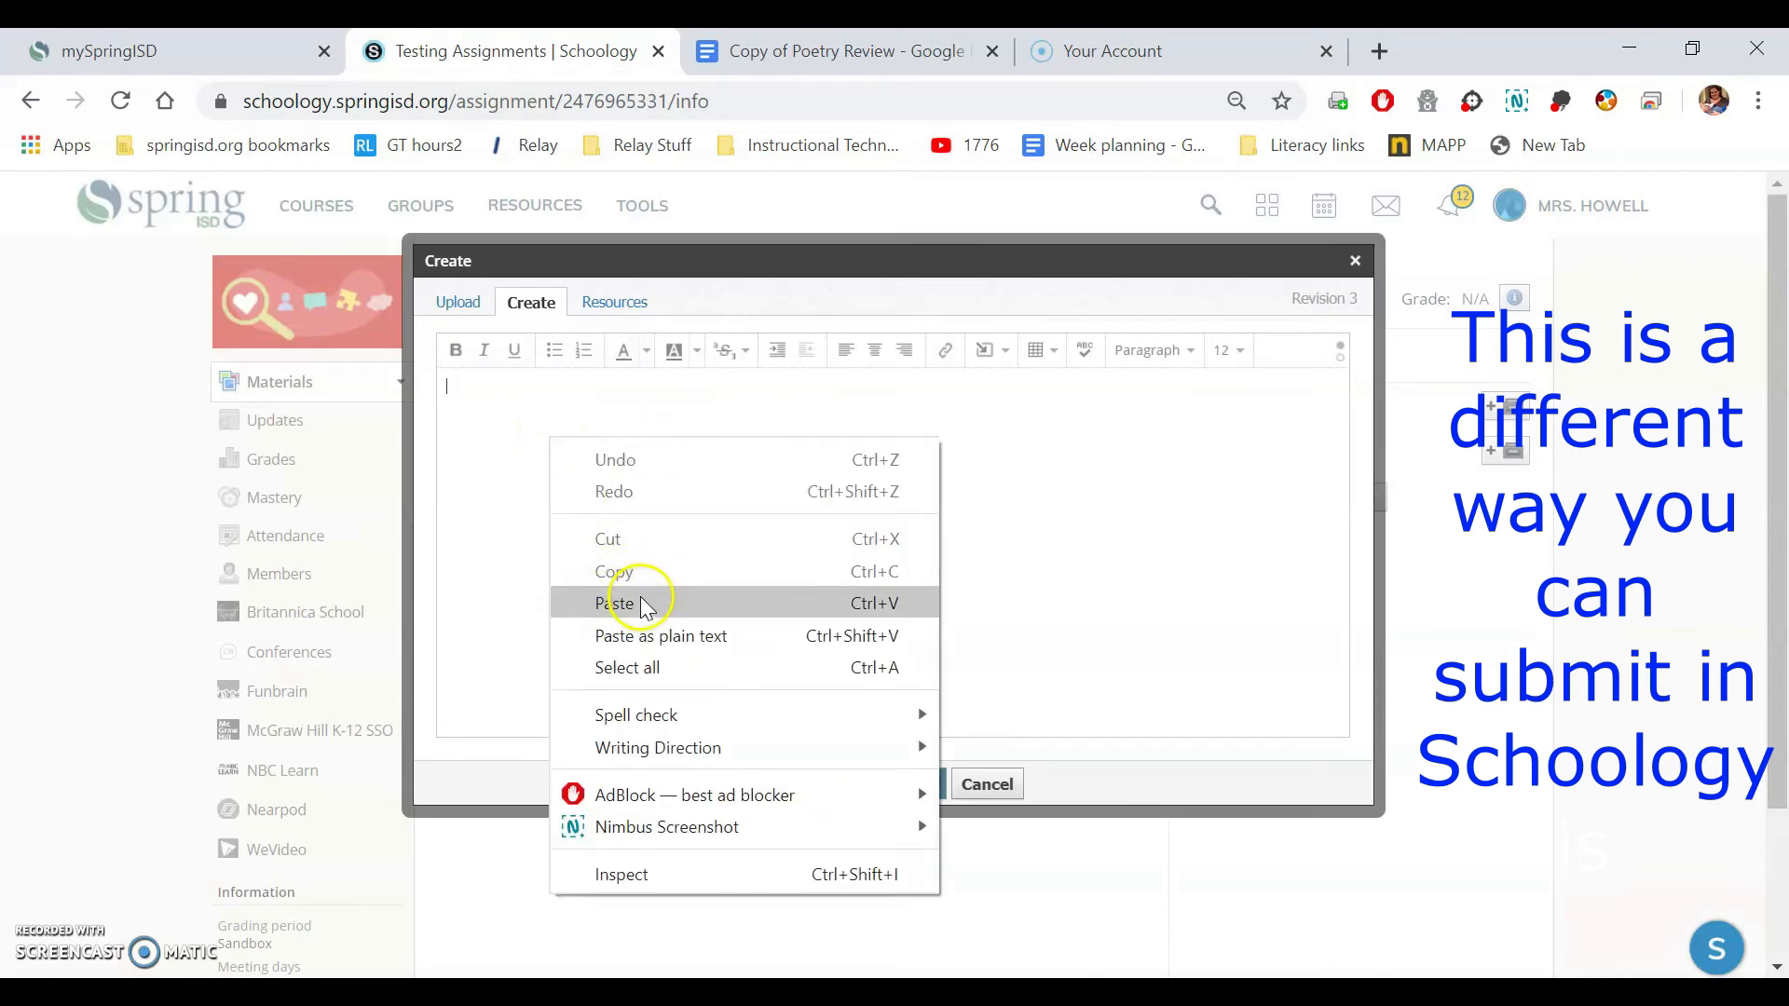
{"action": "left_click", "coordinate": [619, 602]}
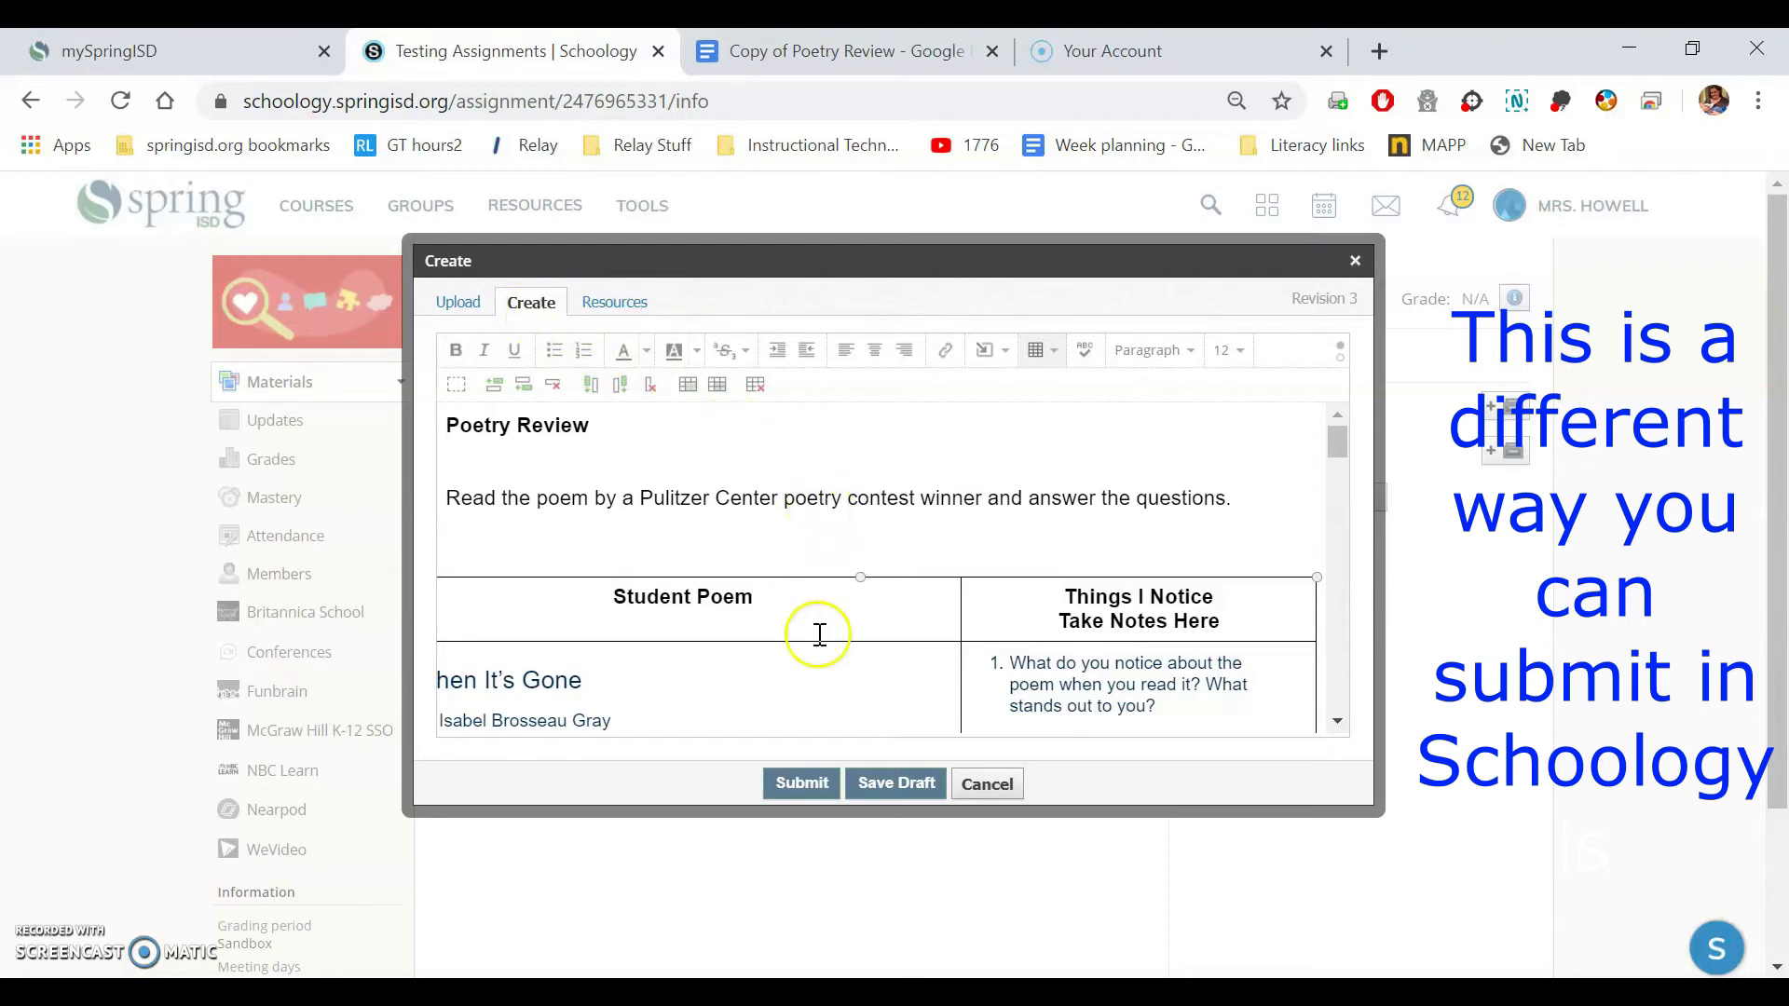
{"action": "left_click", "coordinate": [801, 784]}
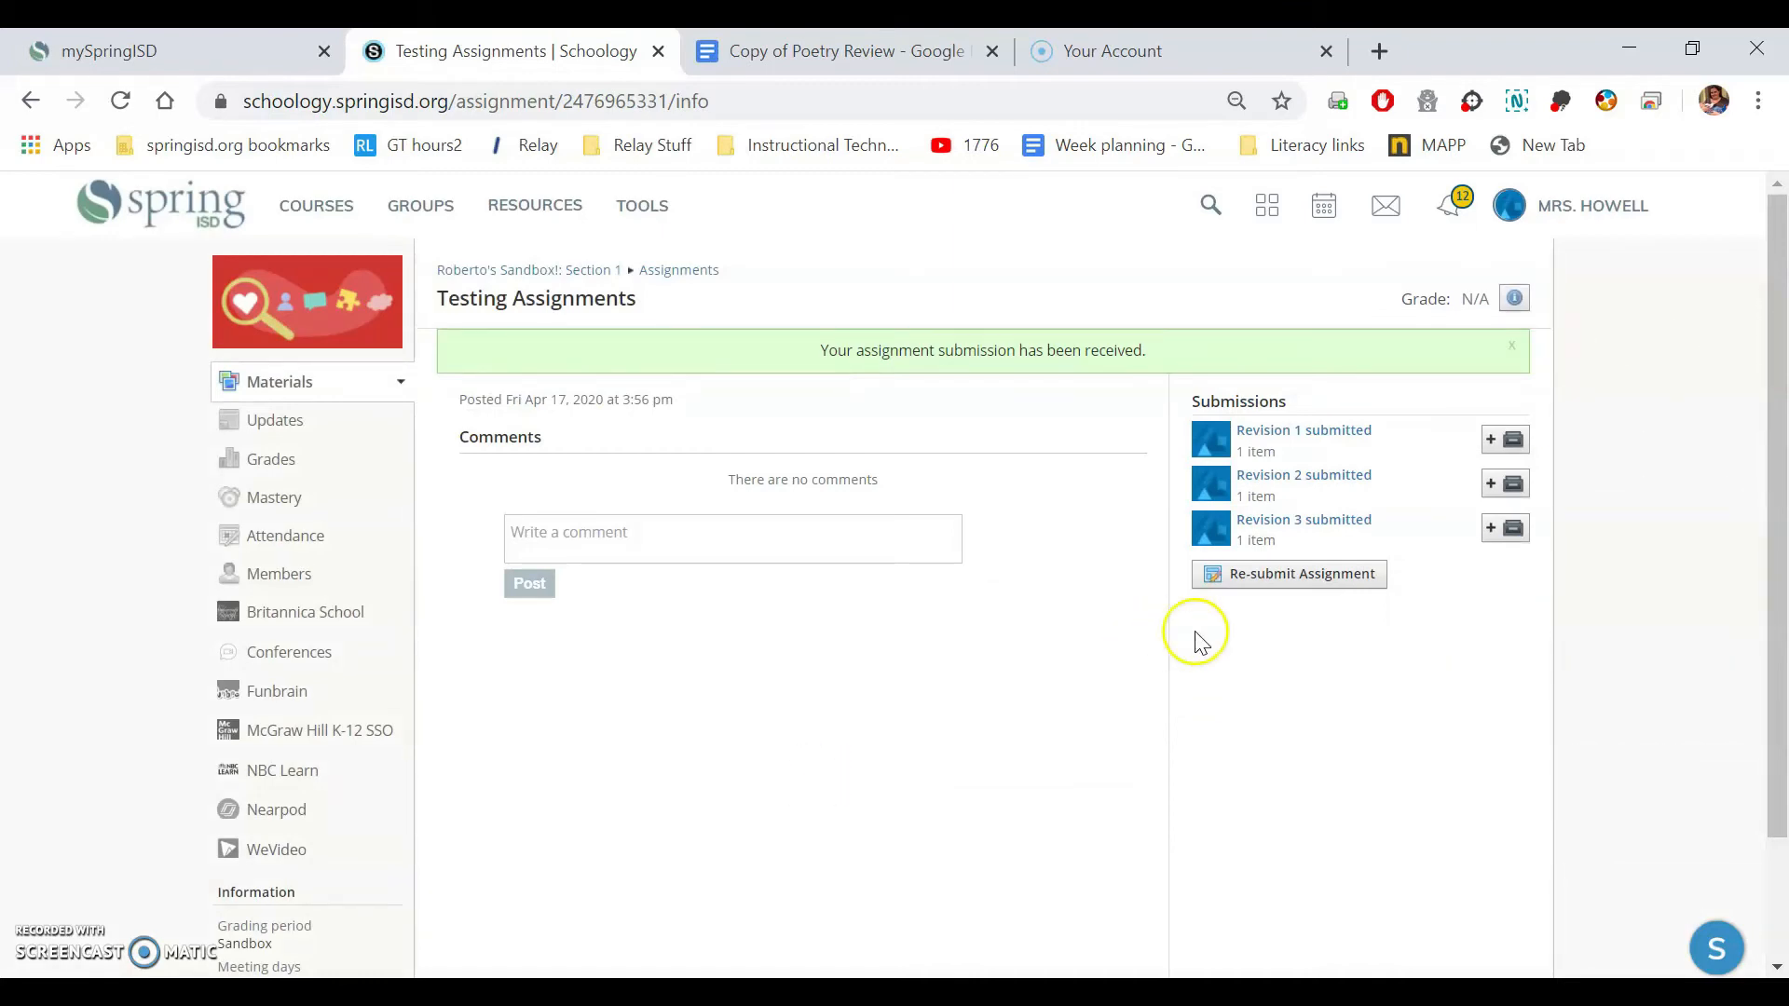
Step: Start a fourth submission and switch to the Poetry Review Google Docs tab
{"action": "left_click", "coordinate": [1300, 572]}
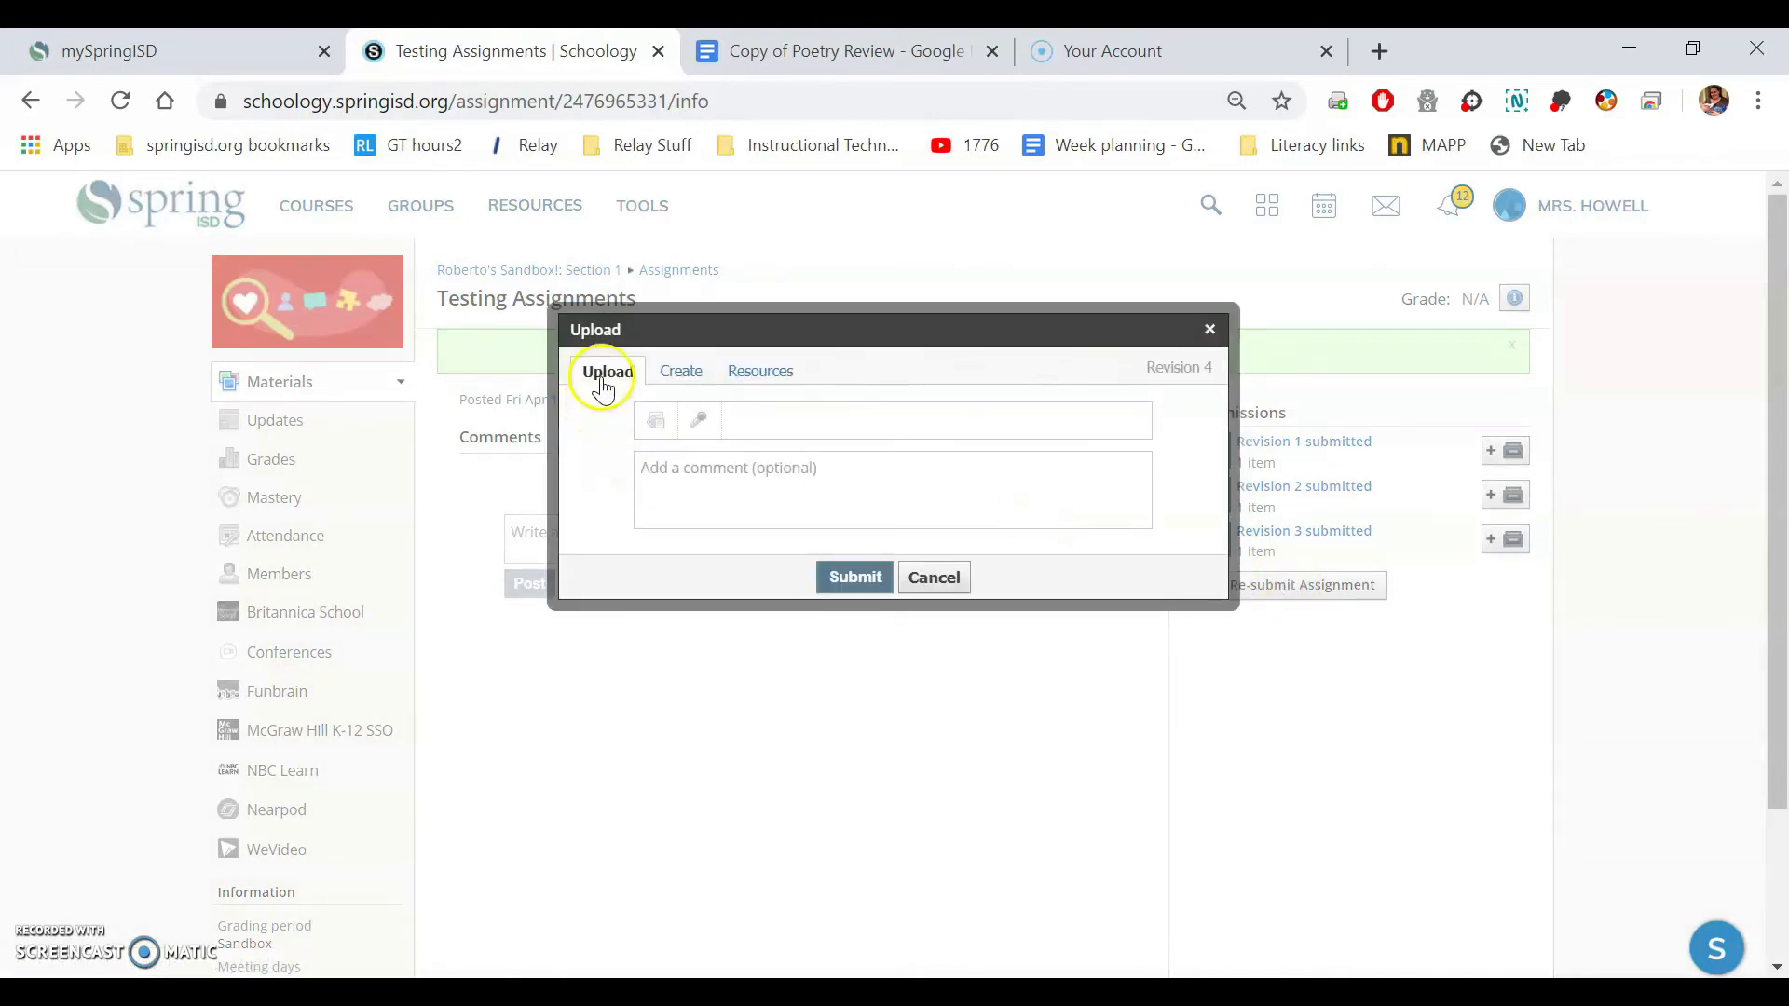
{"action": "left_click", "coordinate": [844, 50]}
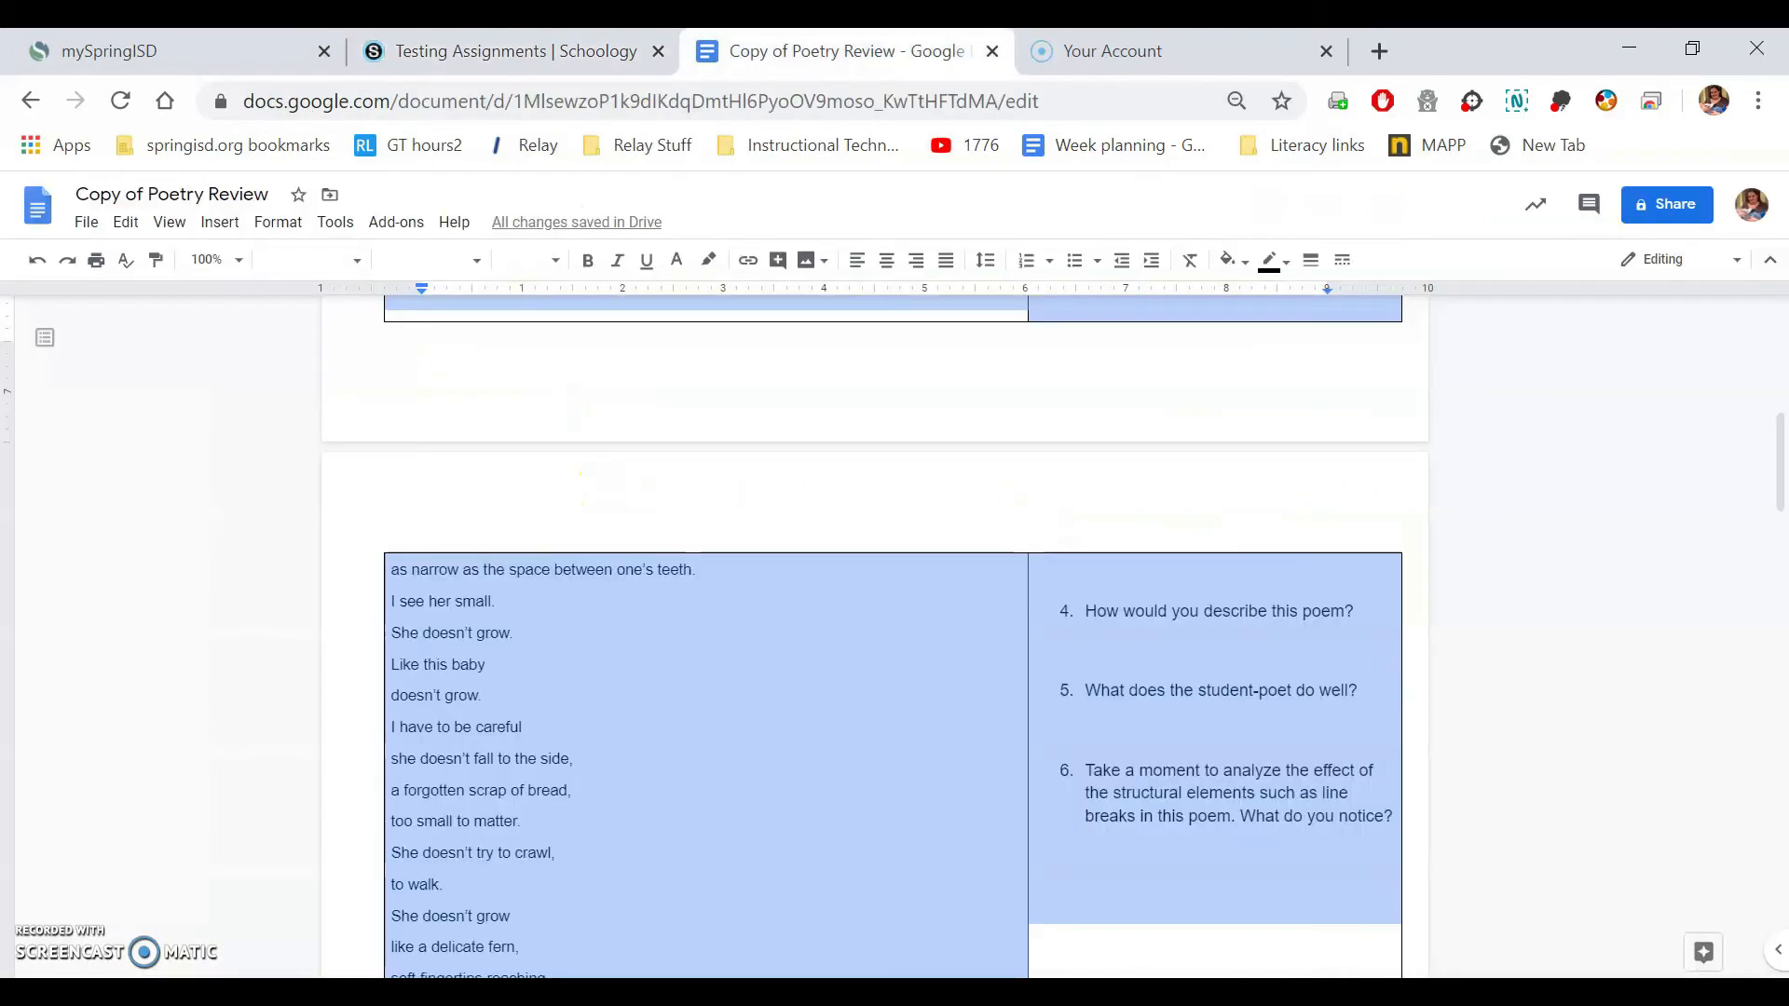
Step: Download Copy of Poetry Review as Microsoft Word (.docx) and return to Schoology
{"action": "left_click", "coordinate": [536, 537]}
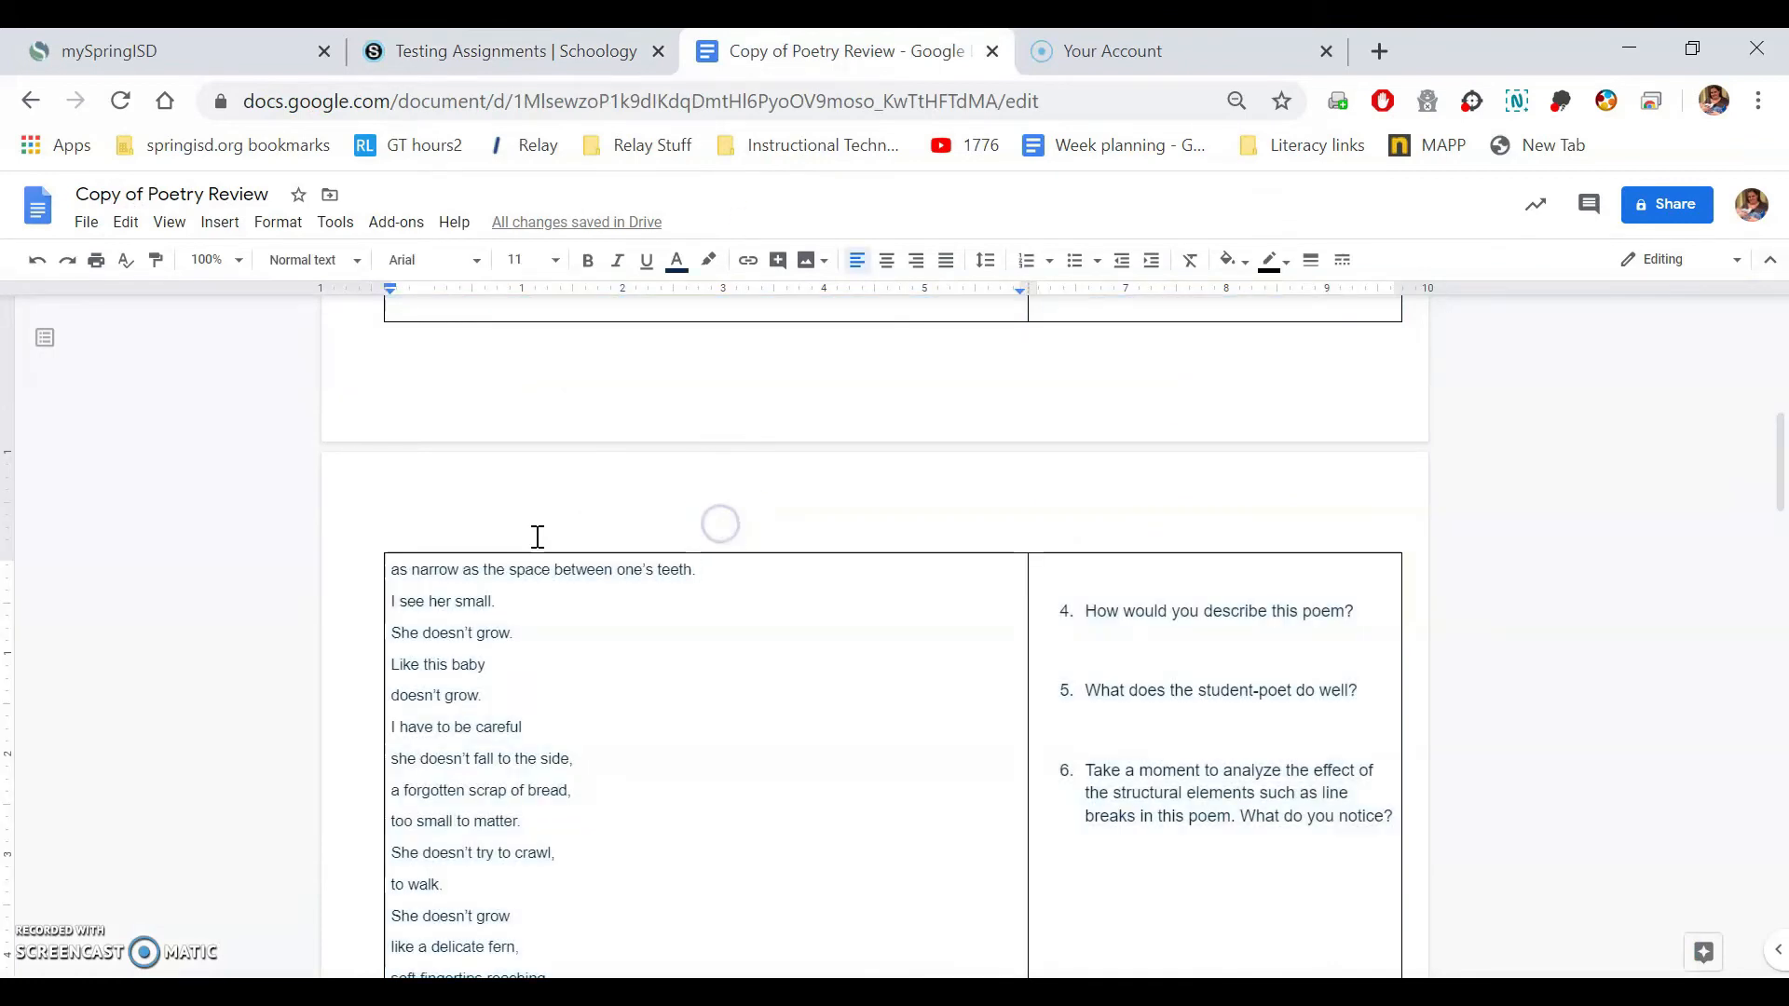
{"action": "mouse_move", "coordinate": [376, 363]}
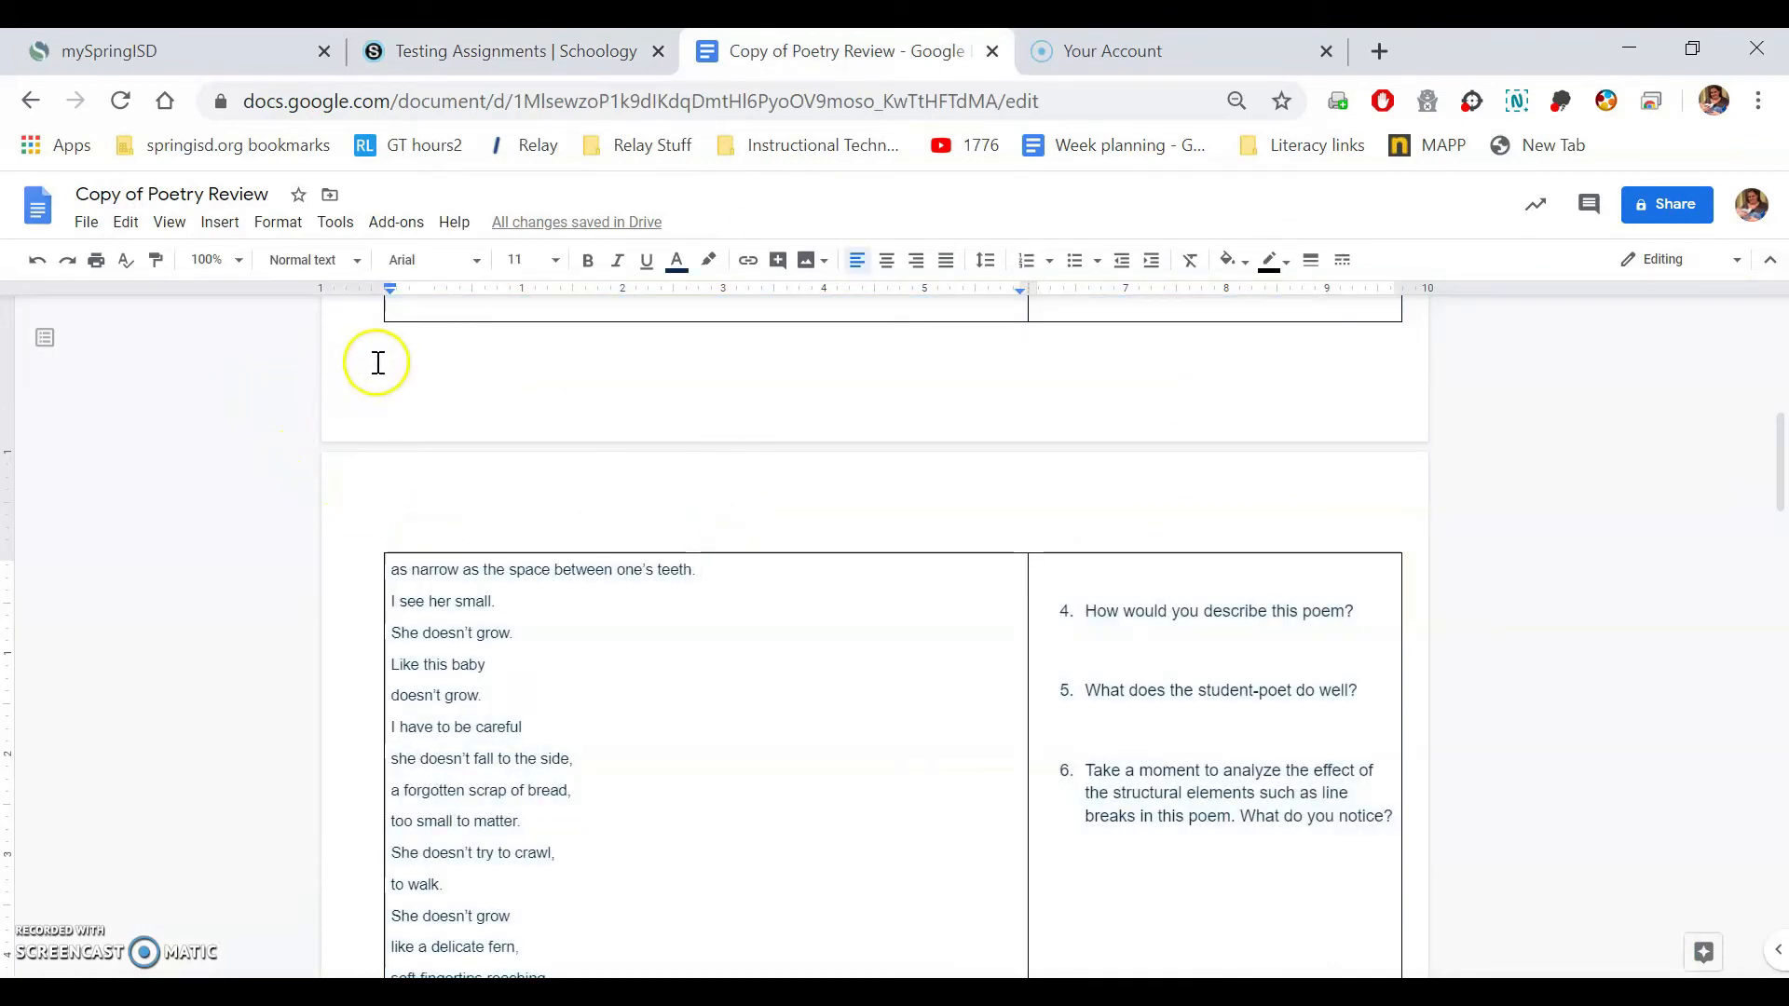
{"action": "left_click", "coordinate": [84, 222]}
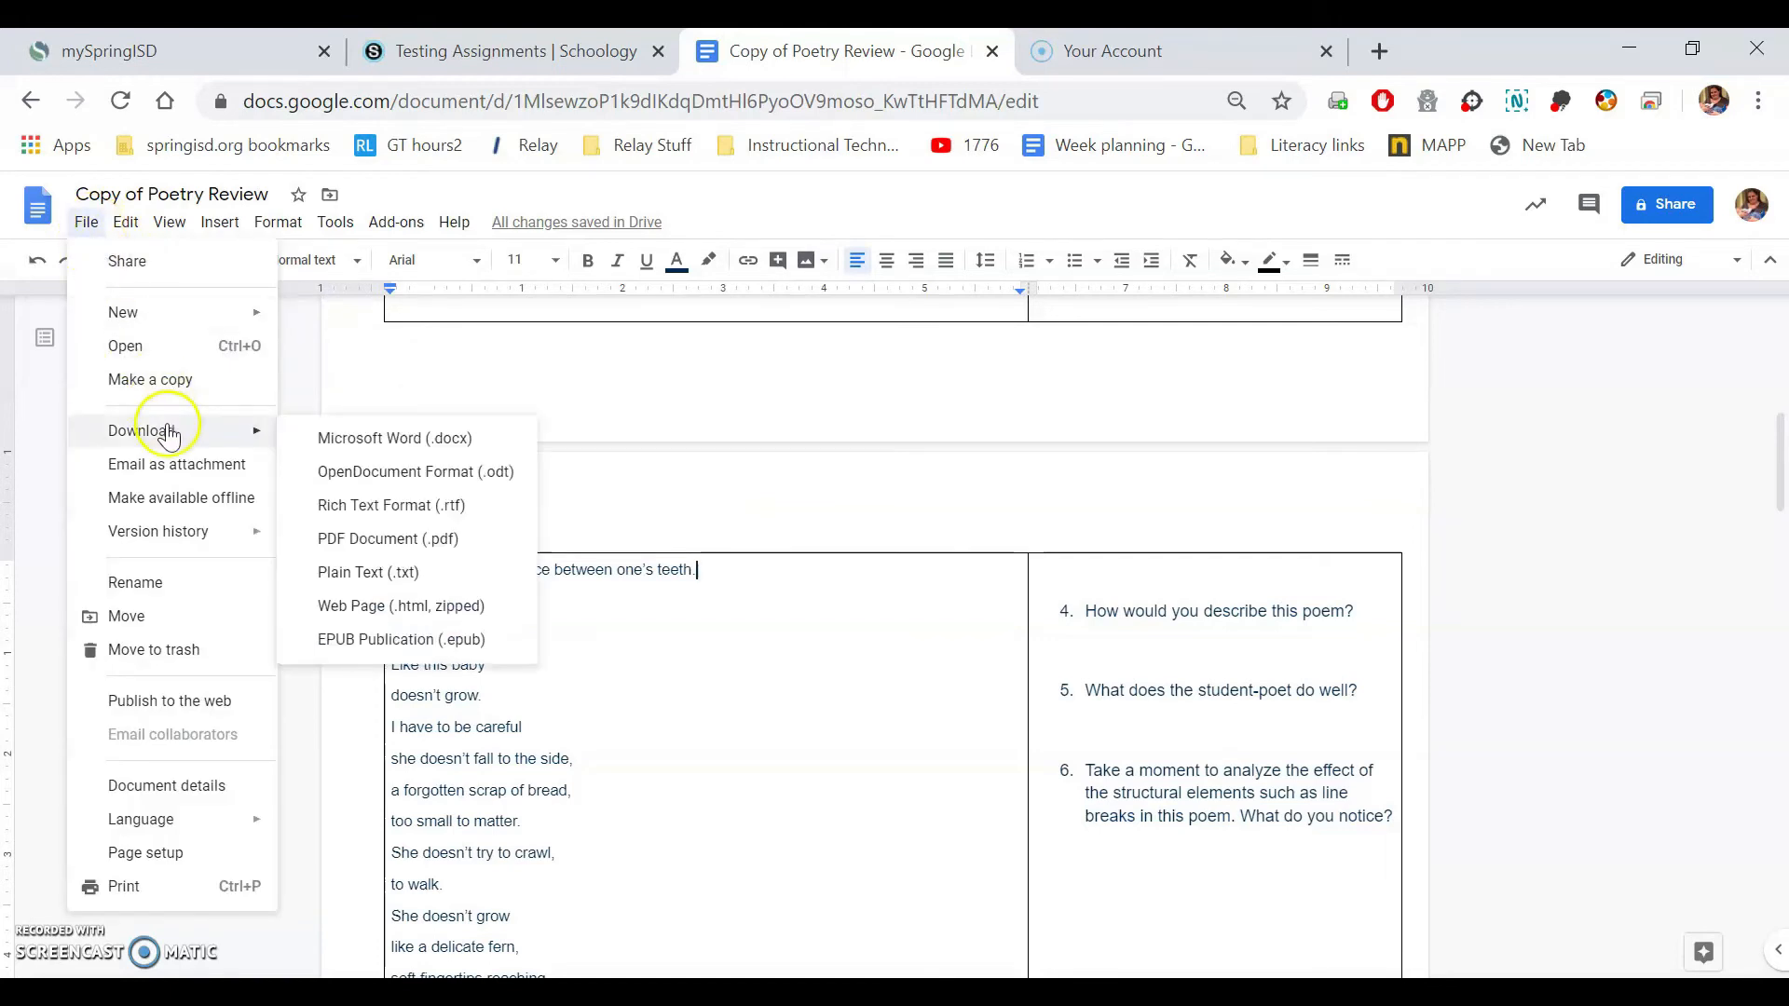
{"action": "left_click", "coordinate": [395, 437]}
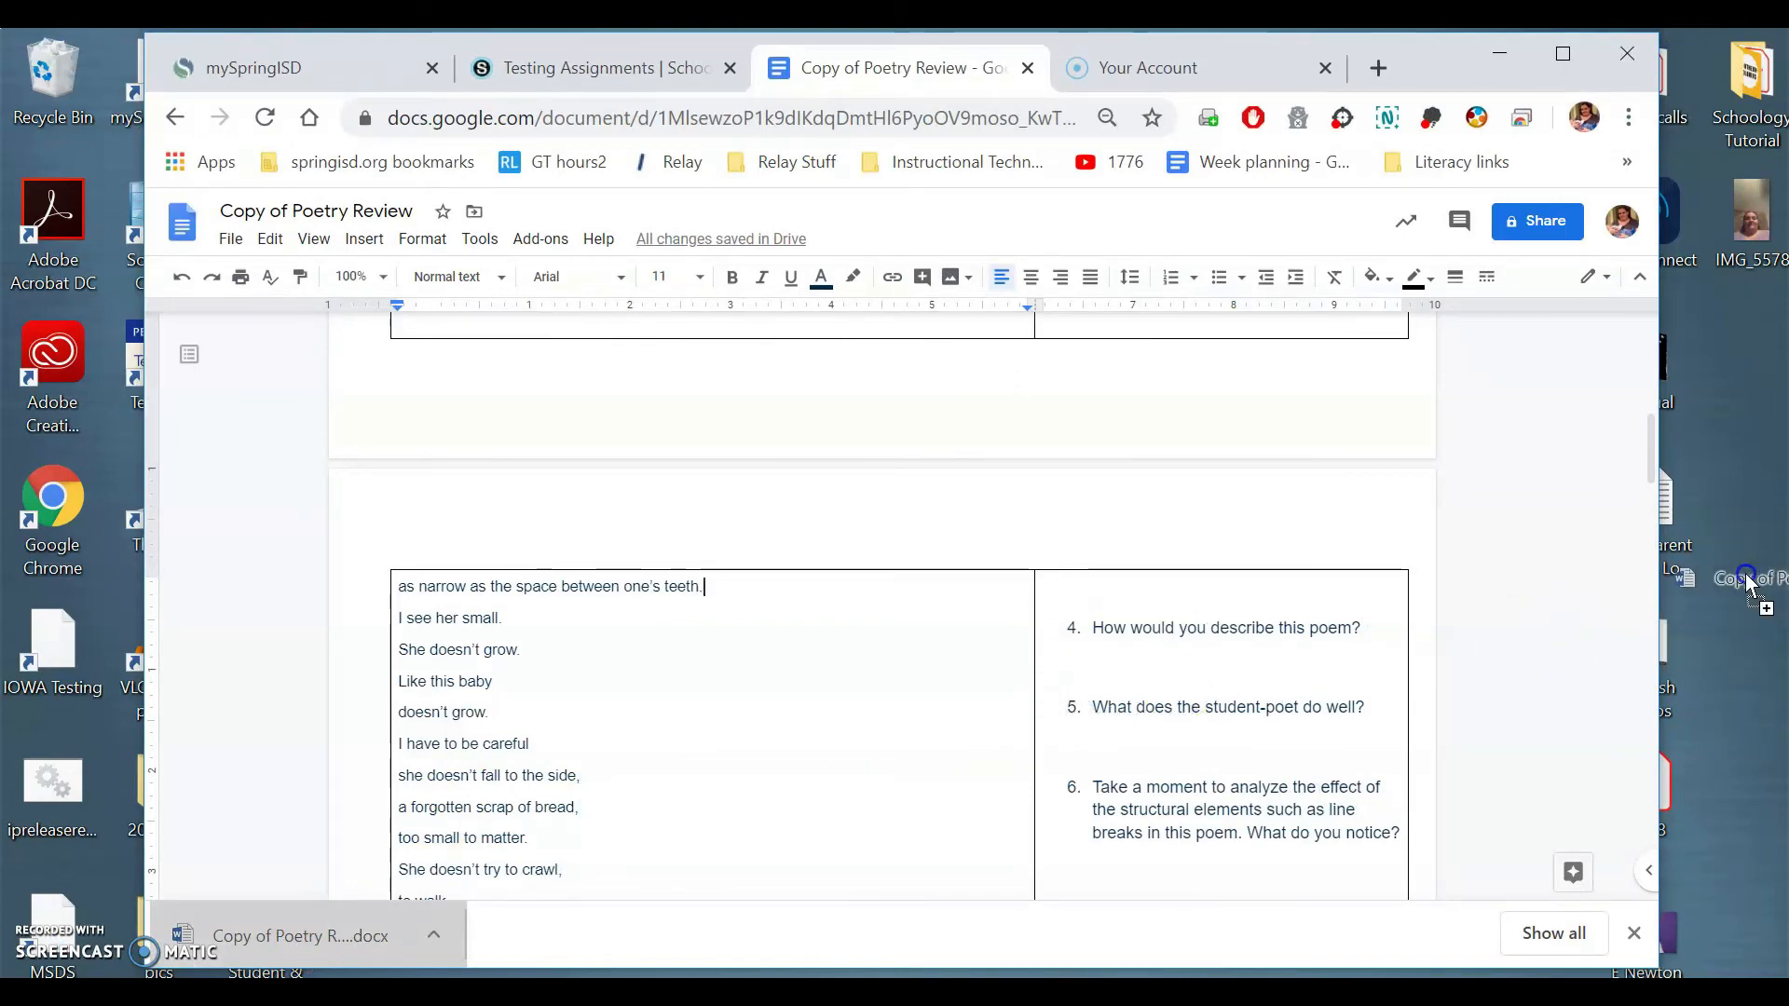
{"action": "mouse_move", "coordinate": [1442, 451]}
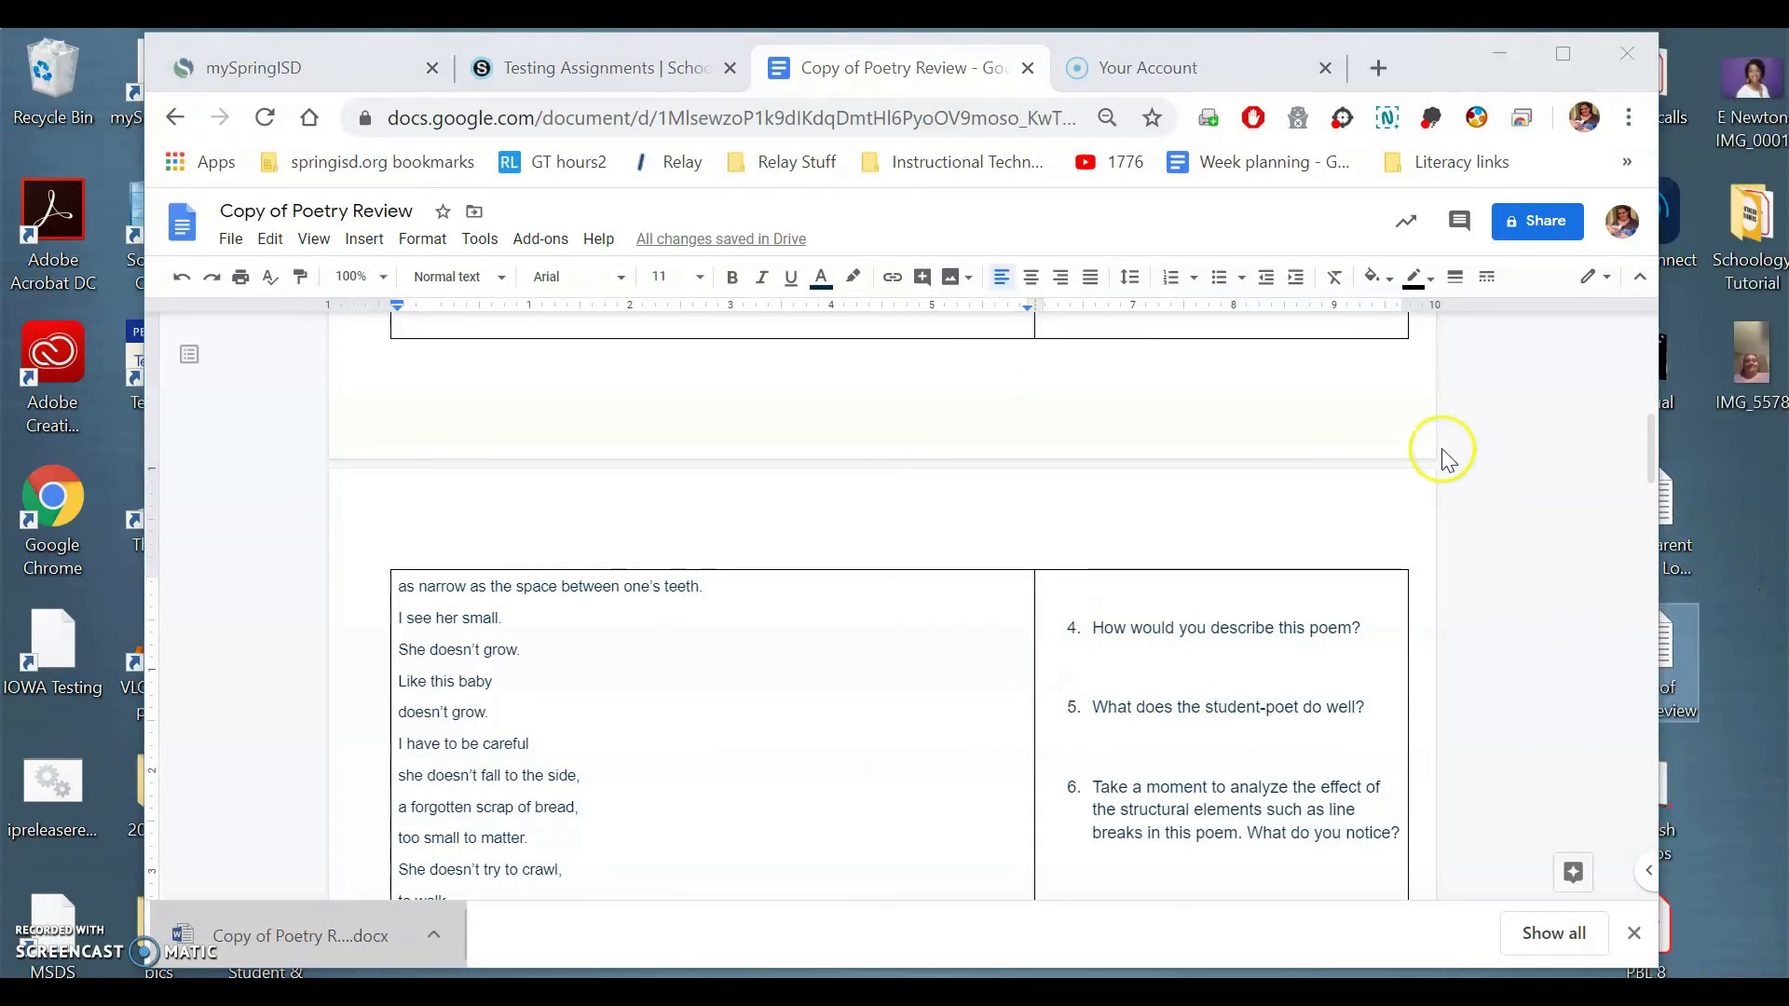
{"action": "mouse_move", "coordinate": [861, 349]}
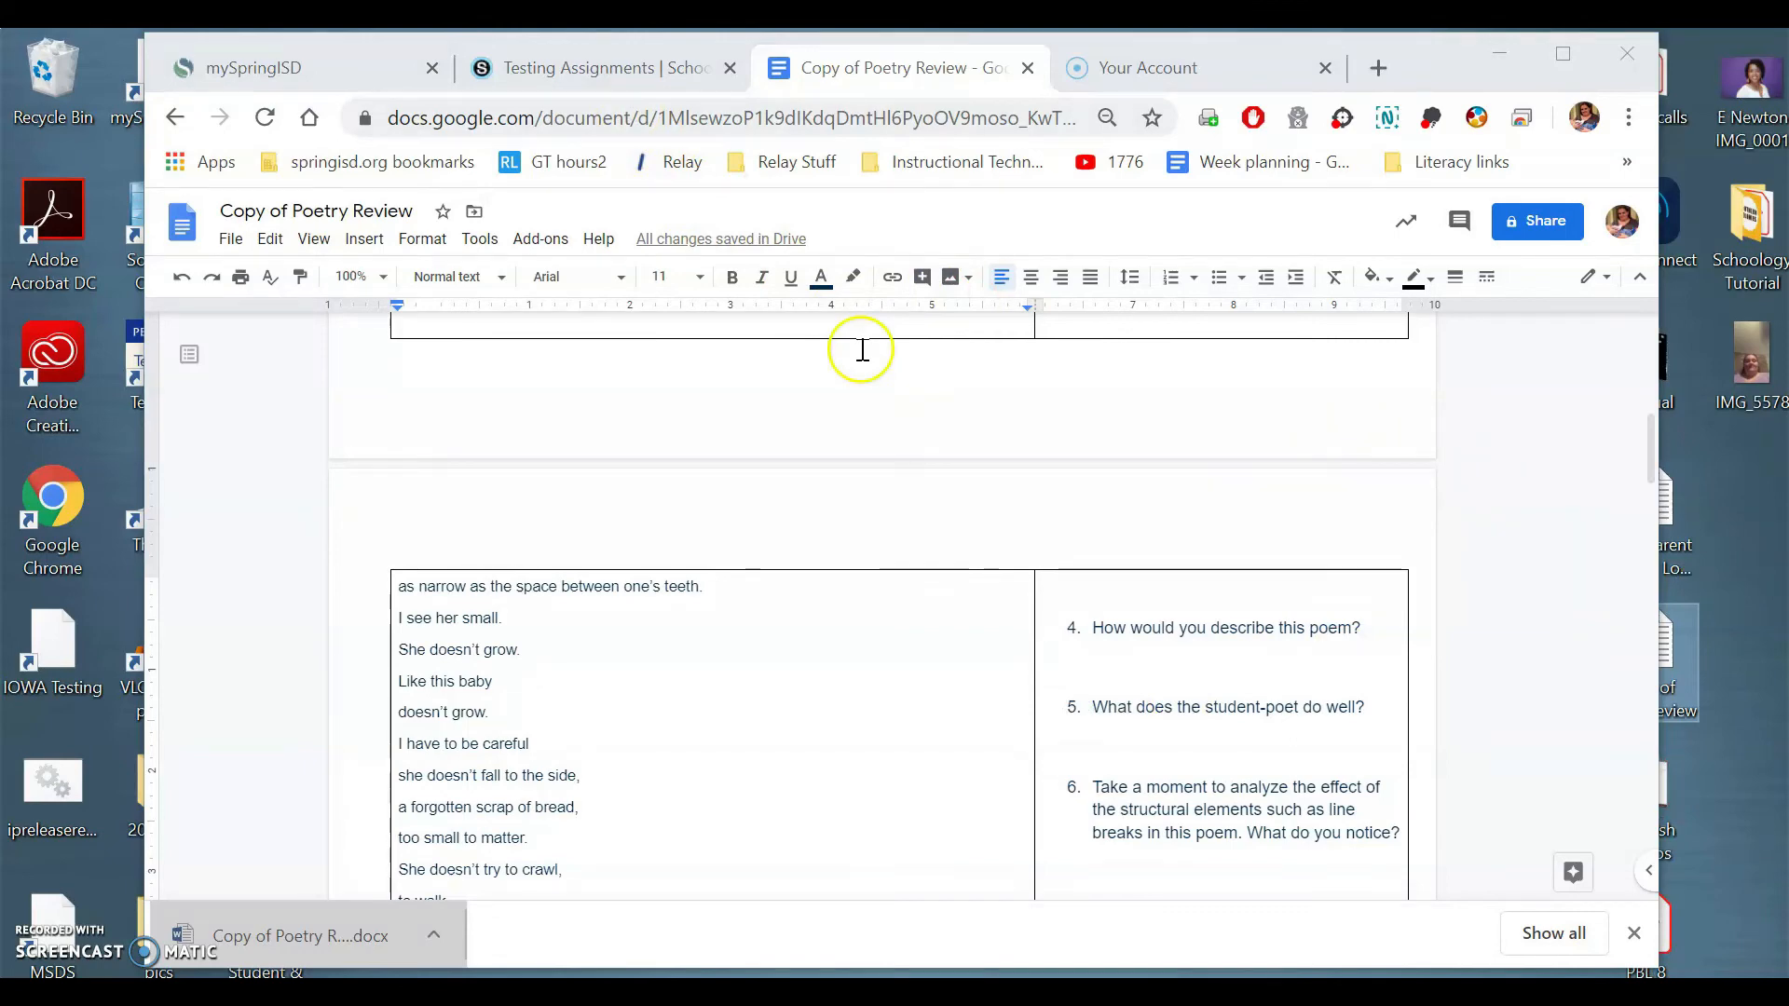
{"action": "mouse_move", "coordinate": [1677, 678]}
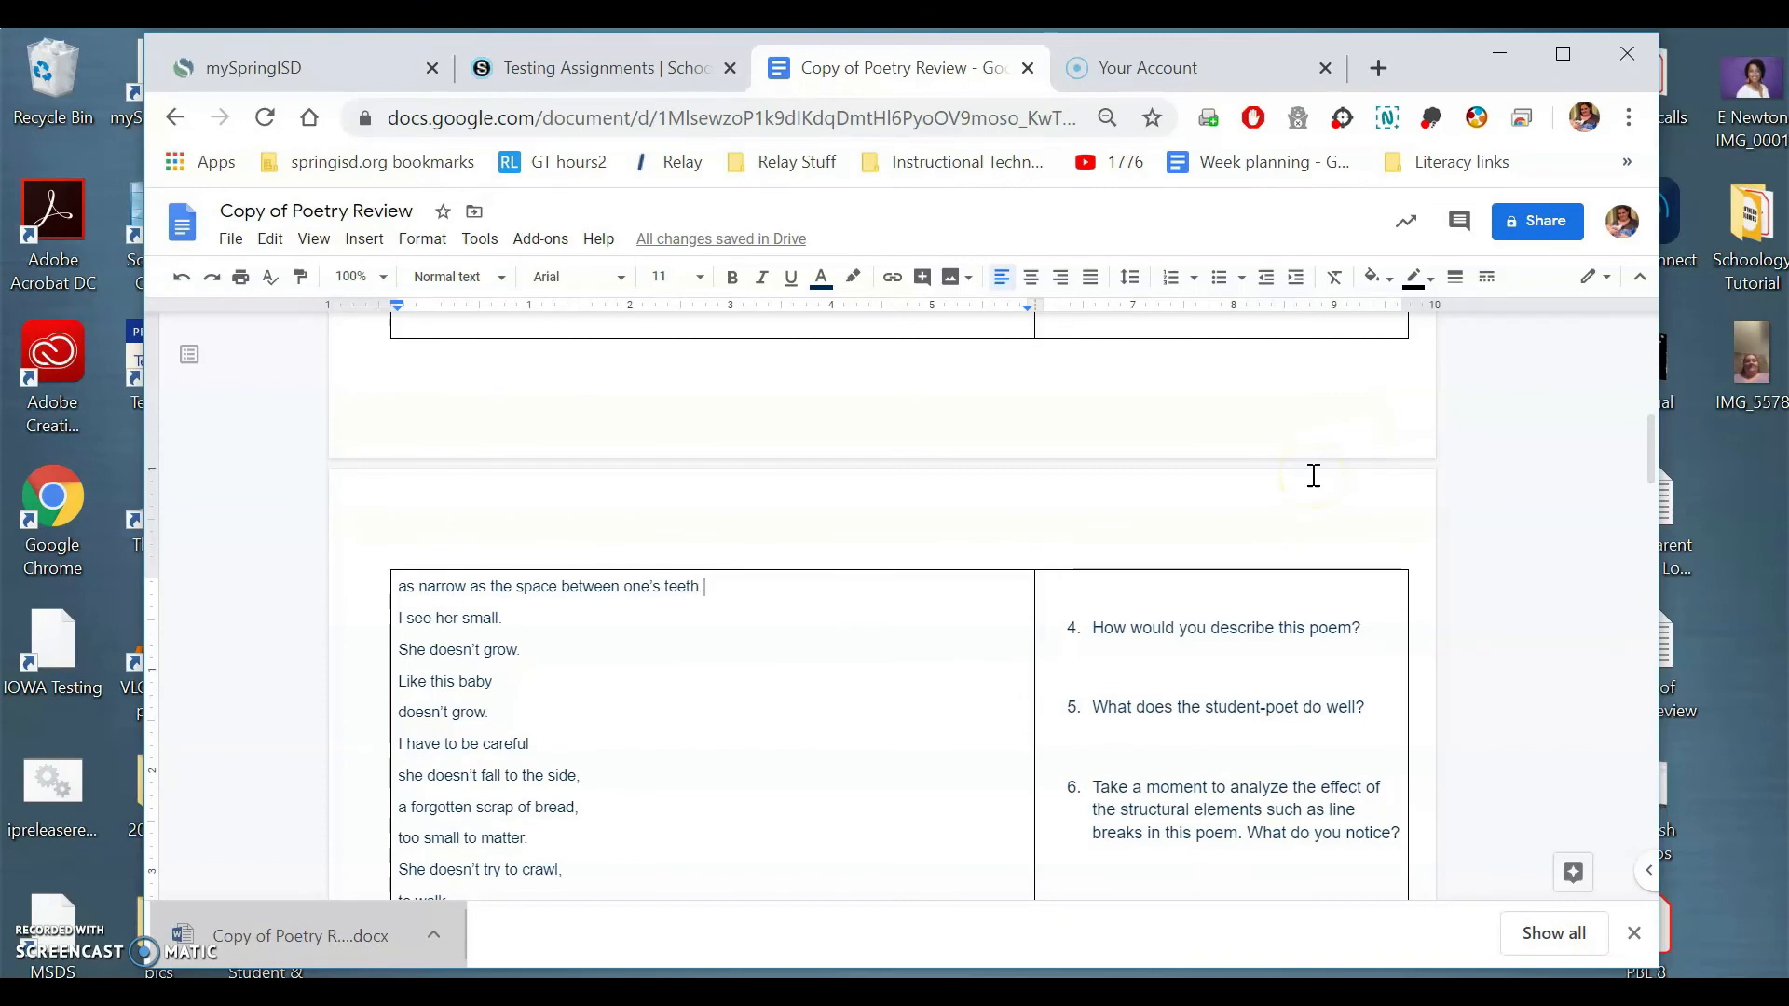
{"action": "left_click", "coordinate": [602, 67]}
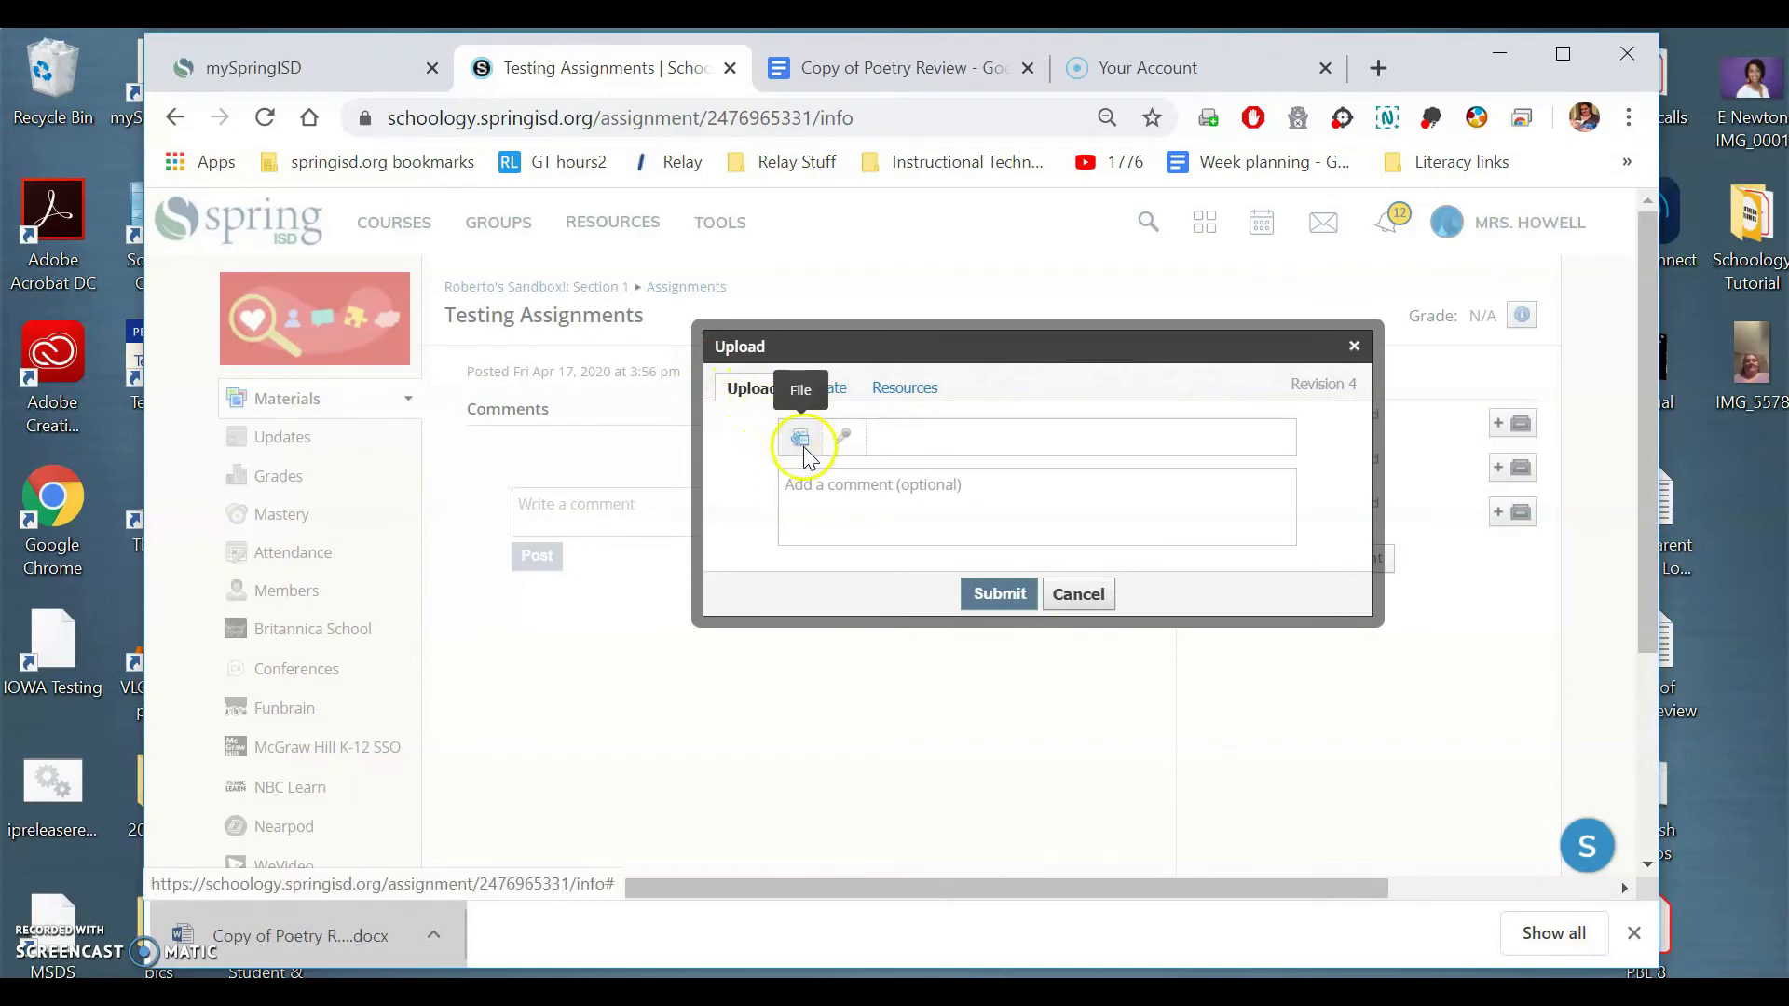
Step: Choose the File attachment option in the Revision 4 Upload dialog
{"action": "left_click", "coordinate": [801, 437]}
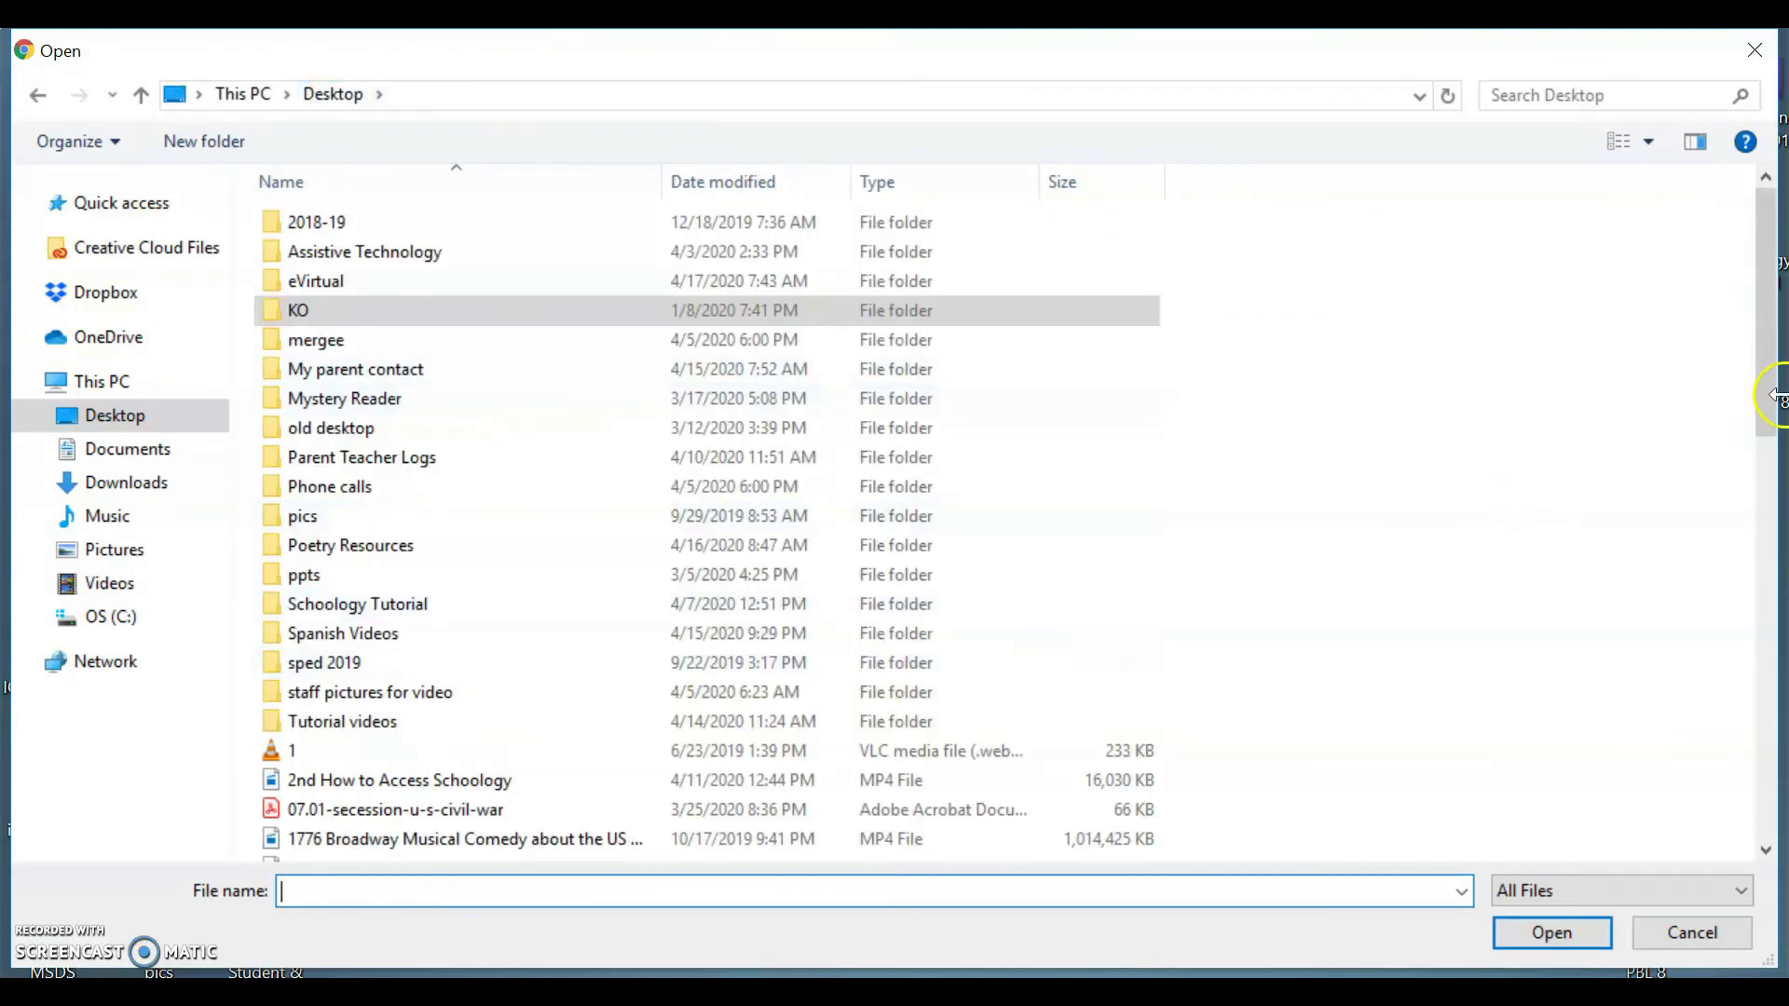
Step: Select Copy of Poetry Review.docx from the Desktop and attach it to the upload
{"action": "scroll", "scroll_direction": "down", "scroll_amount": 3}
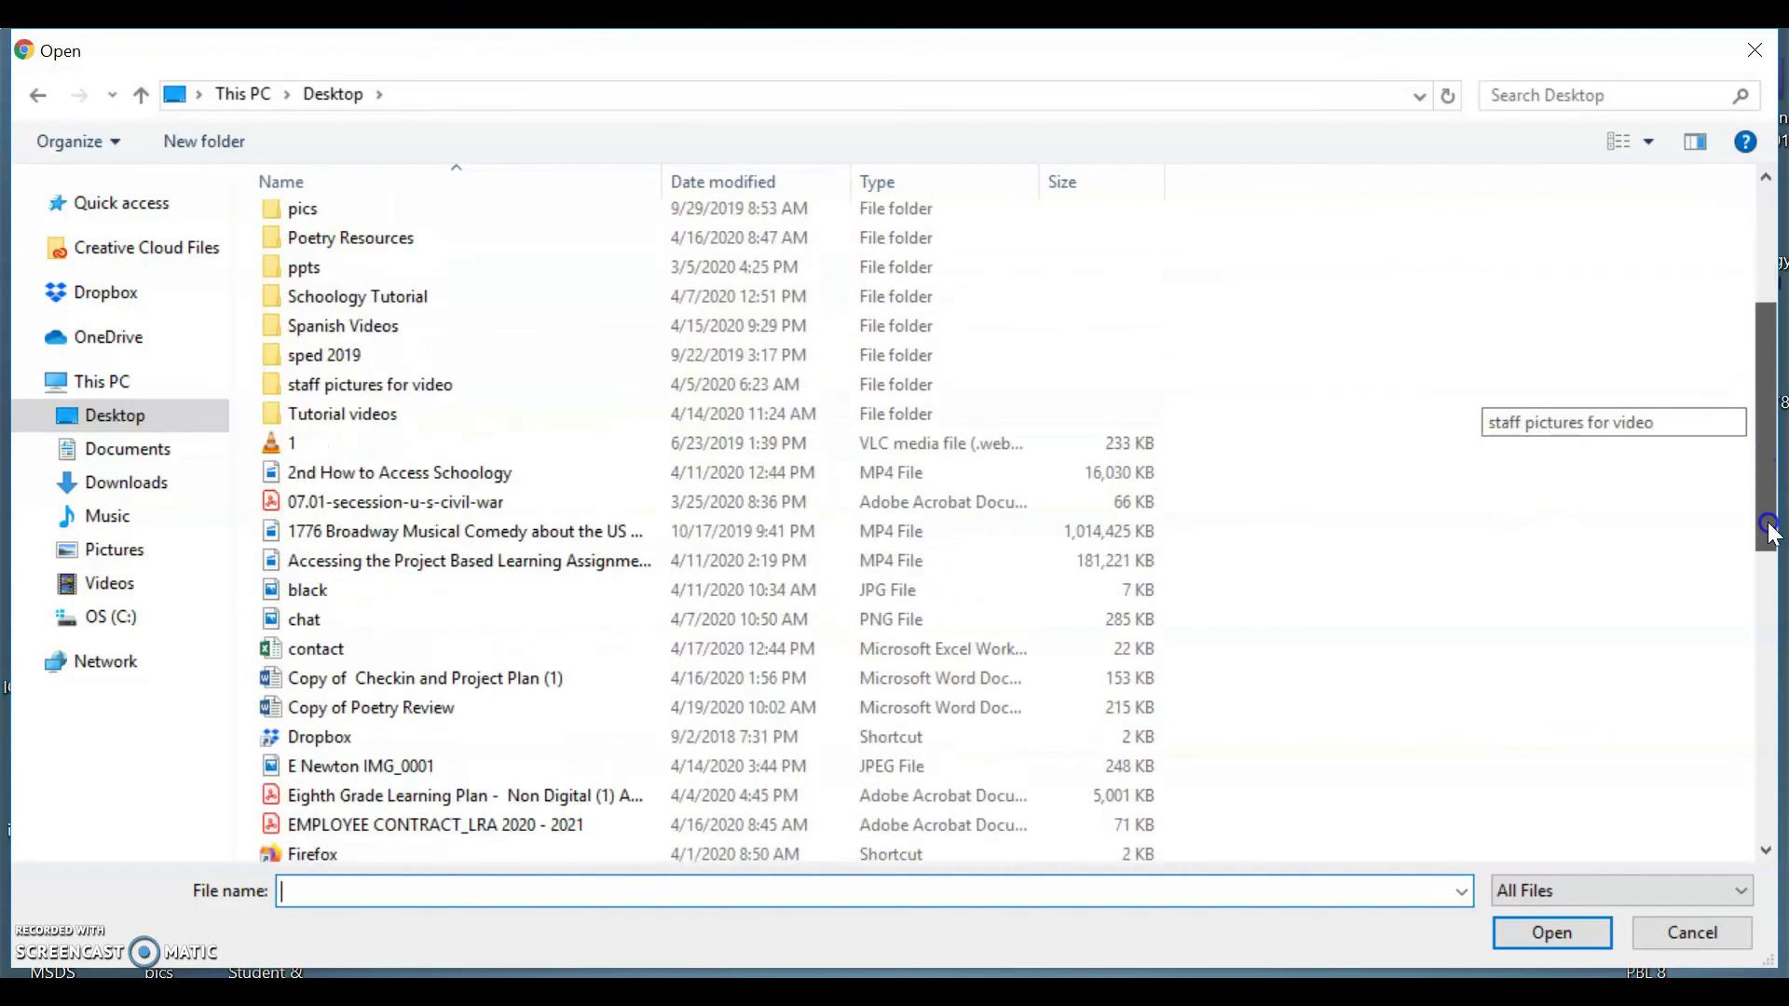
{"action": "scroll", "scroll_direction": "down", "scroll_amount": 3}
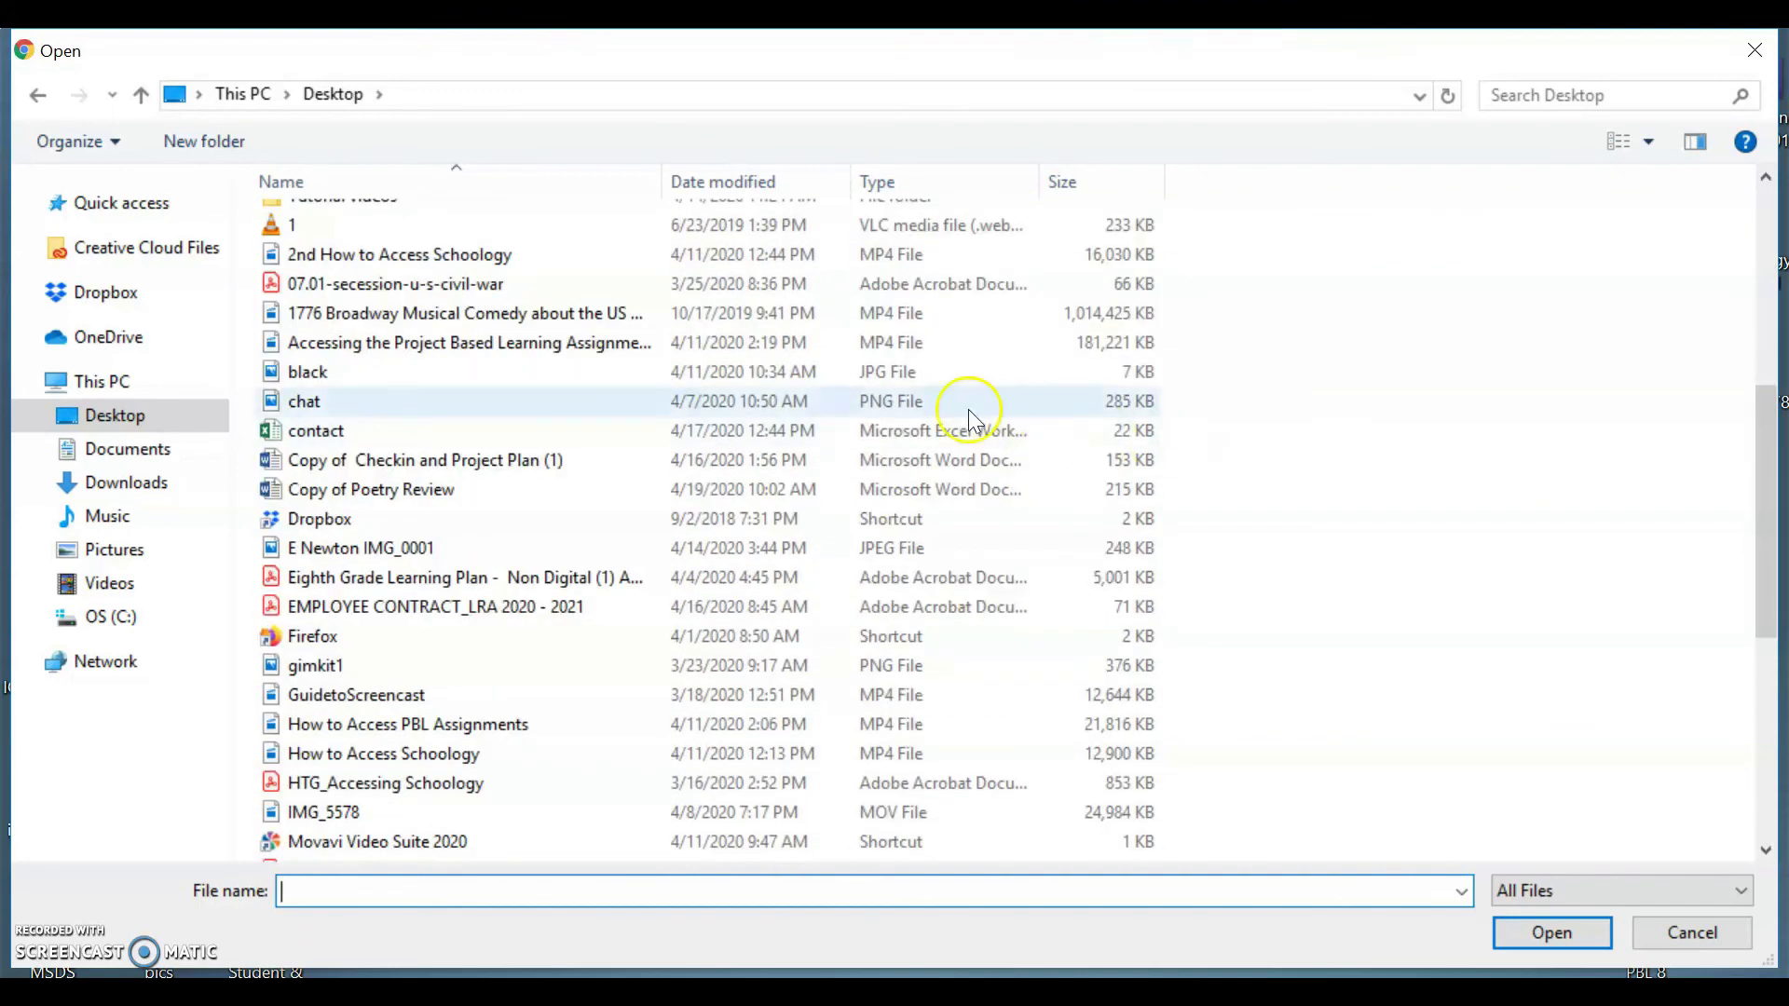
{"action": "left_click", "coordinate": [369, 488]}
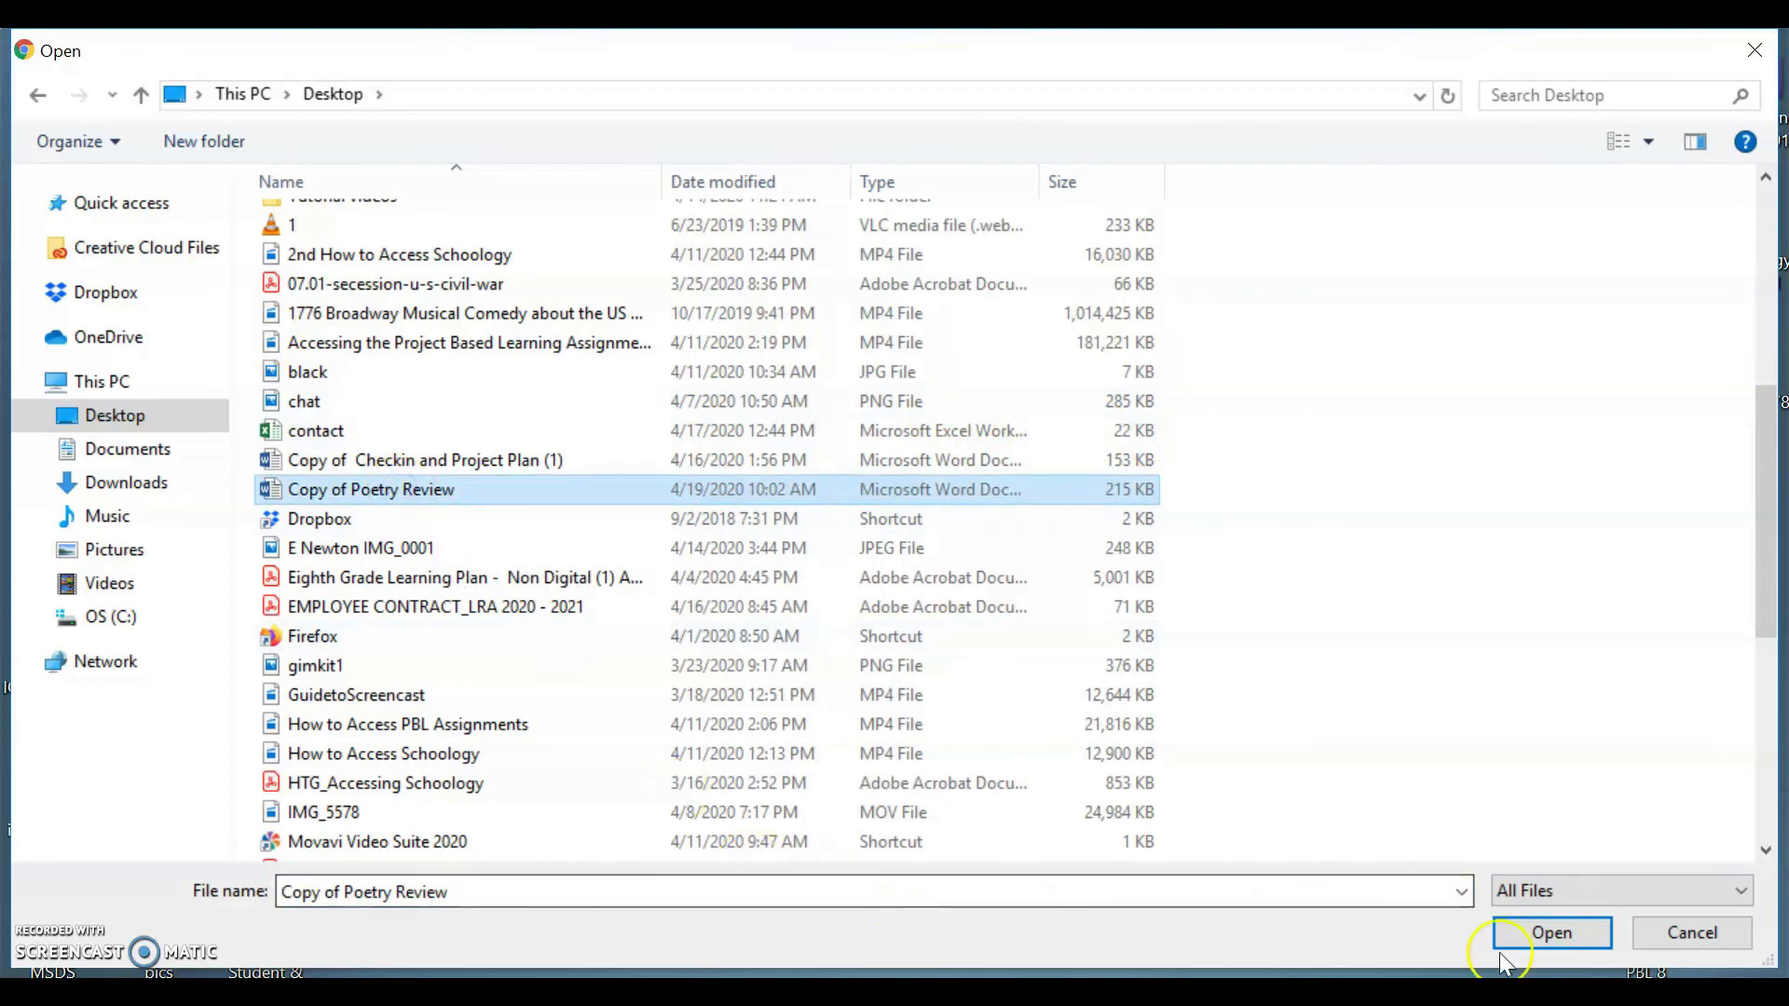
{"action": "left_click", "coordinate": [1548, 932]}
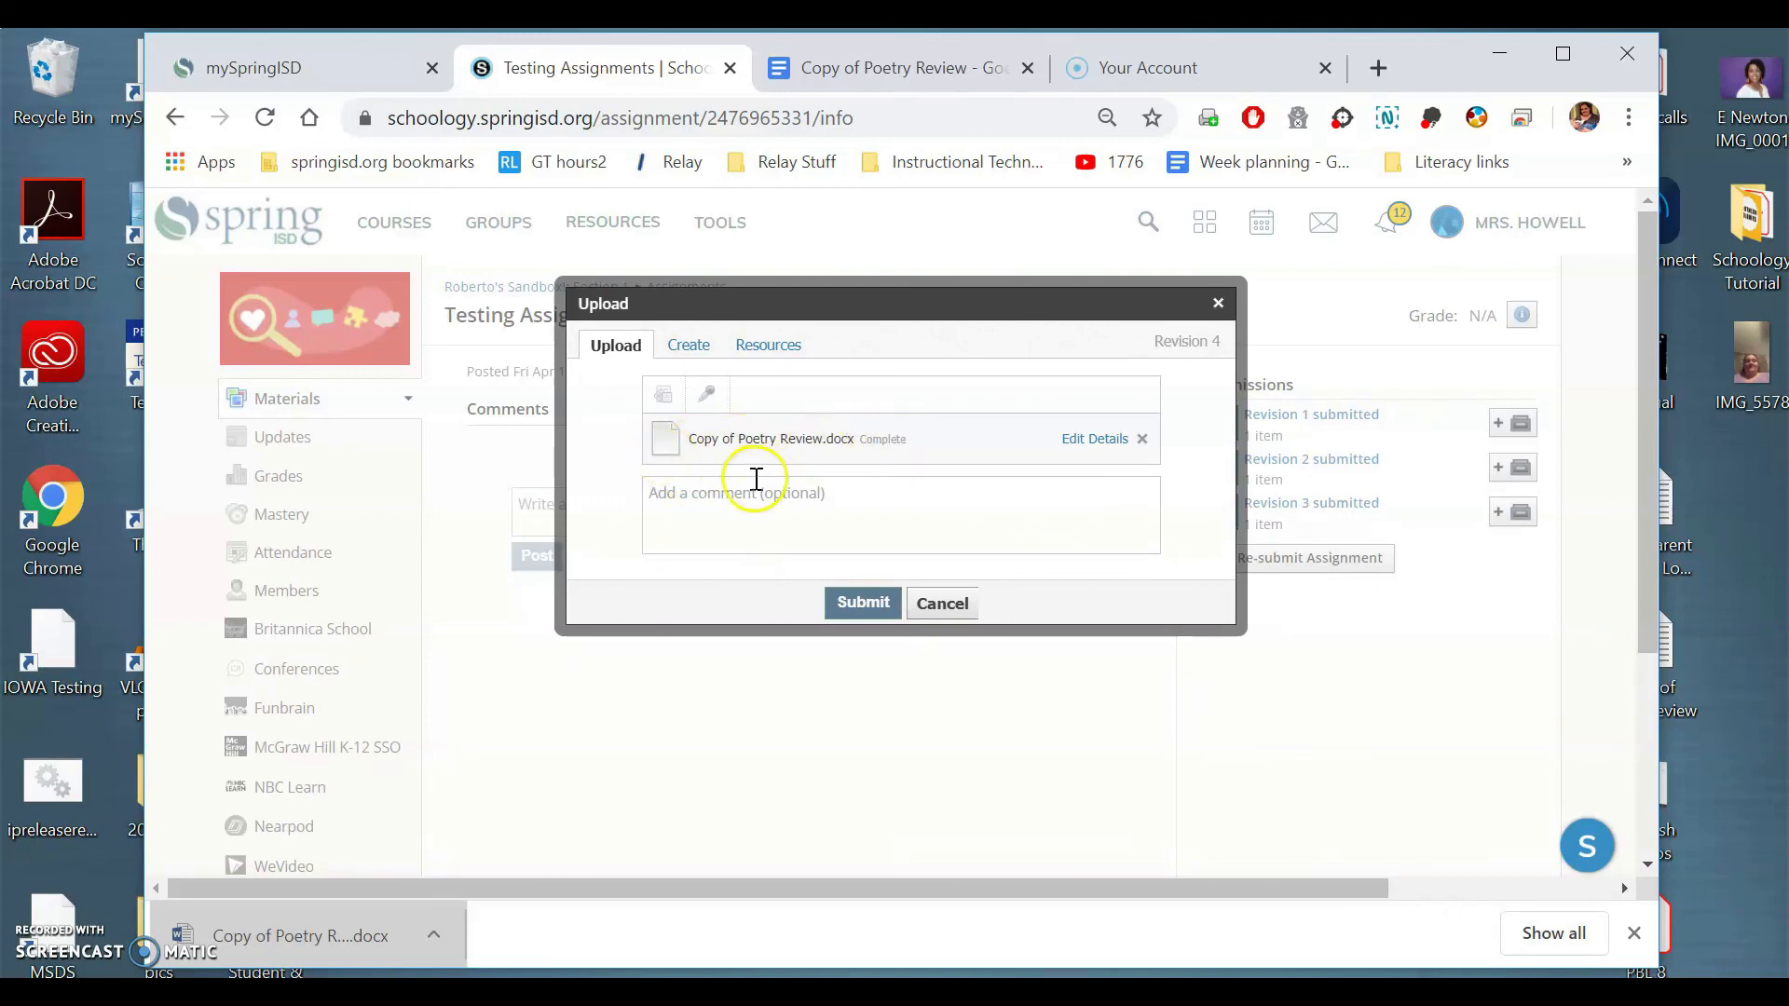
Step: Submit the attached Copy of Poetry Review.docx as Revision 4
{"action": "left_click", "coordinate": [863, 601]}
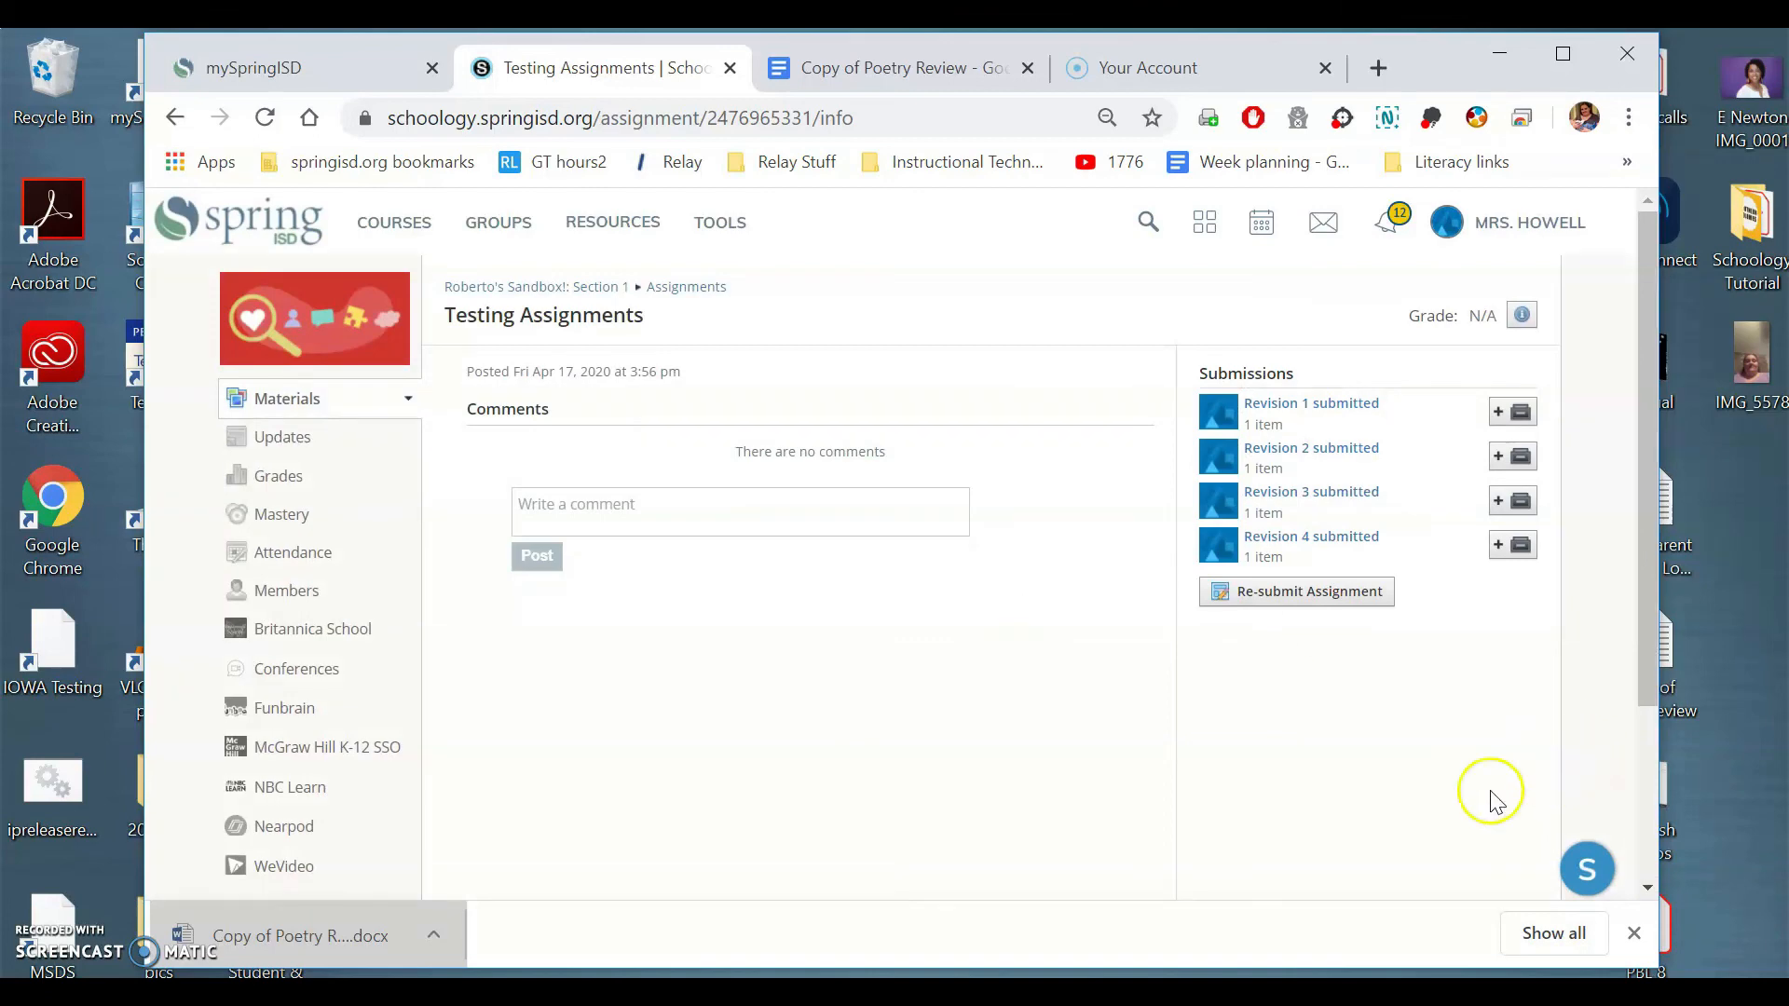
{"action": "mouse_move", "coordinate": [861, 805]}
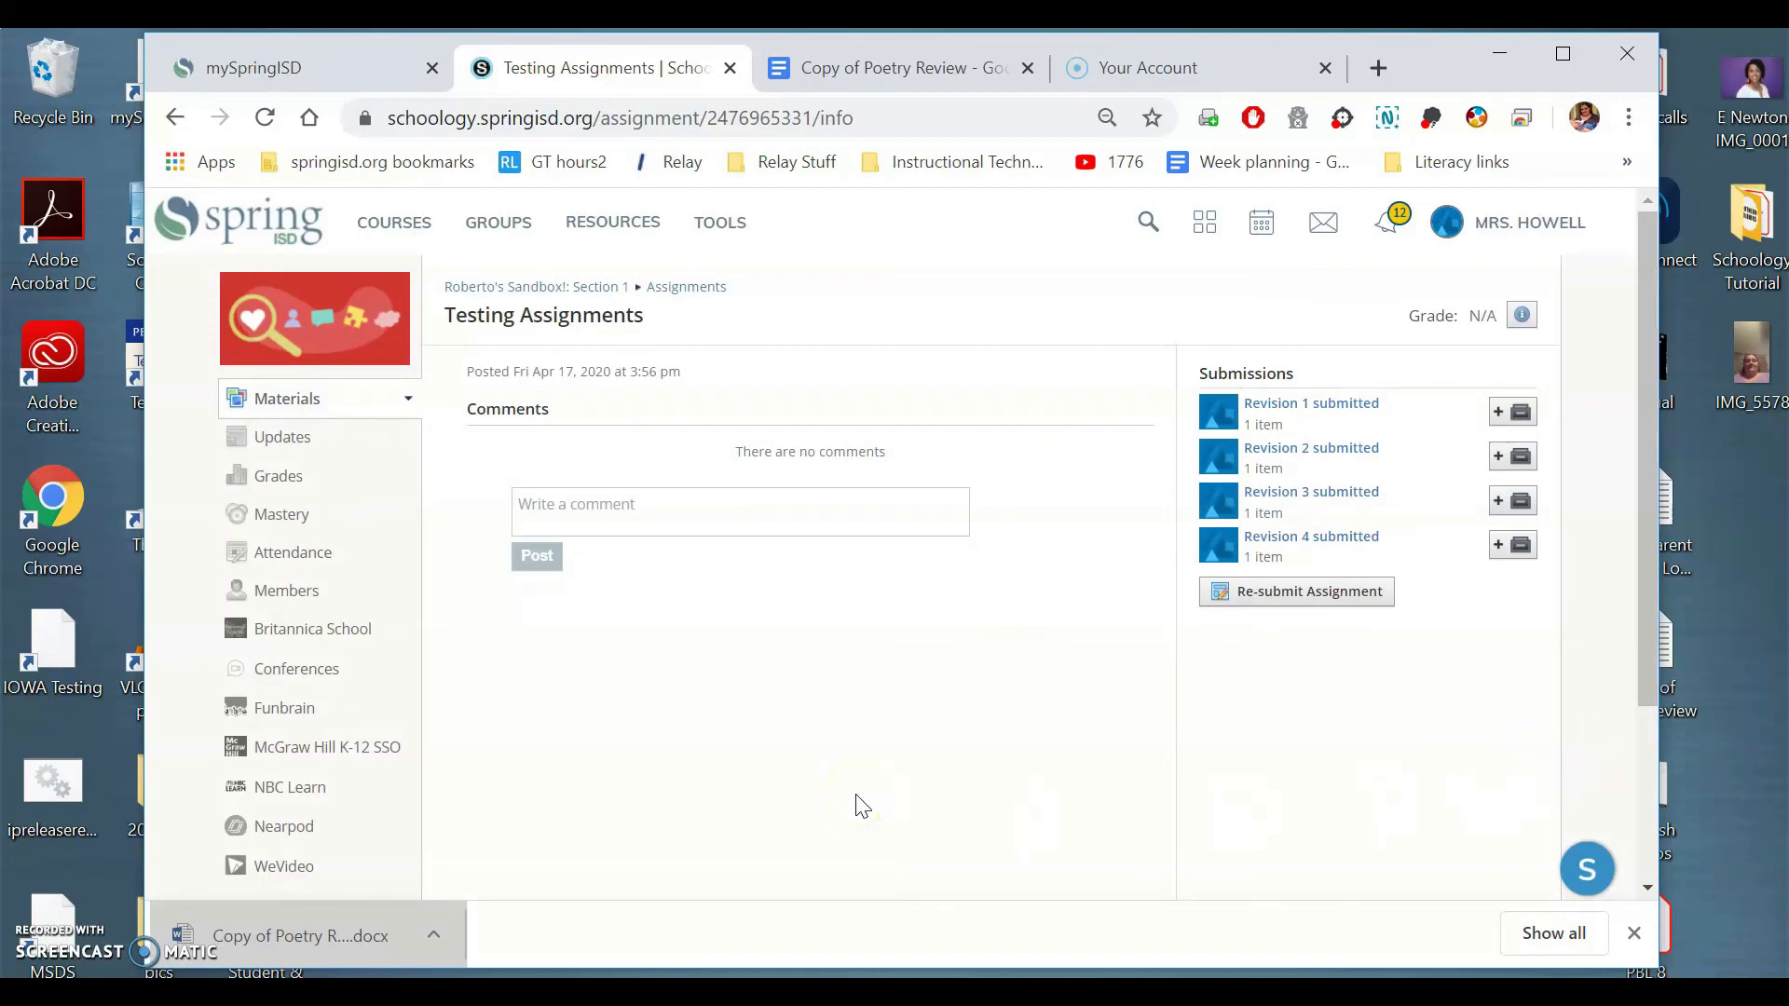